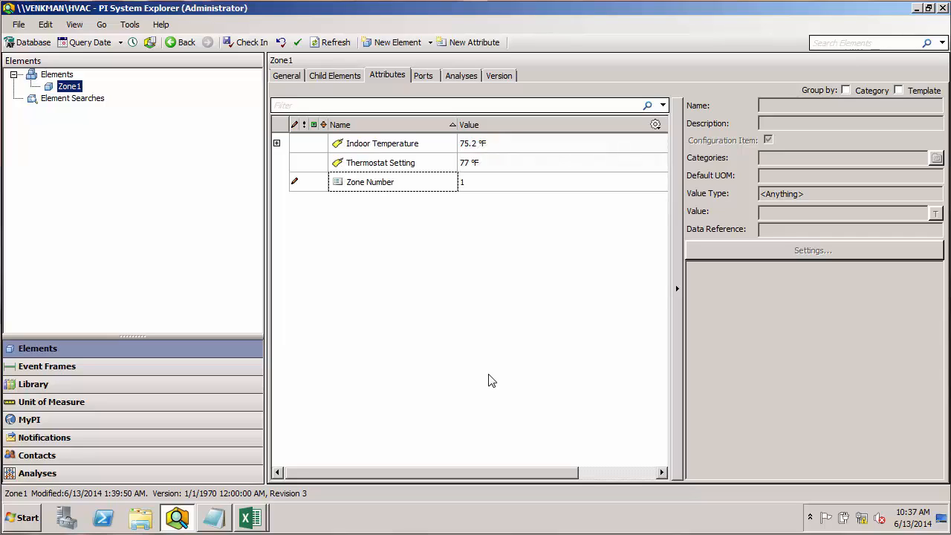
mouse_move(449, 298)
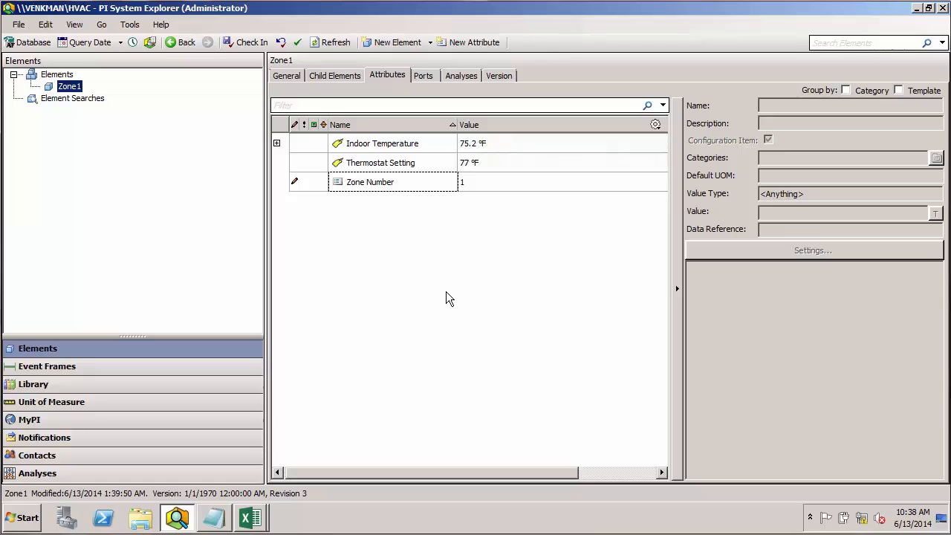
Group Zone1's attributes by category so headers and the Time Stamp column appear.
click(844, 90)
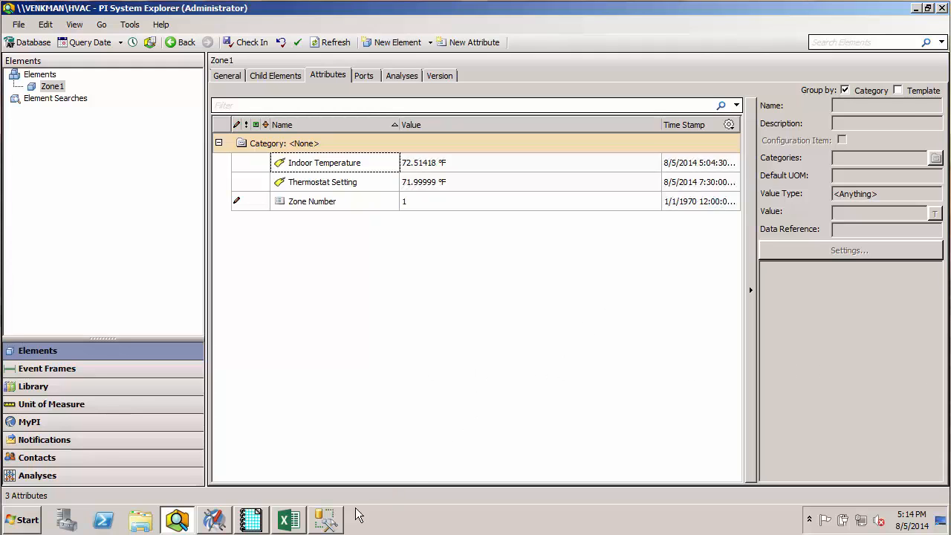
click(326, 519)
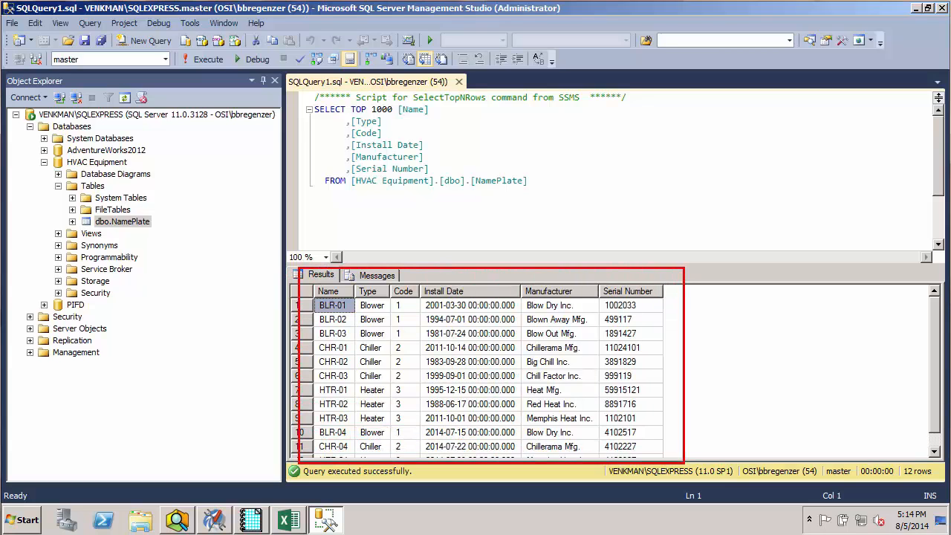
mouse_move(743, 366)
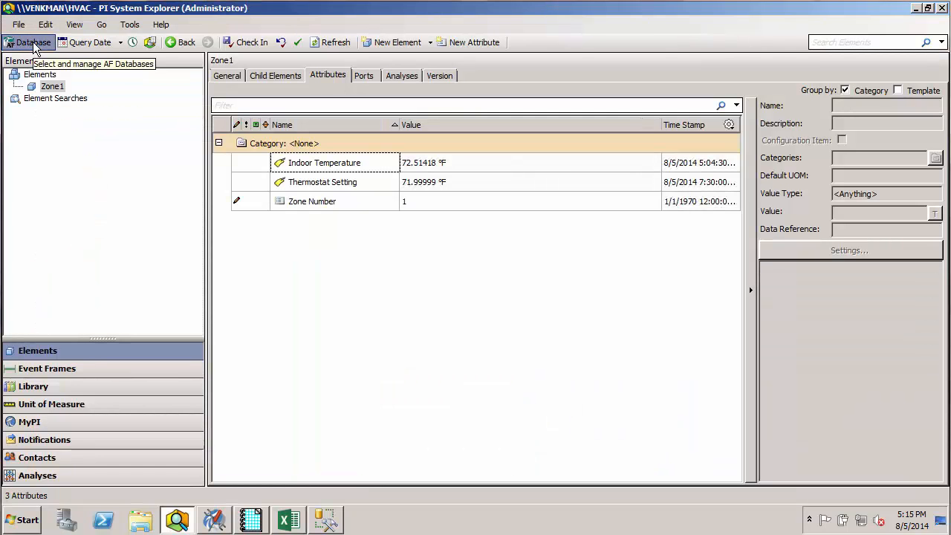
Switch to the HVAC Prod database and view boiler BLR-01's attributes under Zone1.
click(28, 43)
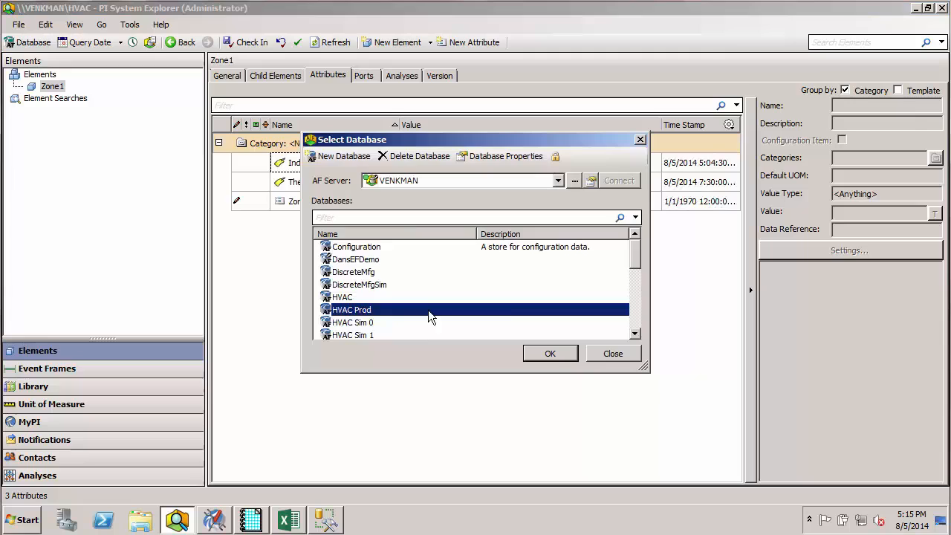
click(550, 353)
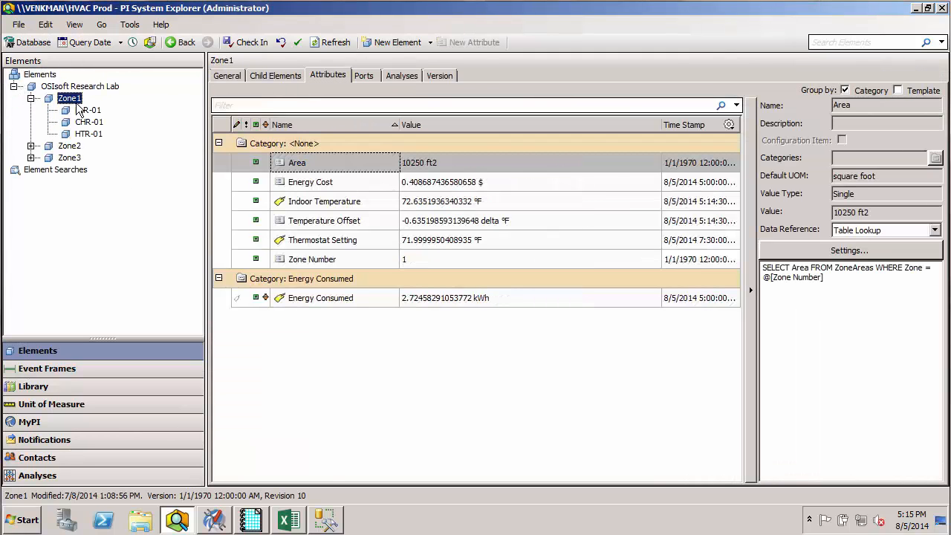
click(89, 110)
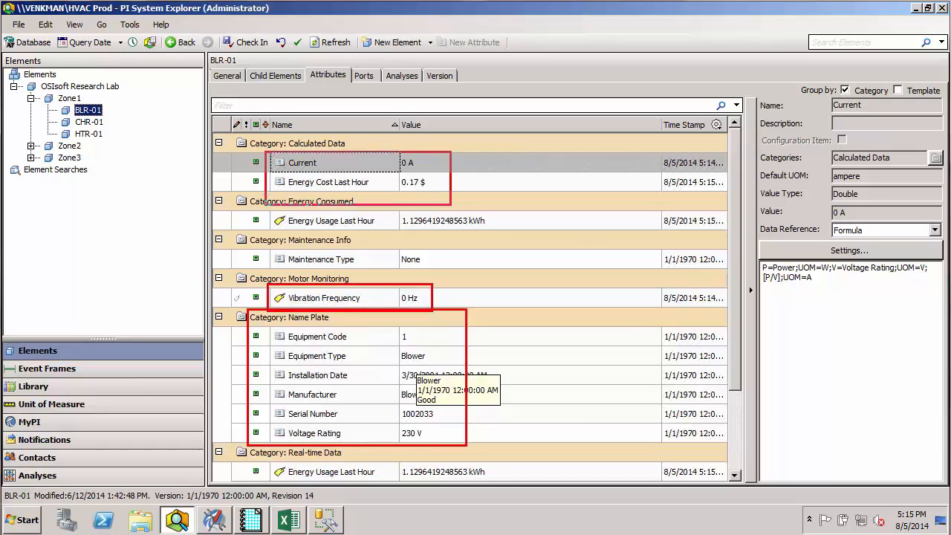
mouse_move(605, 324)
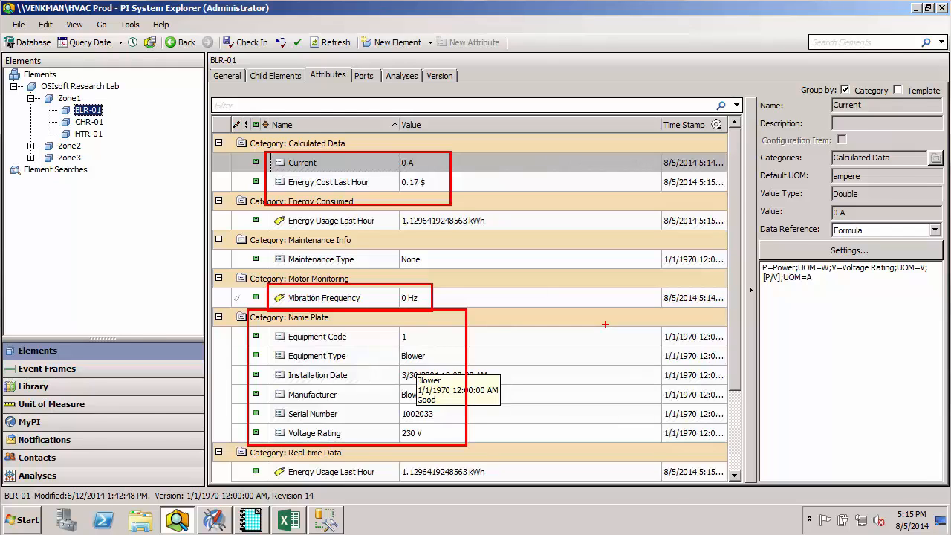
click(69, 97)
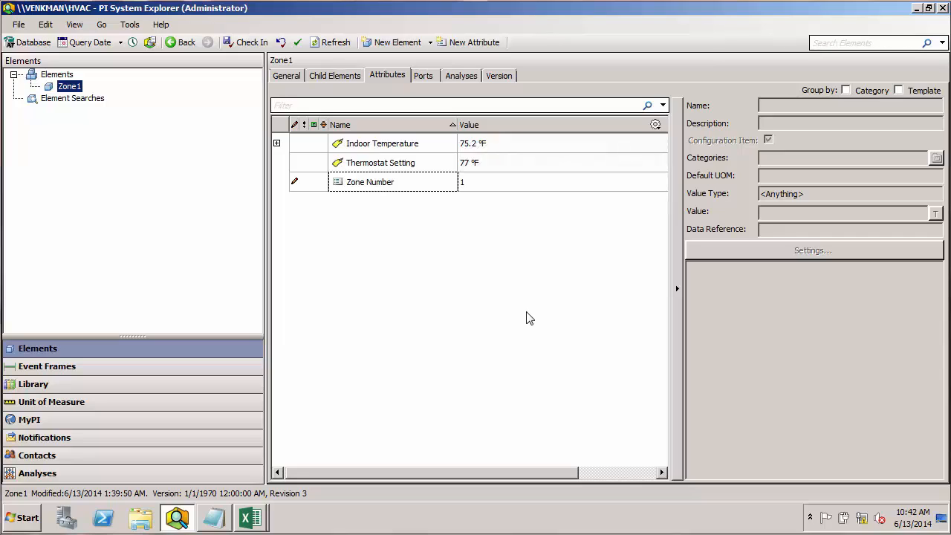
mouse_move(553, 308)
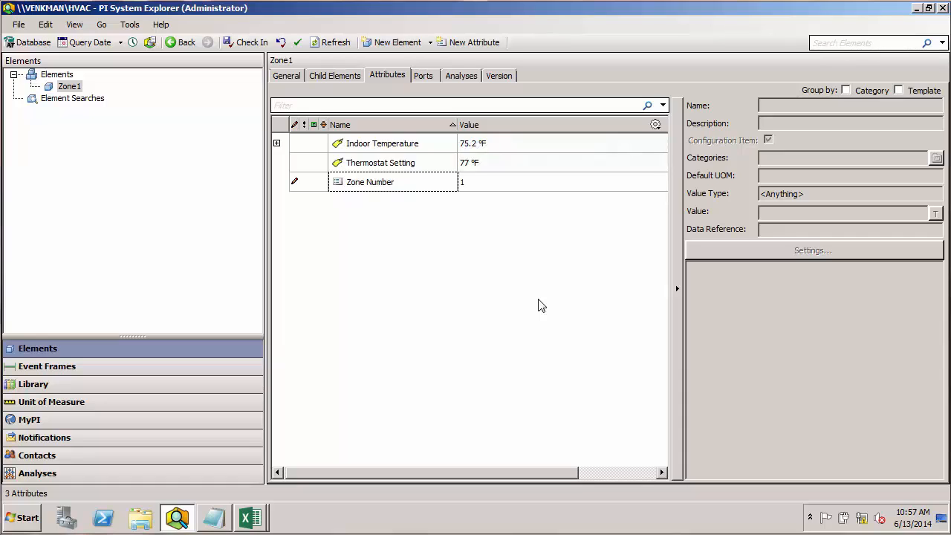
mouse_move(323, 324)
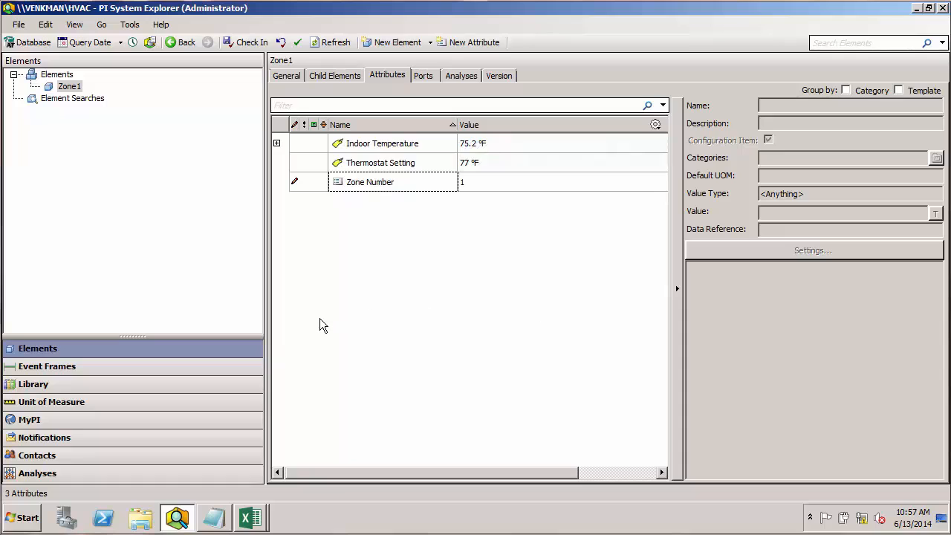
mouse_move(43, 389)
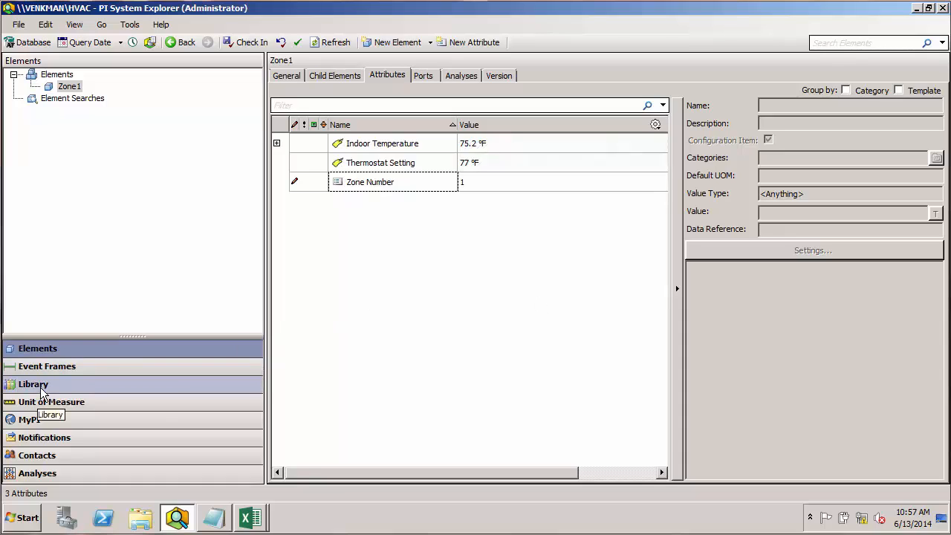
Create a new empty table, Table2, under the HVAC library's Tables.
click(33, 384)
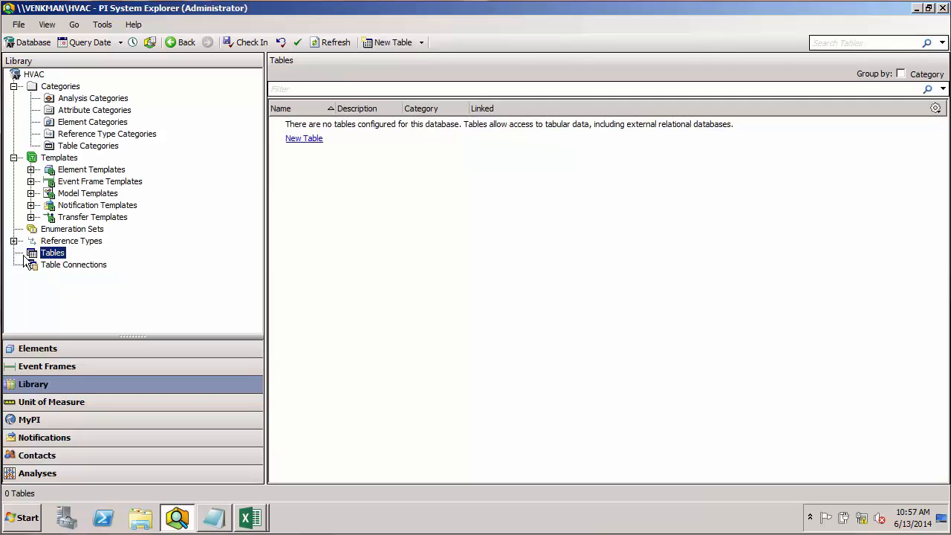
mouse_move(52, 252)
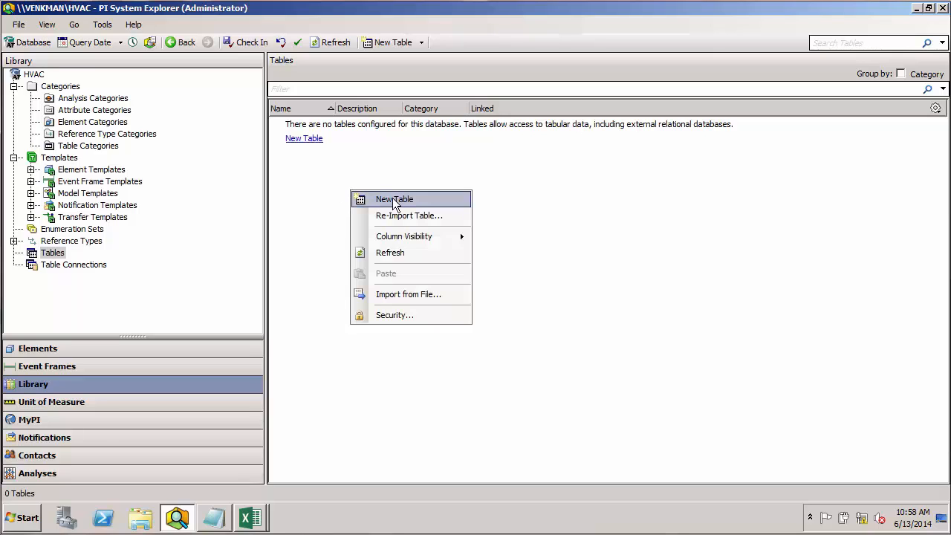
click(393, 199)
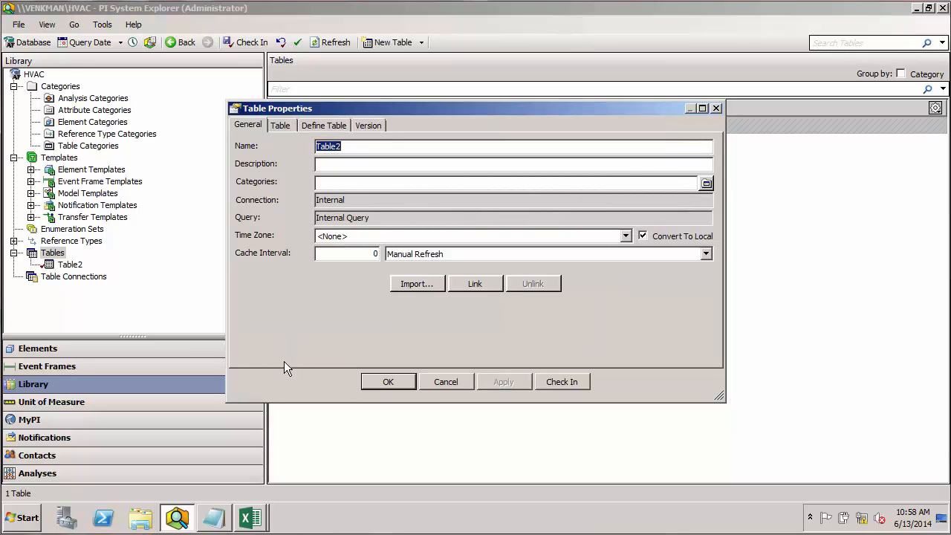
mouse_move(262, 496)
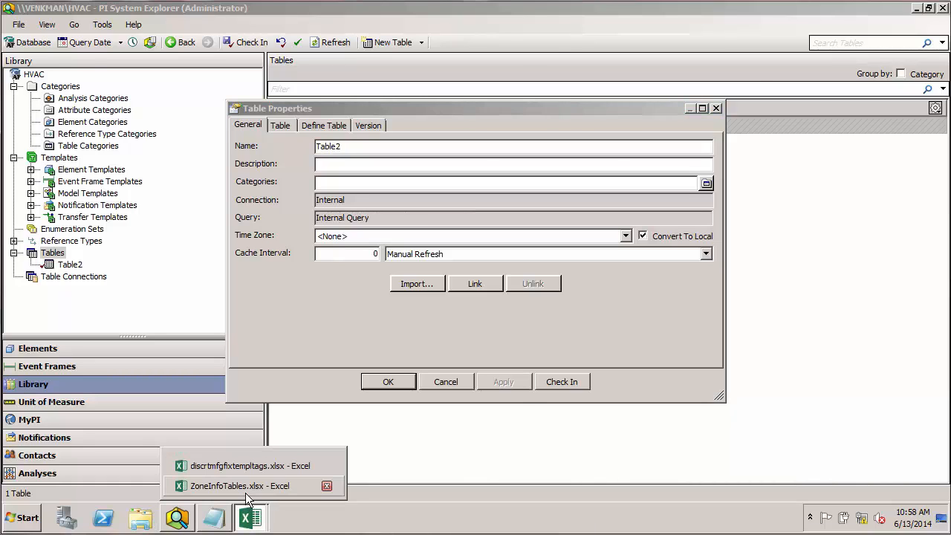
Bring ZoneInfoTables.xlsx forward to view the Area sheet's SqrFt values 10250, 2500, 15000.
click(239, 485)
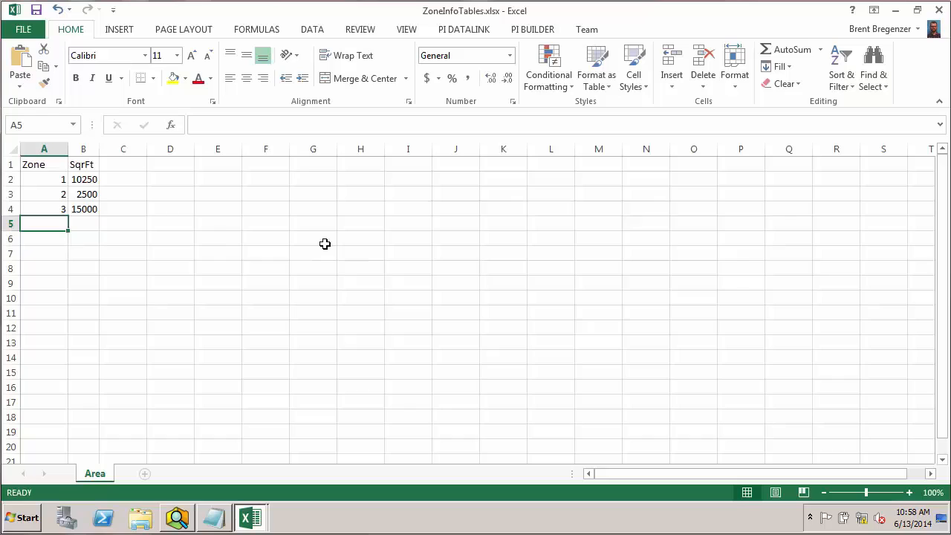
mouse_move(118, 442)
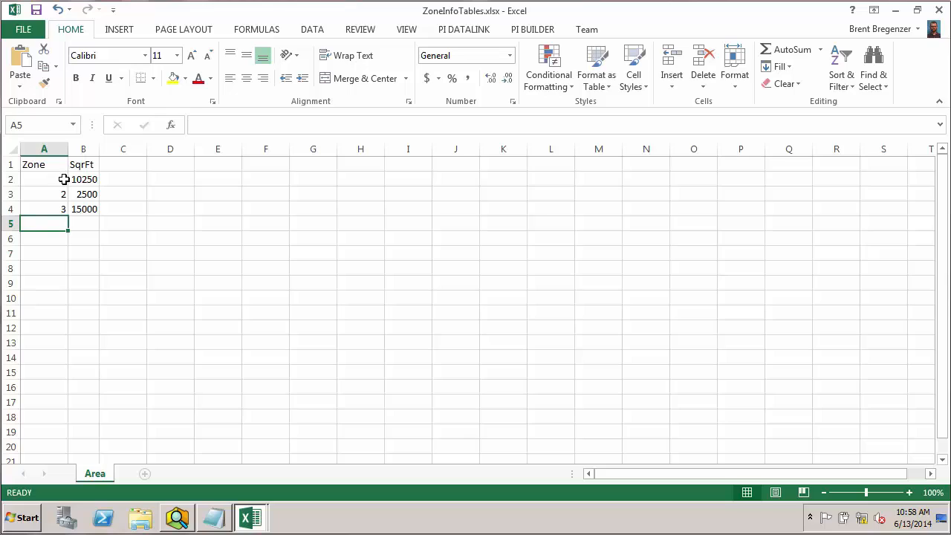
mouse_move(123, 270)
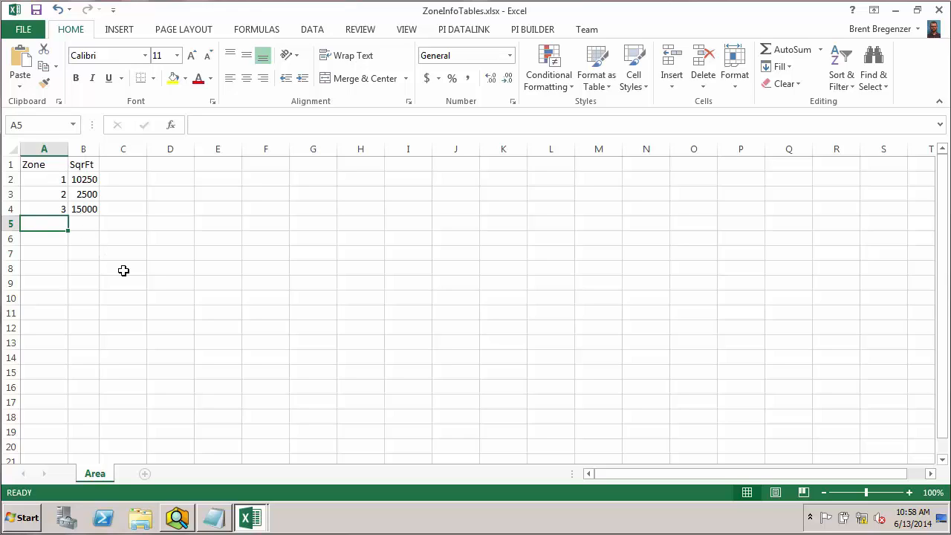
mouse_move(140, 275)
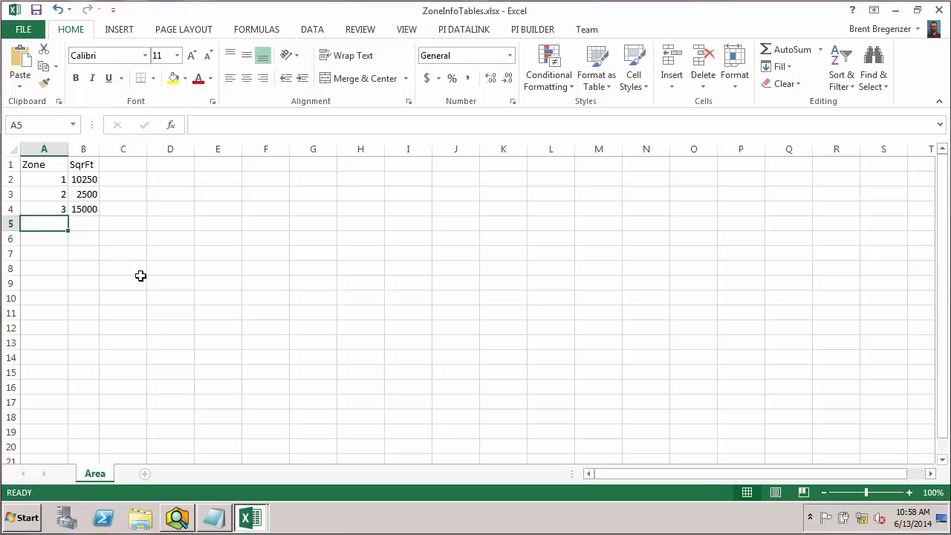
mouse_move(459, 233)
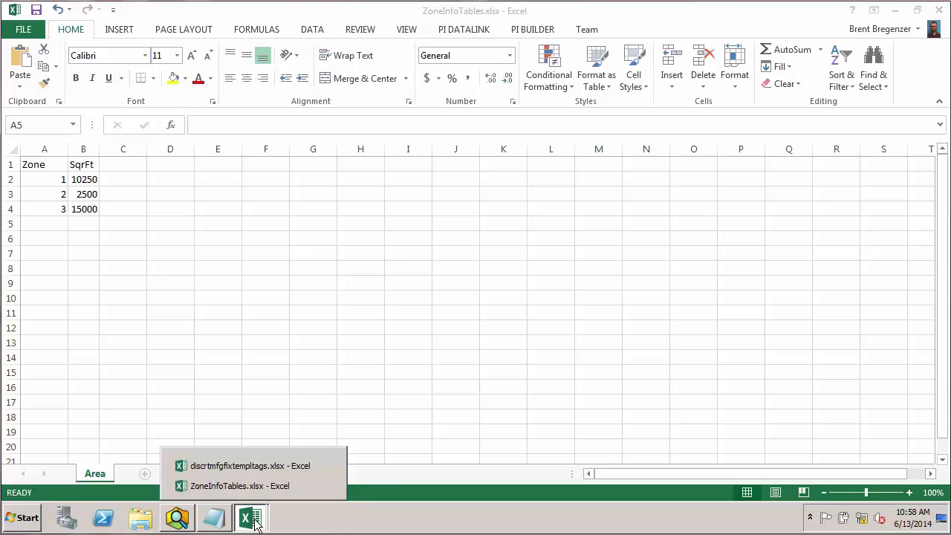
mouse_move(177, 517)
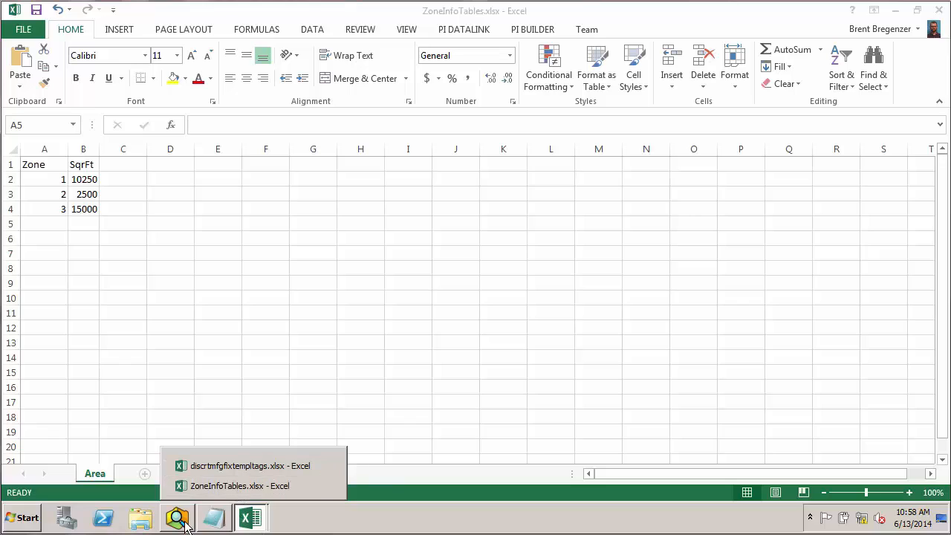
Name the table ZoneAreas, describe it as 'square footage of various zones', and view column definitions.
click(213, 517)
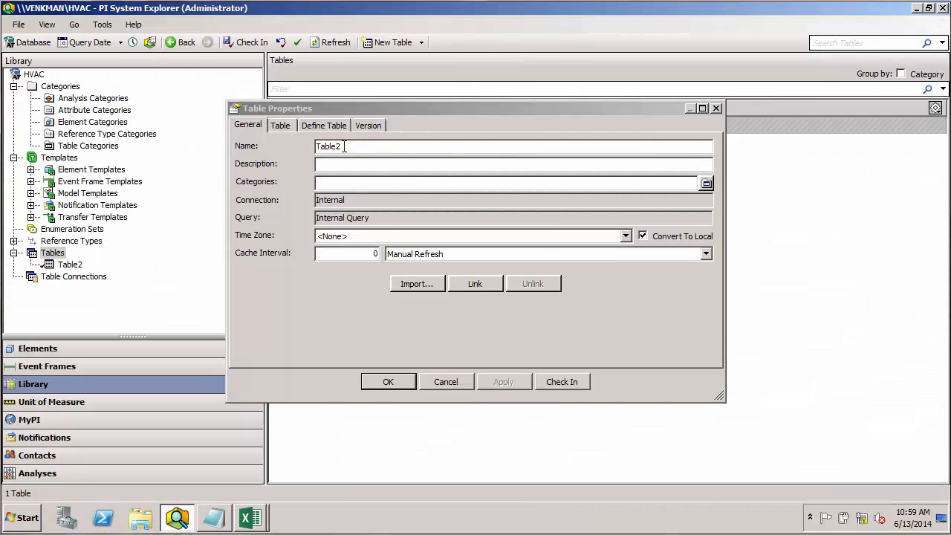
text(Z)
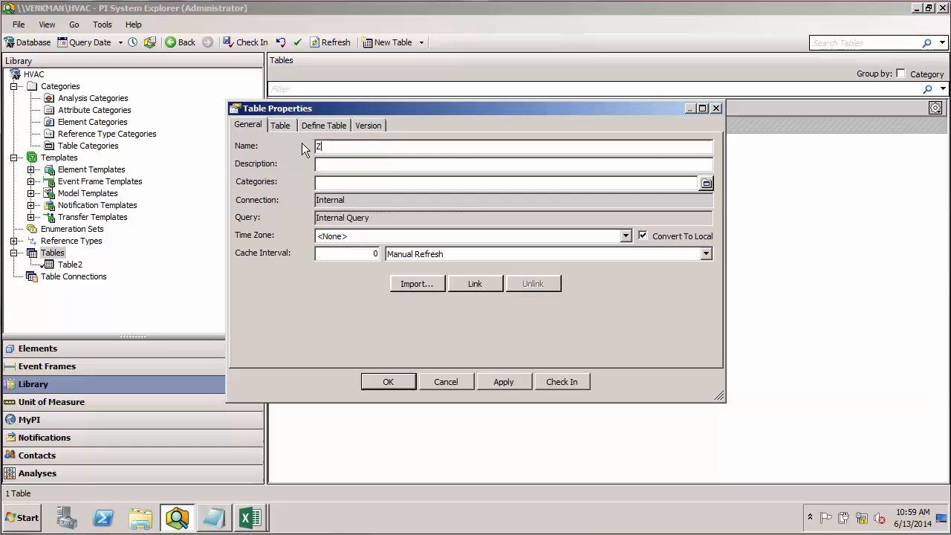
text(oneAreas)
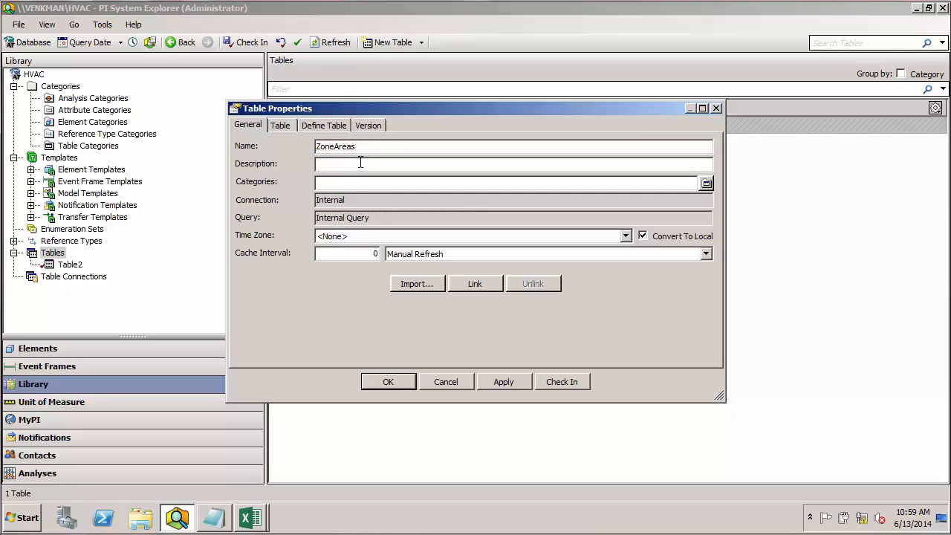
text(square)
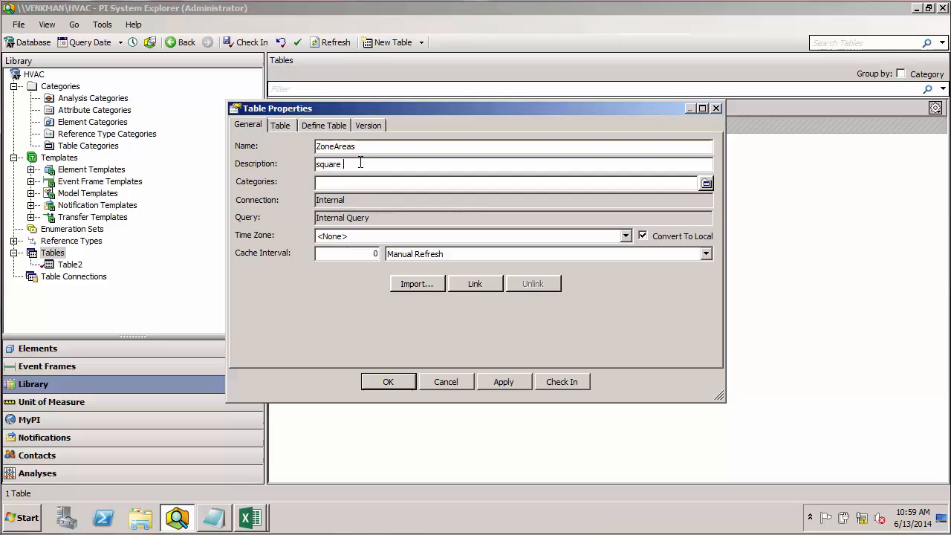
text(footage of various zon)
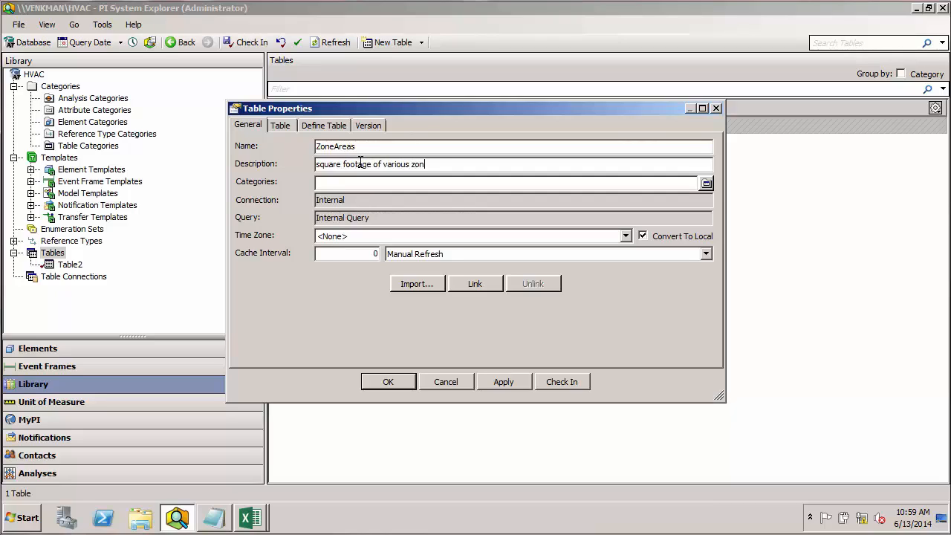
text(es)
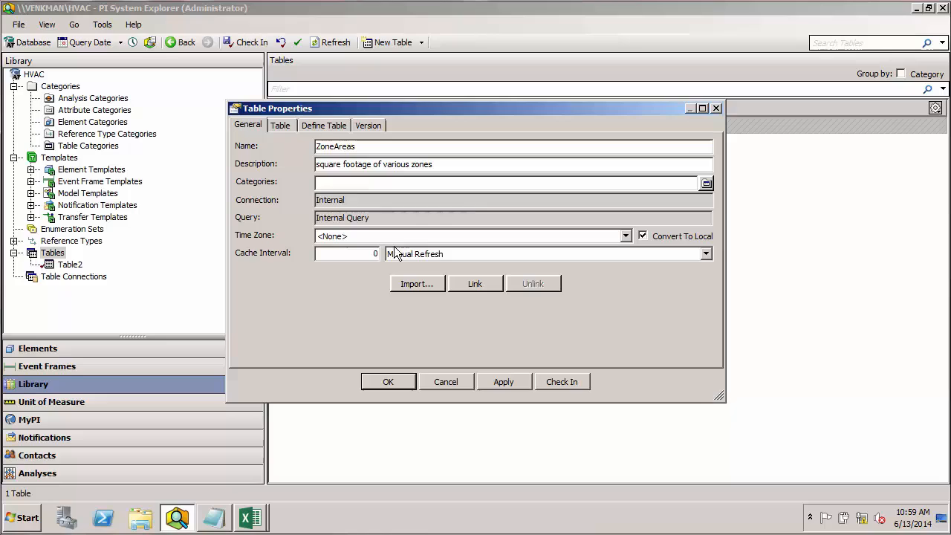
mouse_move(474, 284)
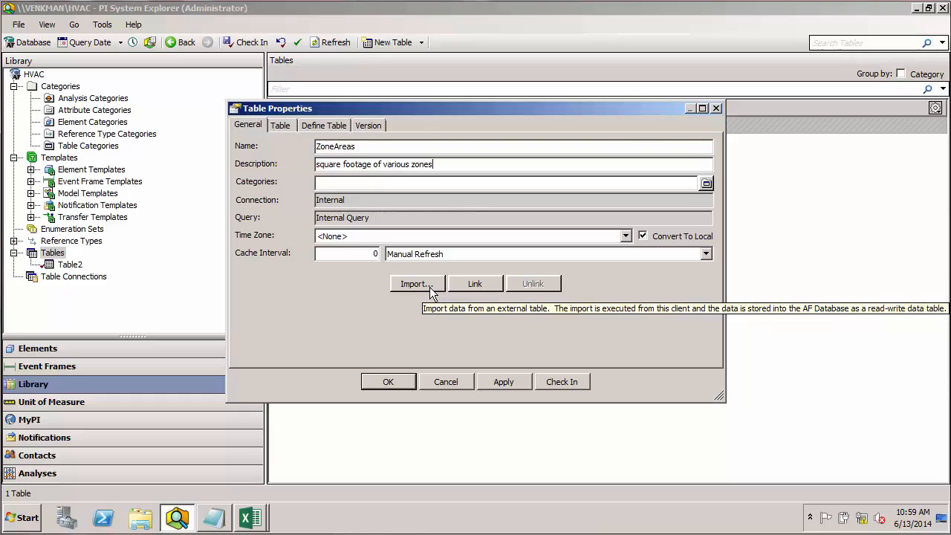
mouse_move(273, 169)
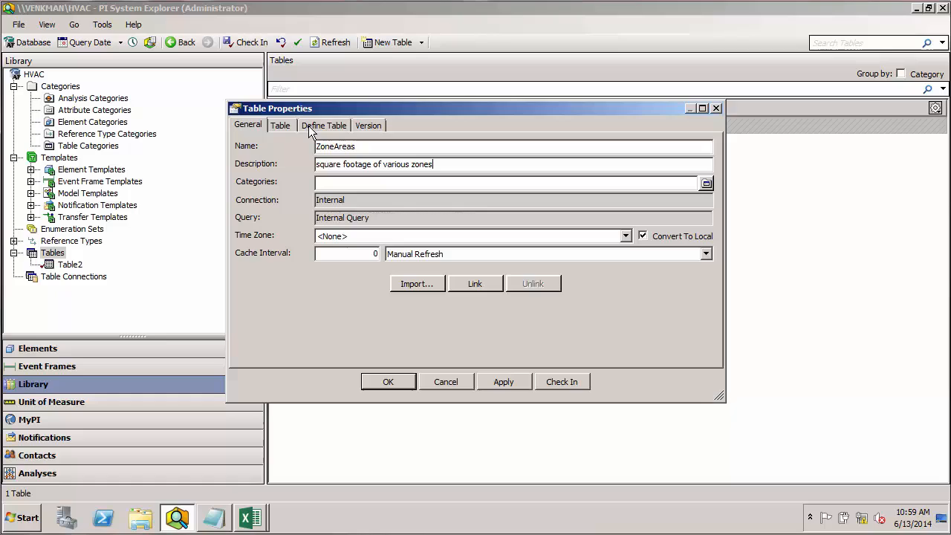
click(323, 125)
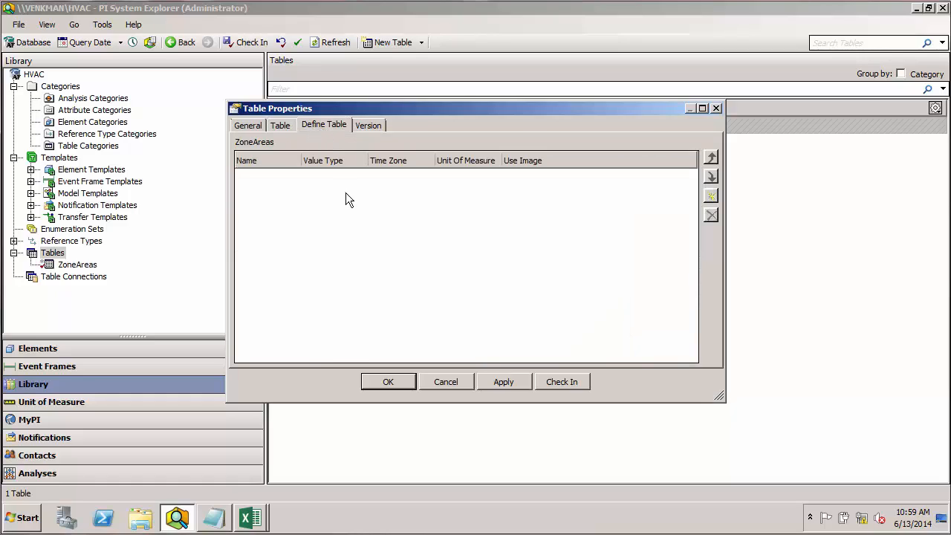
mouse_move(355, 210)
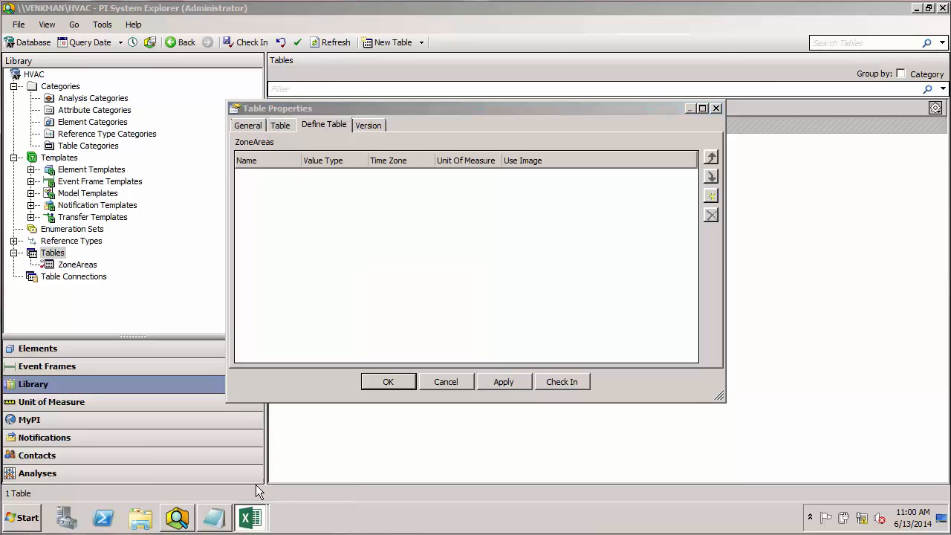
click(250, 518)
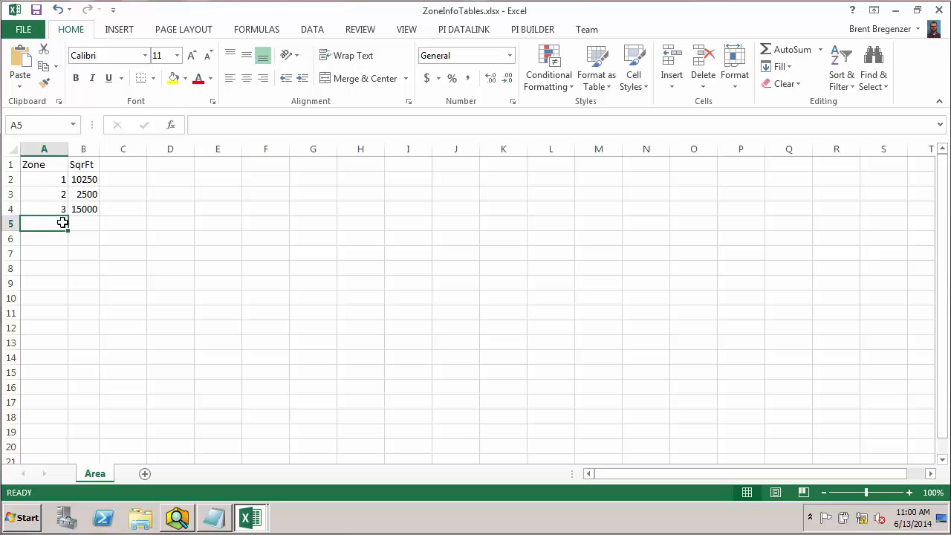
mouse_move(83, 209)
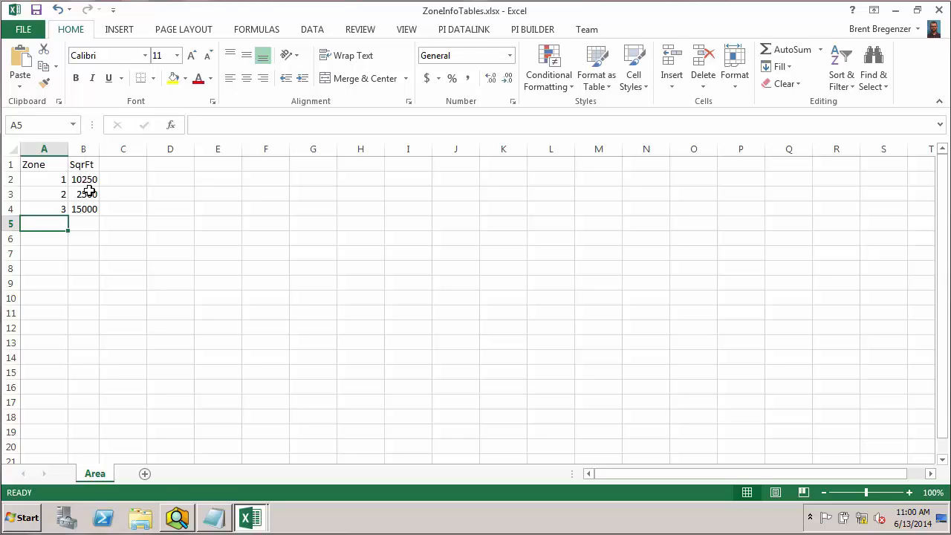
mouse_move(96, 210)
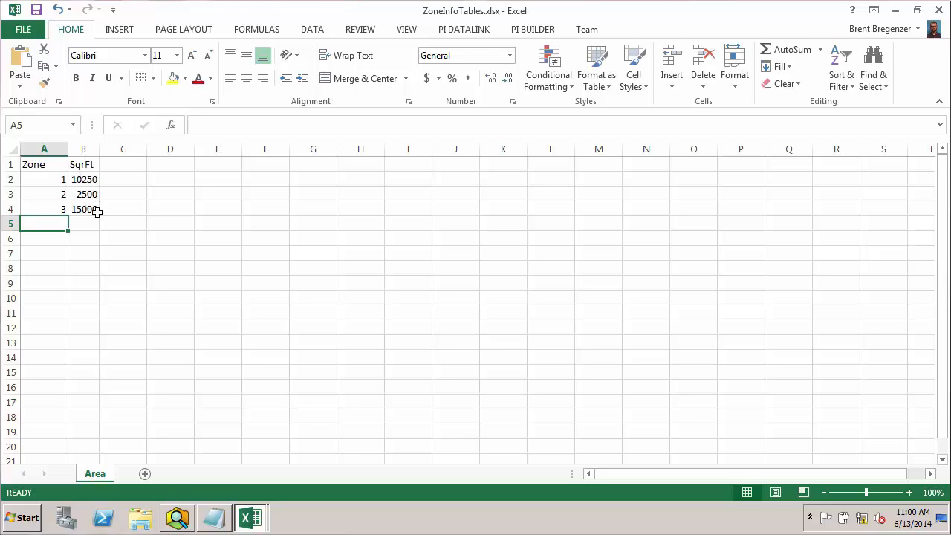
Add a Zone column of value type Int32 to the ZoneAreas table.
click(176, 518)
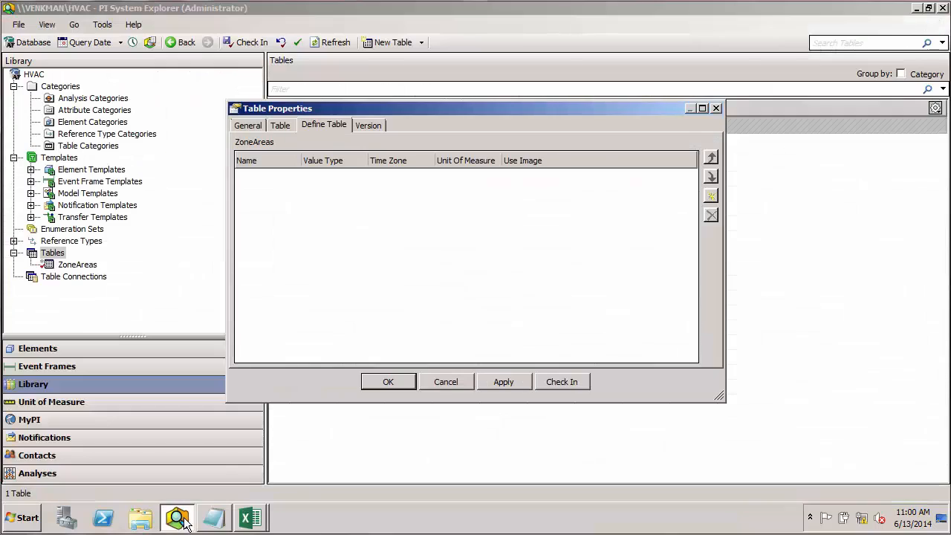
mouse_move(672, 215)
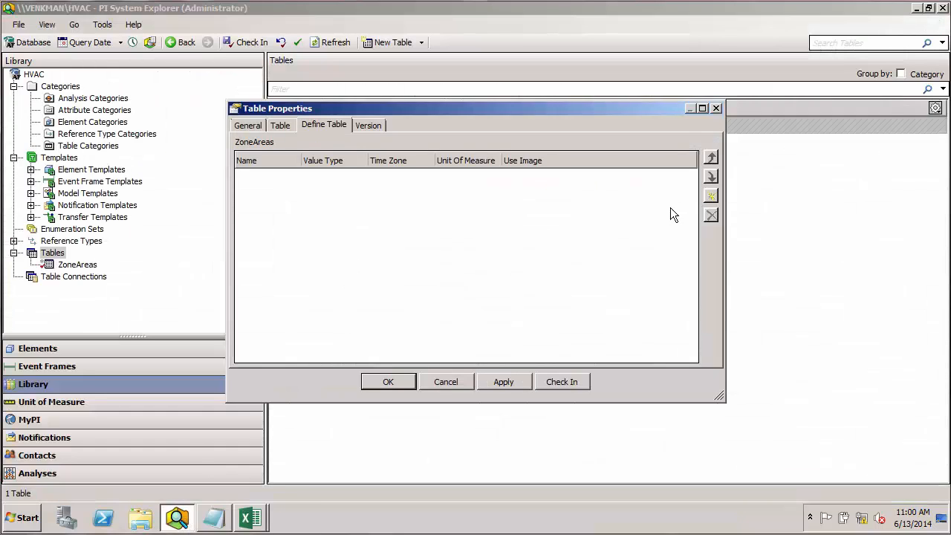
mouse_move(711, 195)
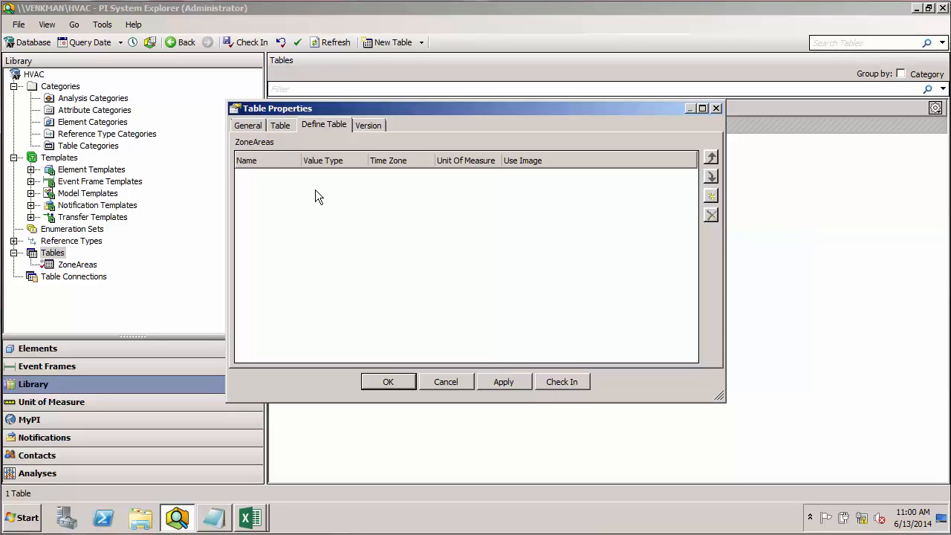
mouse_move(580, 193)
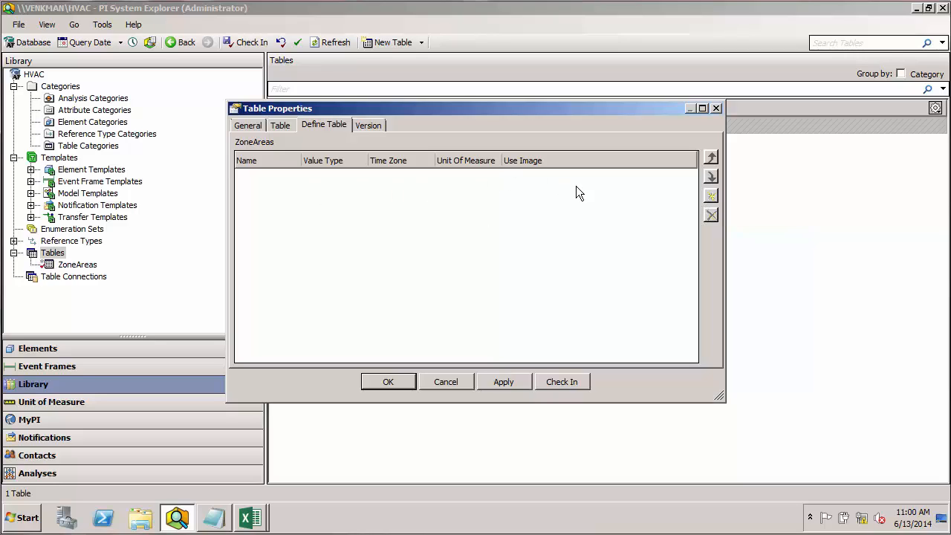
mouse_move(338, 208)
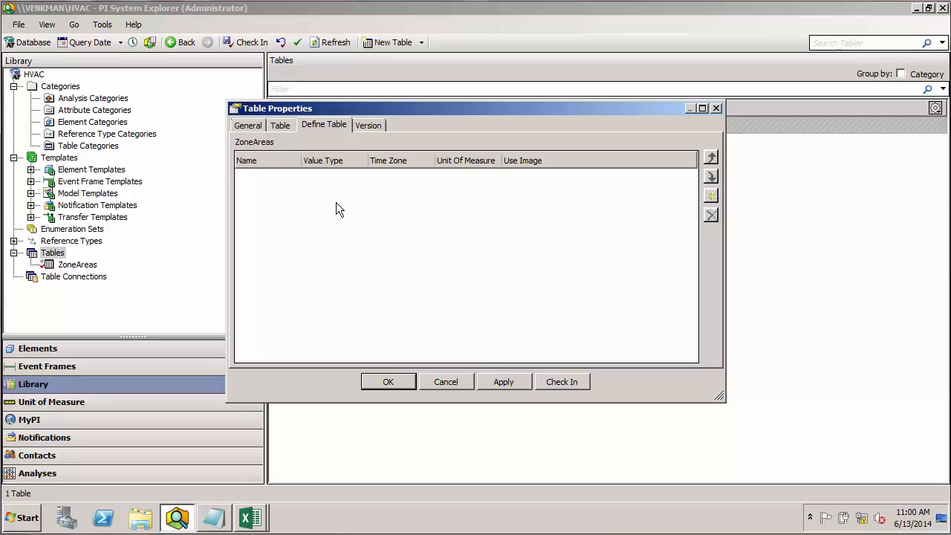
click(710, 157)
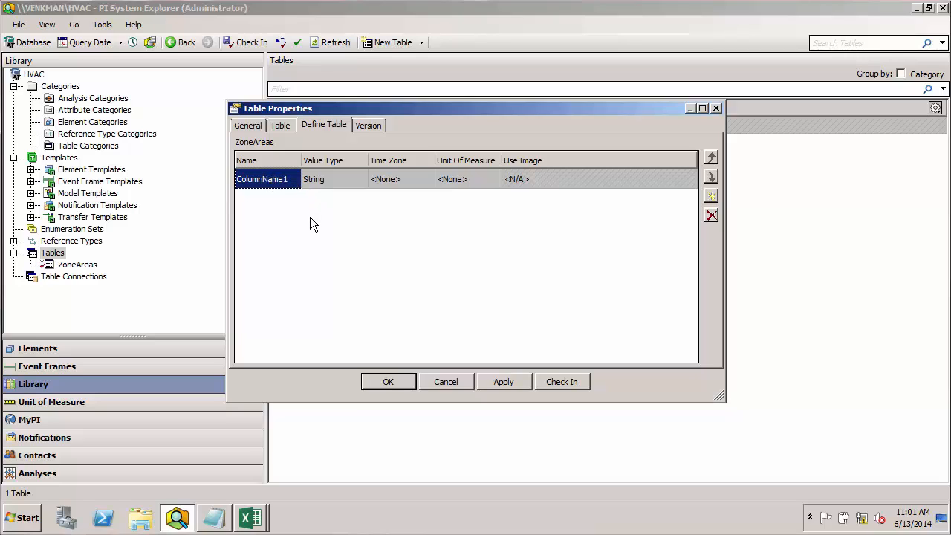
text(Zone)
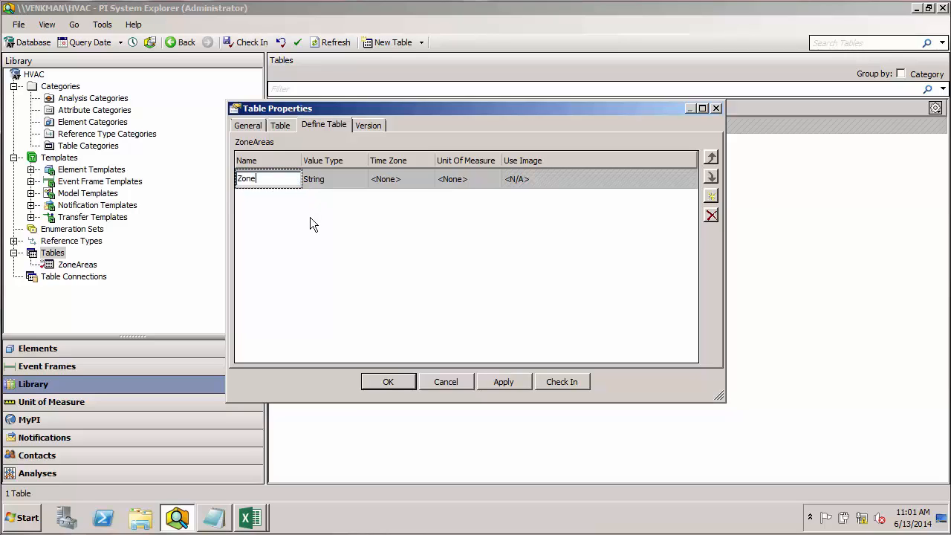
click(327, 179)
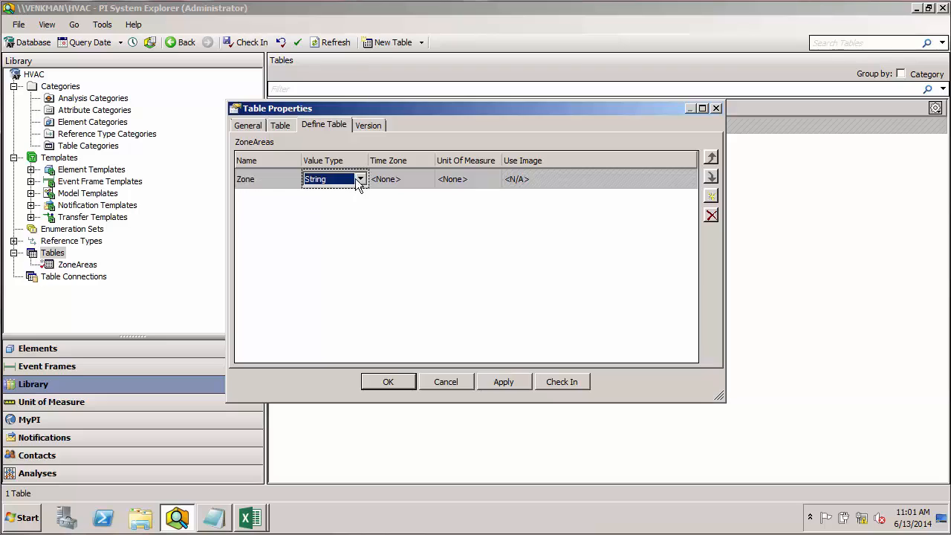
click(360, 178)
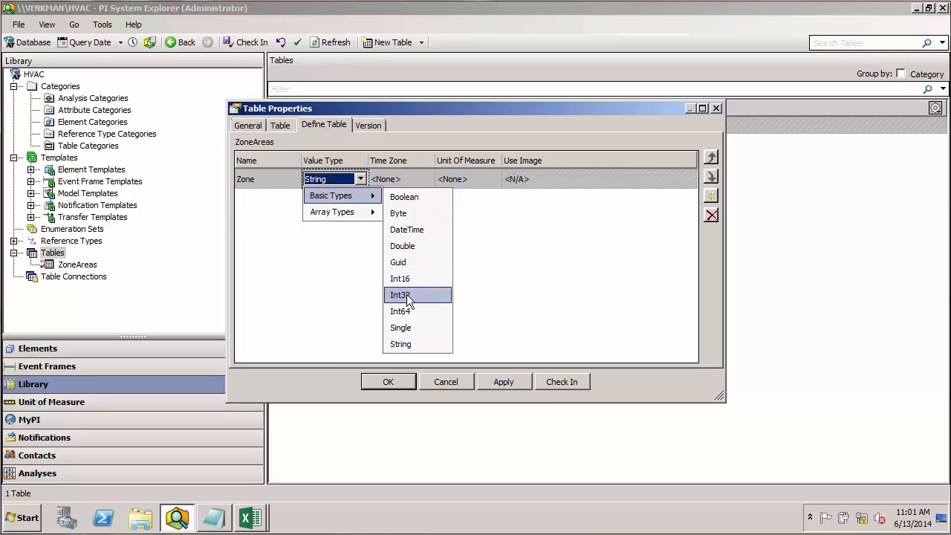
click(400, 295)
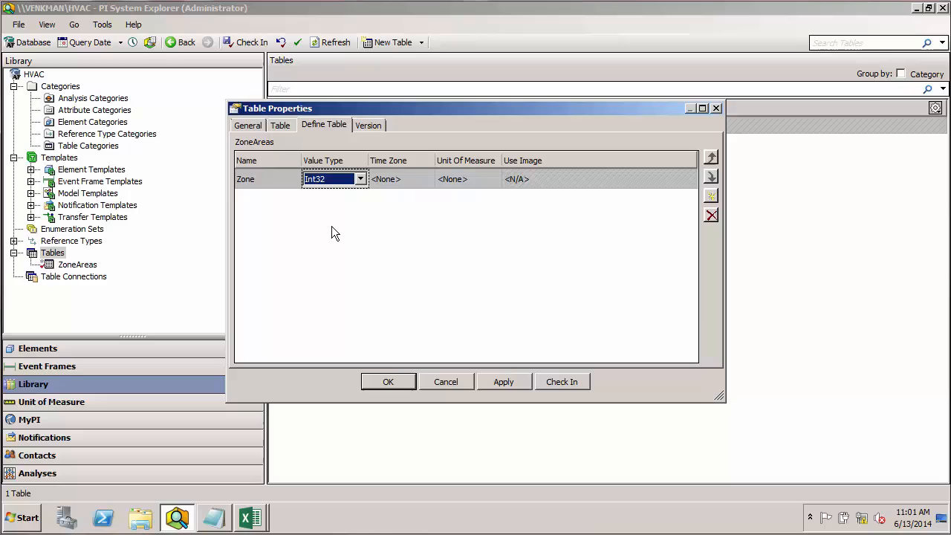
mouse_move(535, 195)
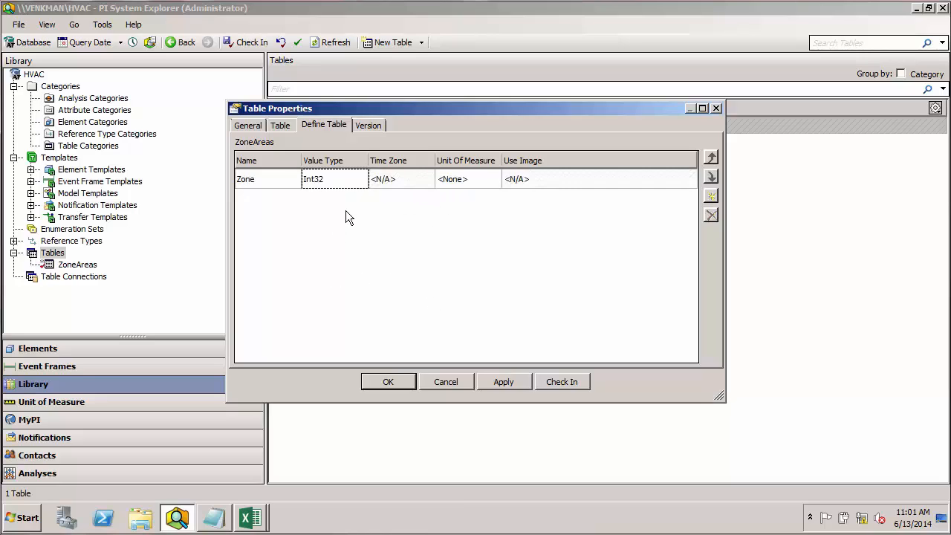
Add an Area column of type Single measured in square feet.
click(711, 157)
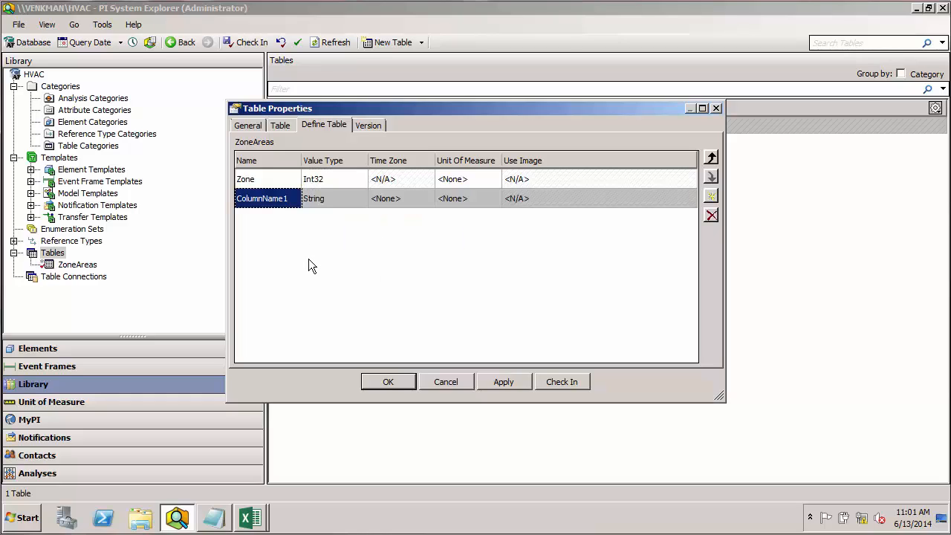
text(Area)
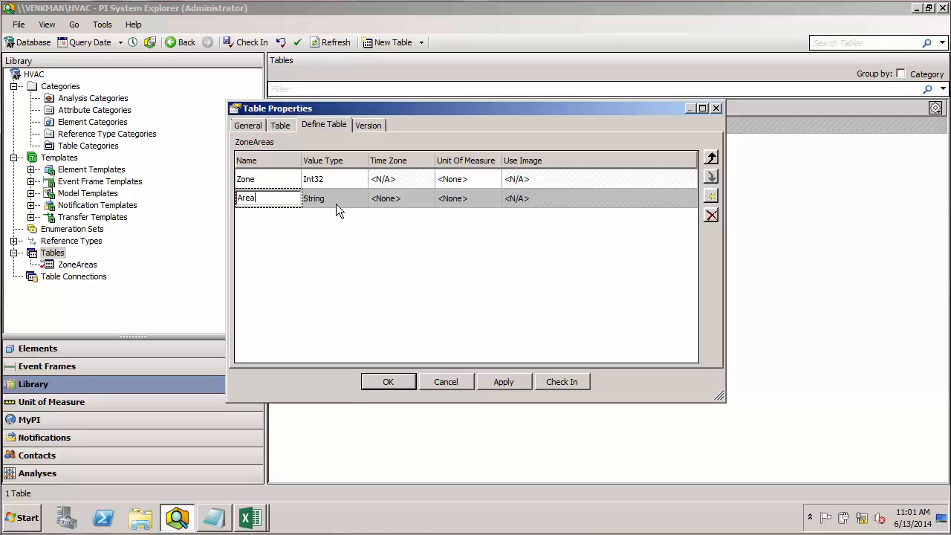
click(360, 199)
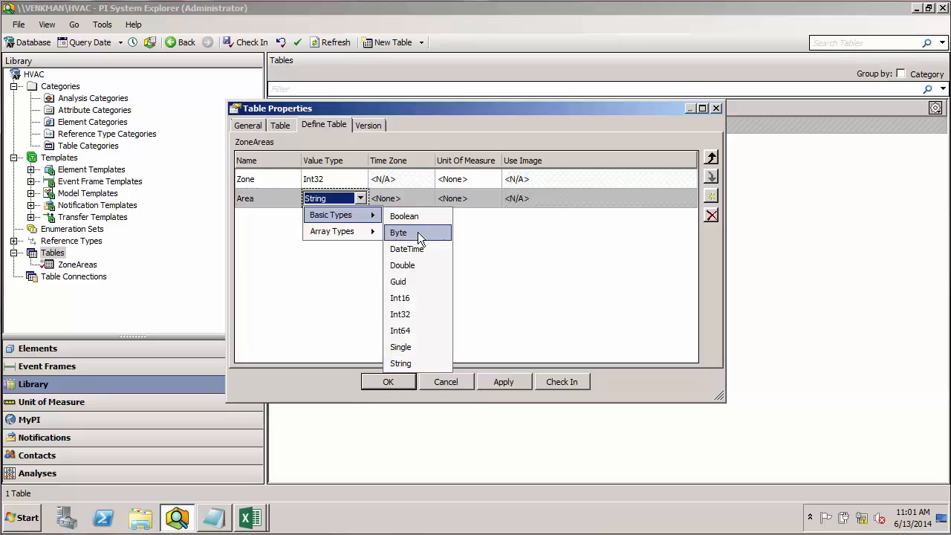
click(400, 347)
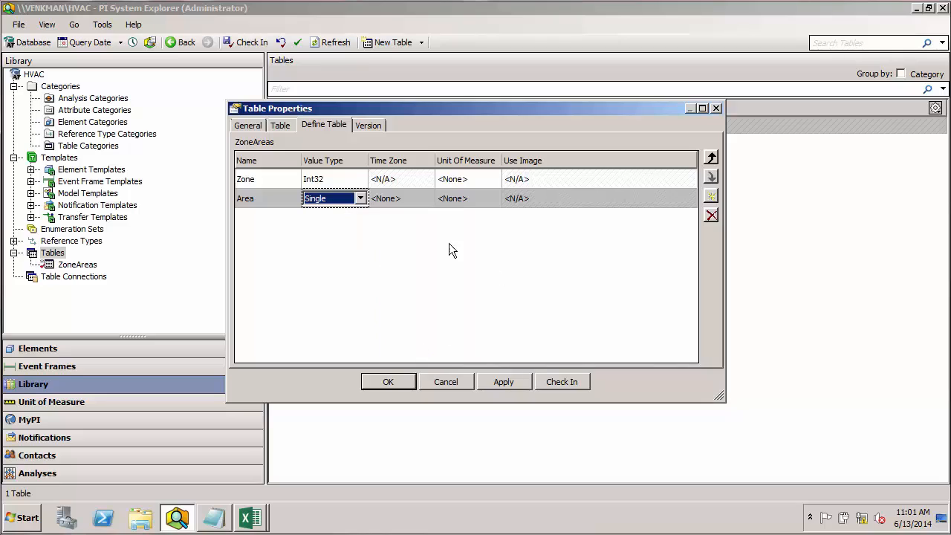
mouse_move(411, 245)
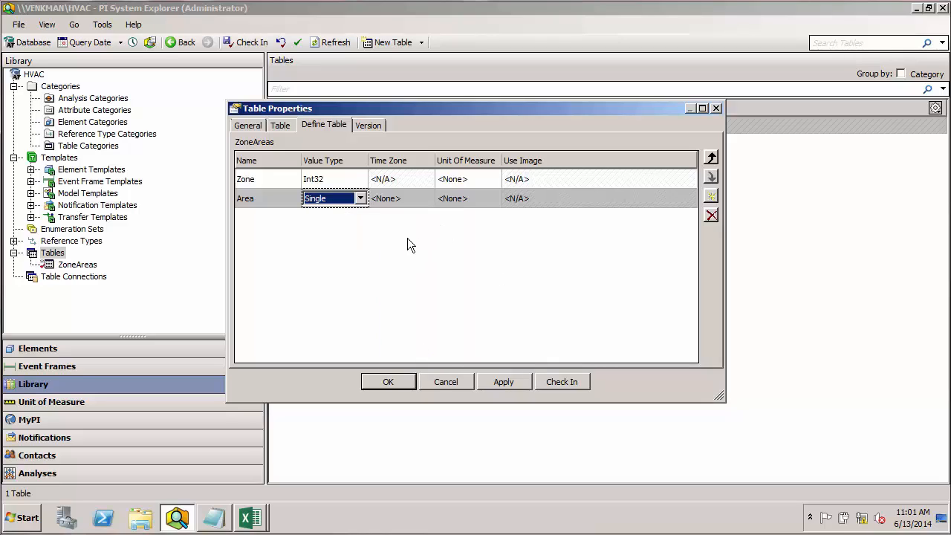
click(452, 198)
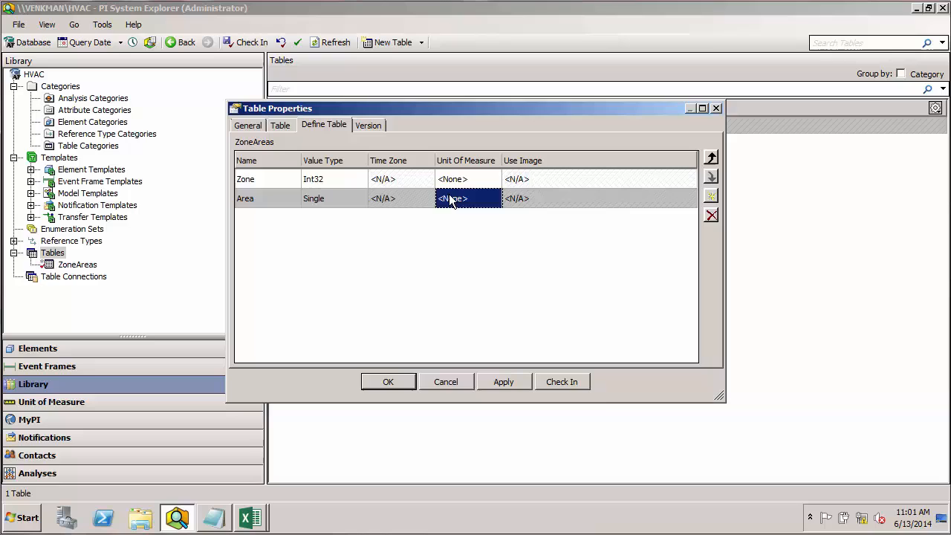
click(452, 198)
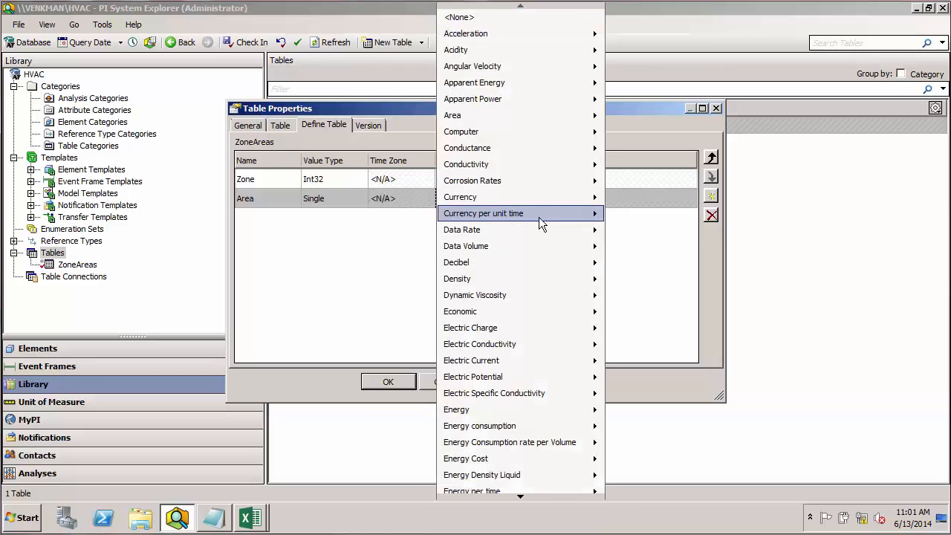
mouse_move(483, 116)
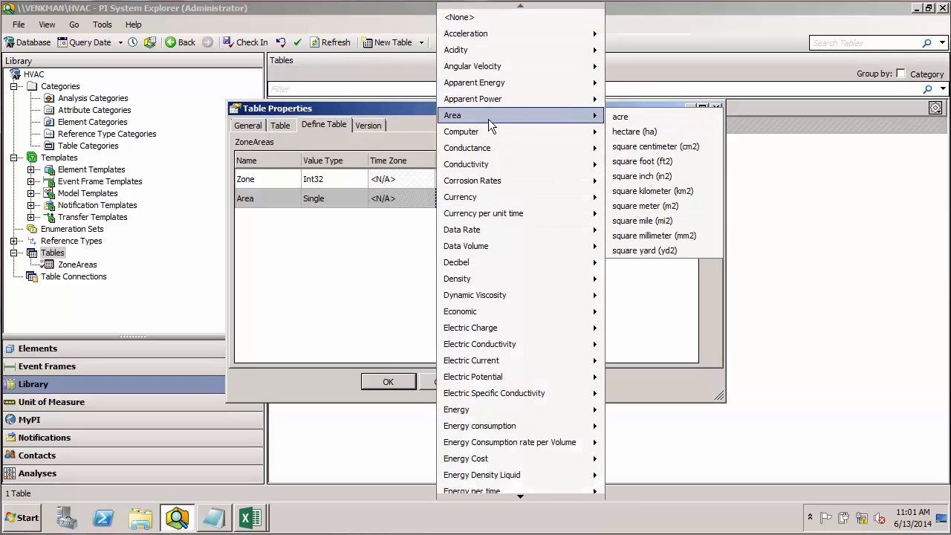
mouse_move(642, 161)
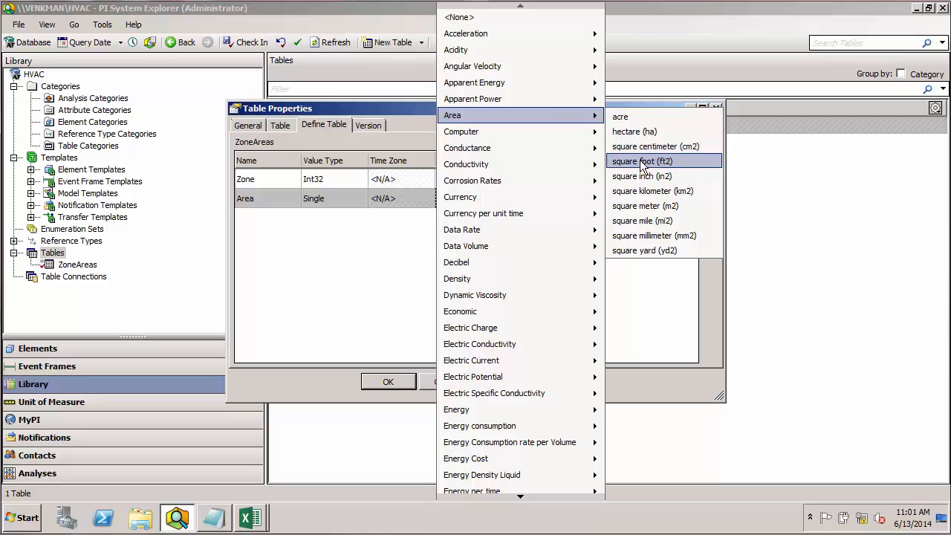
click(641, 161)
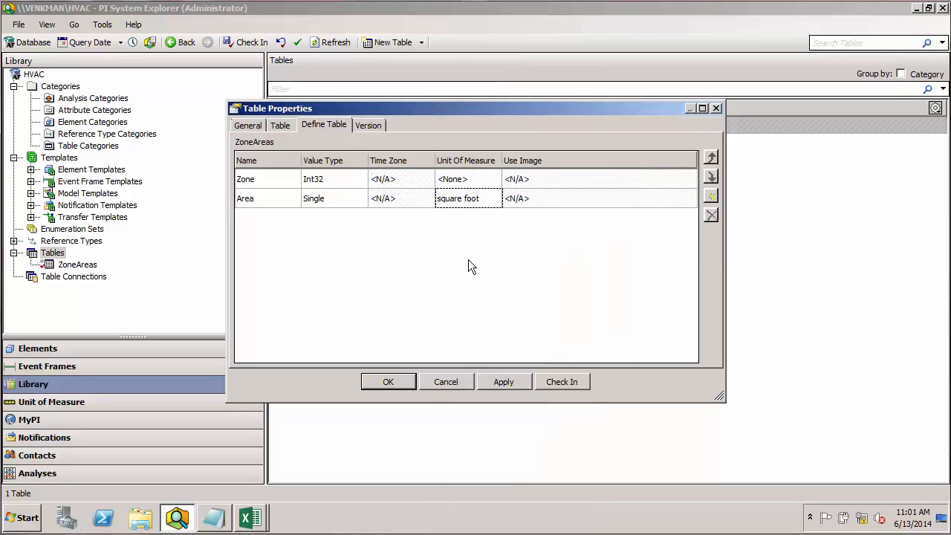
click(280, 125)
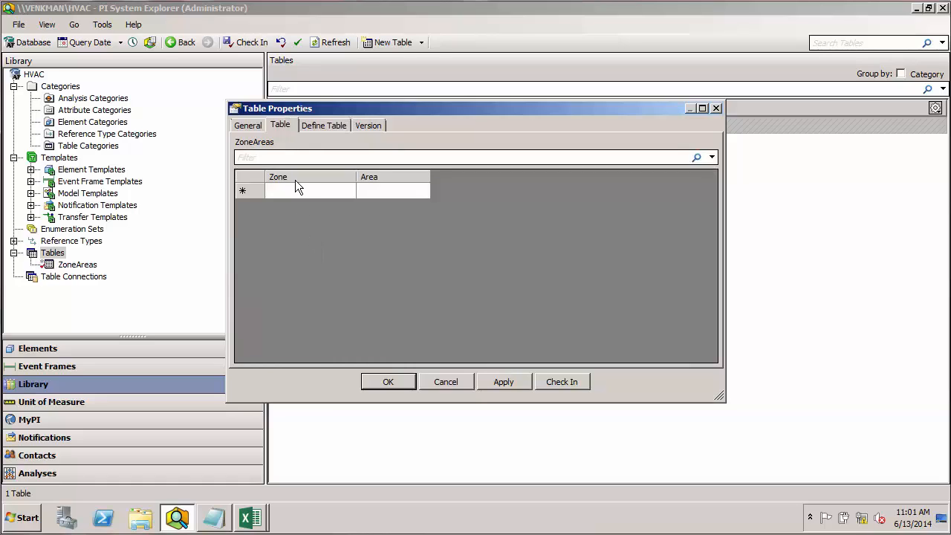
mouse_move(423, 184)
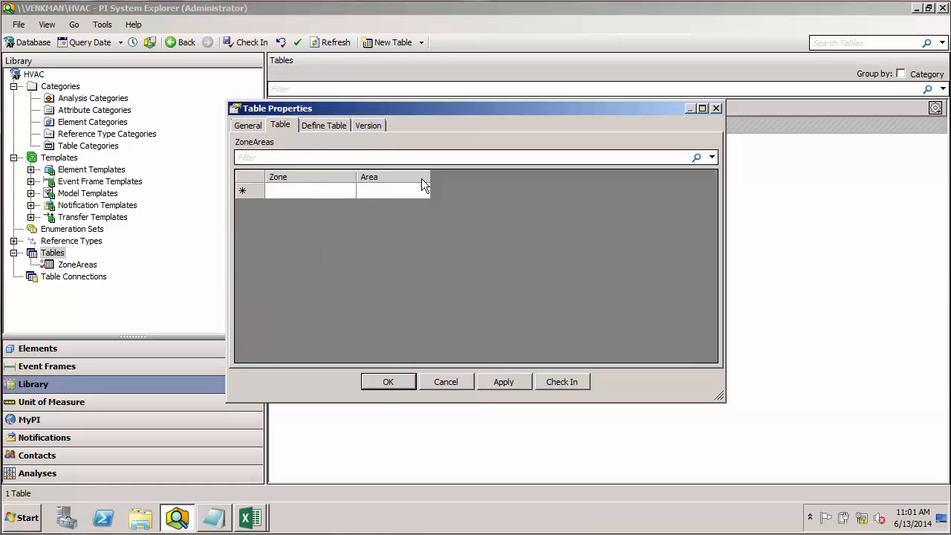
mouse_move(457, 244)
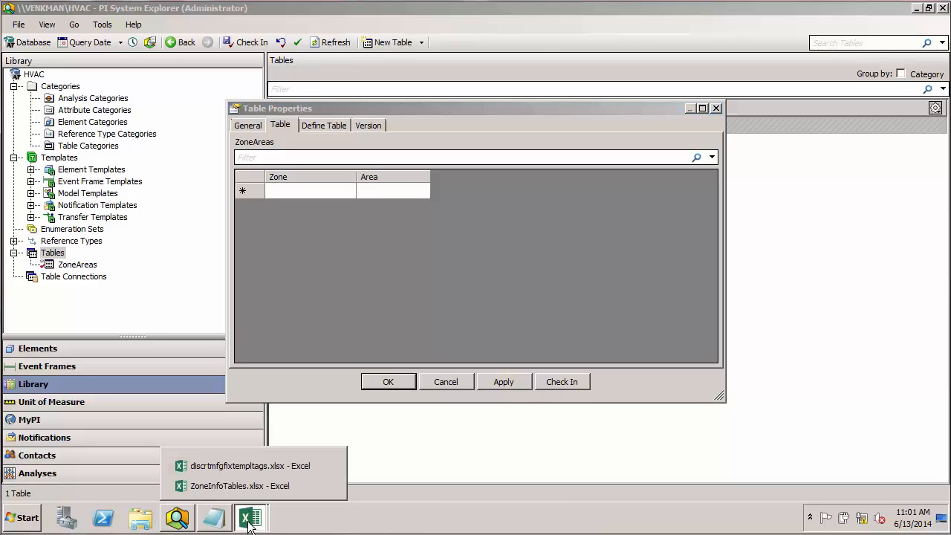
Copy the three Zone and SqrFt data rows (A2:B4) from ZoneInfoTables.xlsx.
click(239, 485)
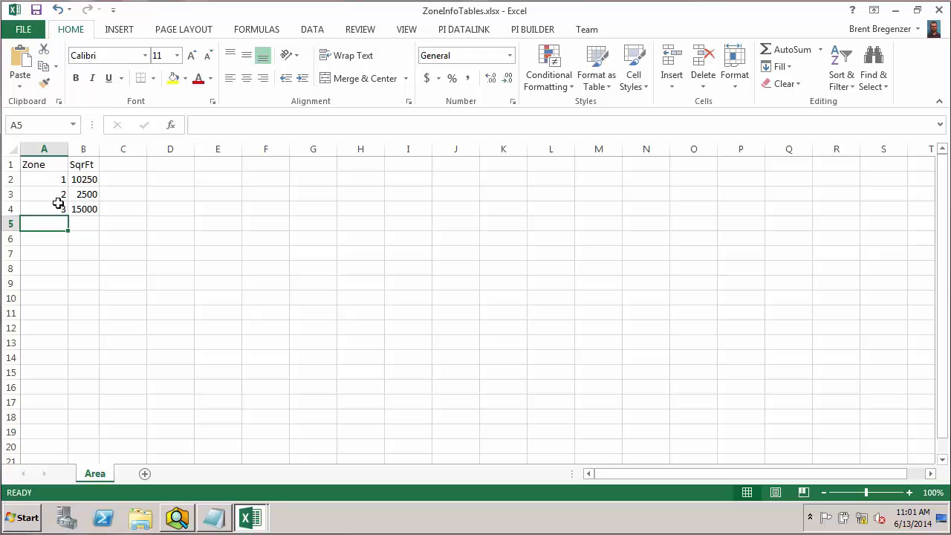
drag(44, 179, 83, 209)
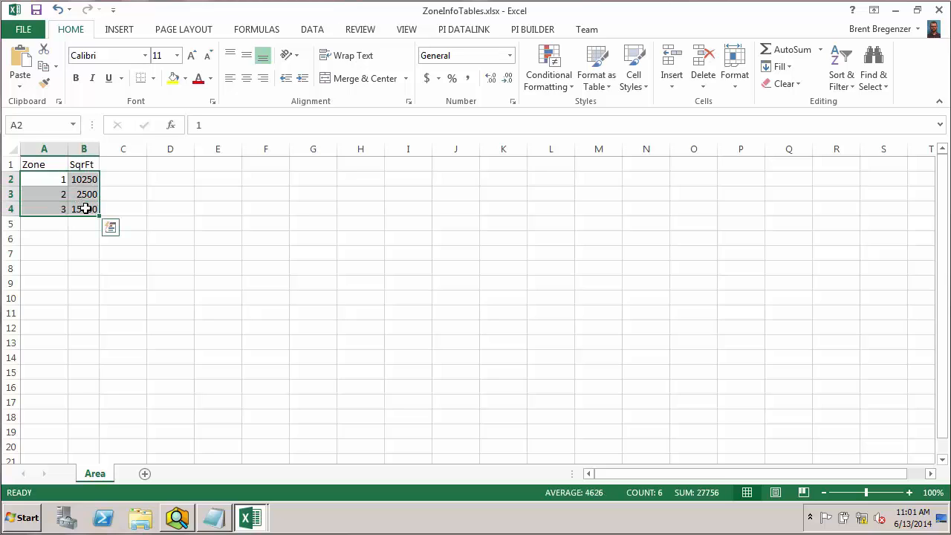
key(ctrl+c)
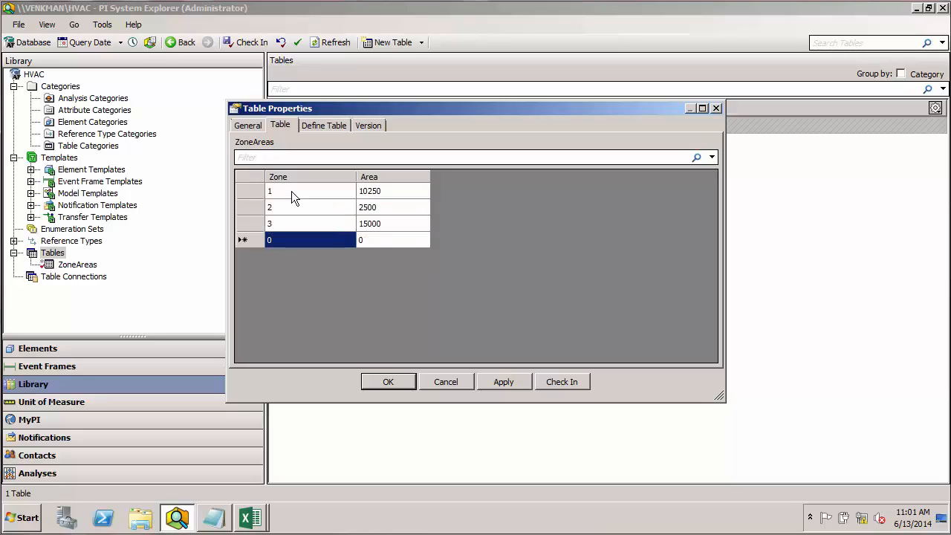
mouse_move(416, 275)
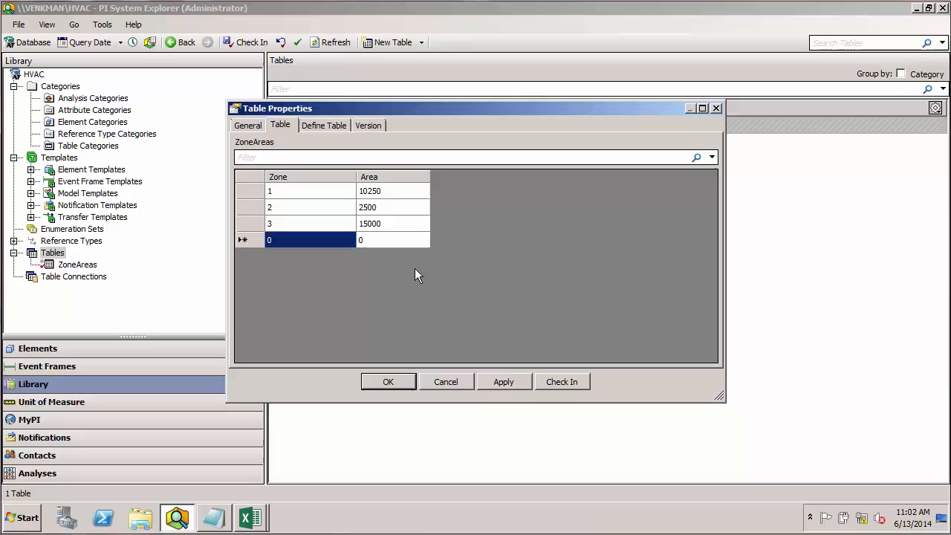
mouse_move(300, 197)
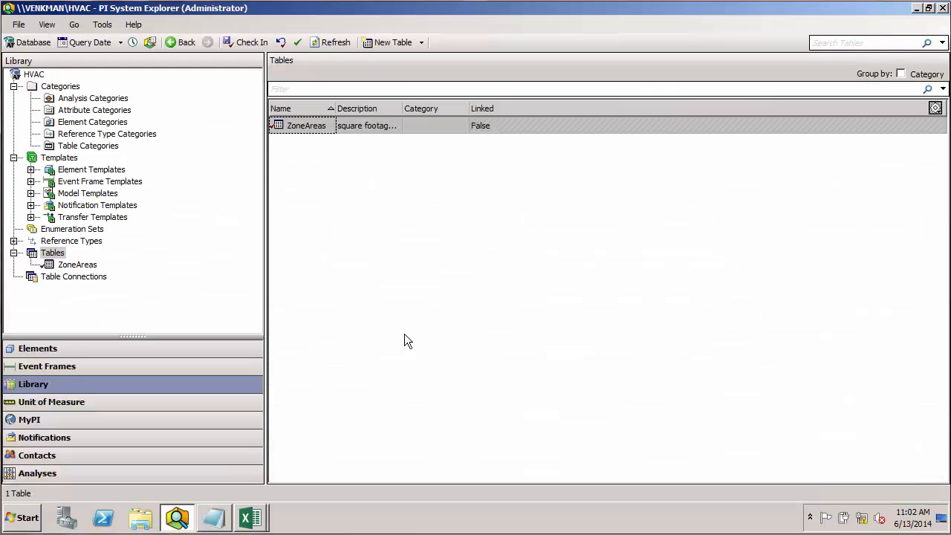
mouse_move(77, 265)
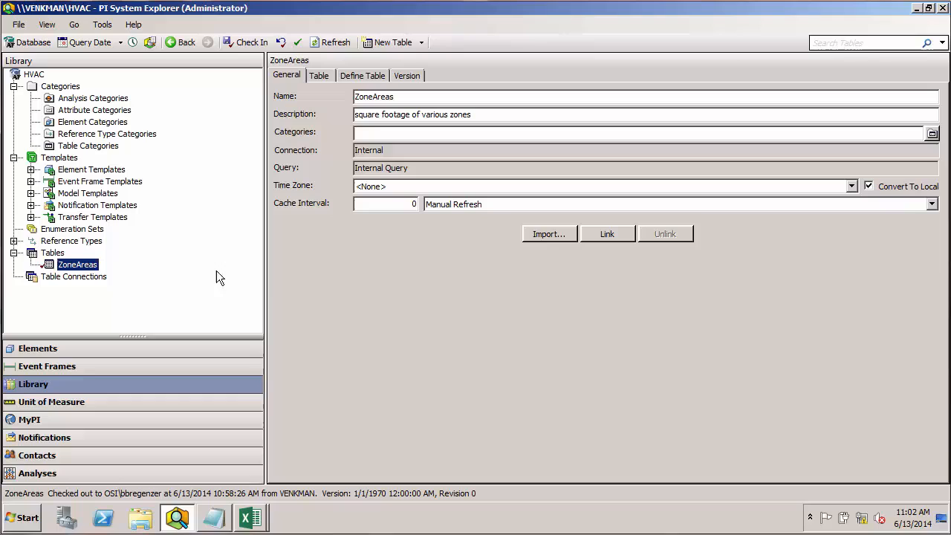
mouse_move(248, 42)
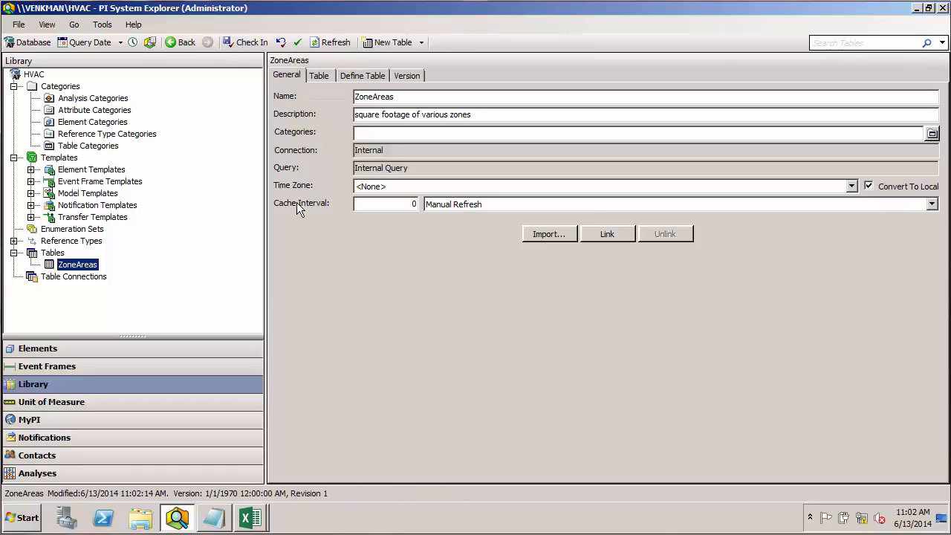
mouse_move(251, 43)
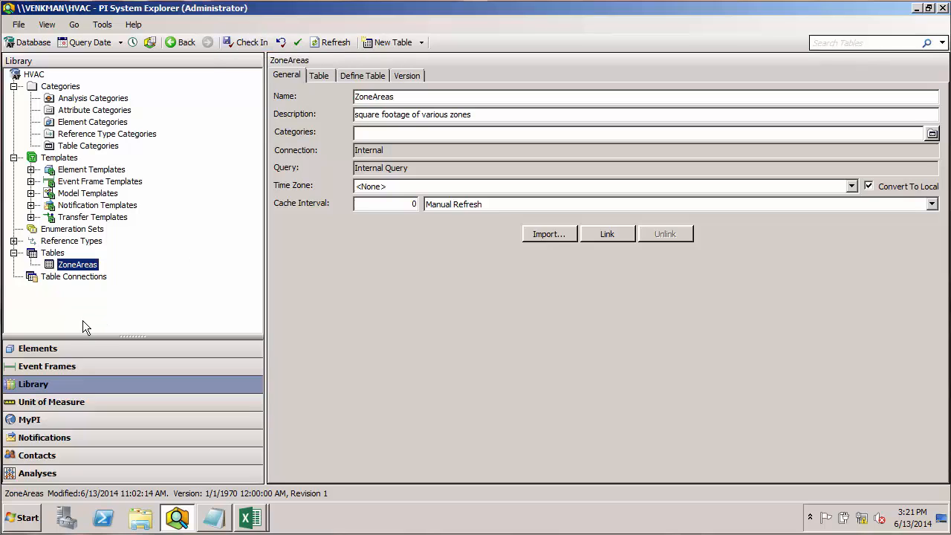
Add an attribute named Area to Zone1 using a Table Lookup data reference.
click(37, 348)
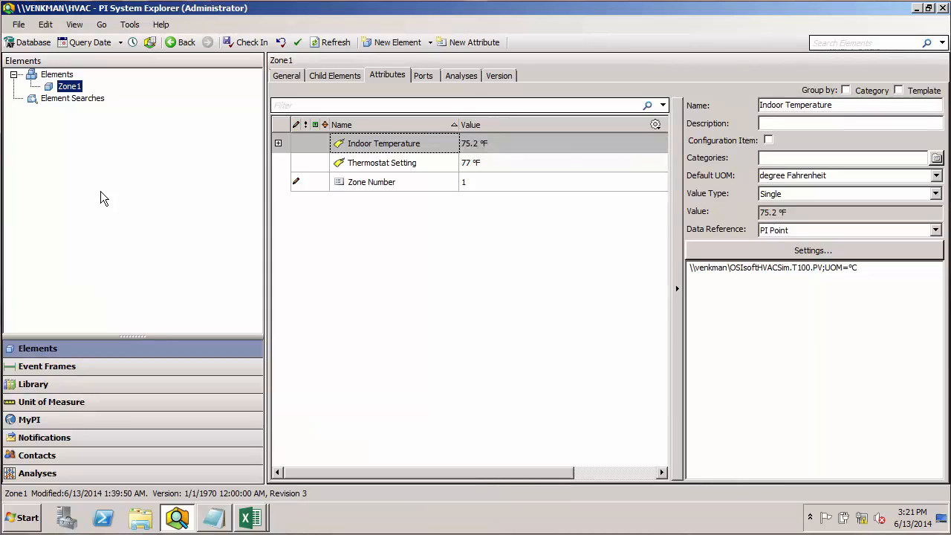
mouse_move(395, 240)
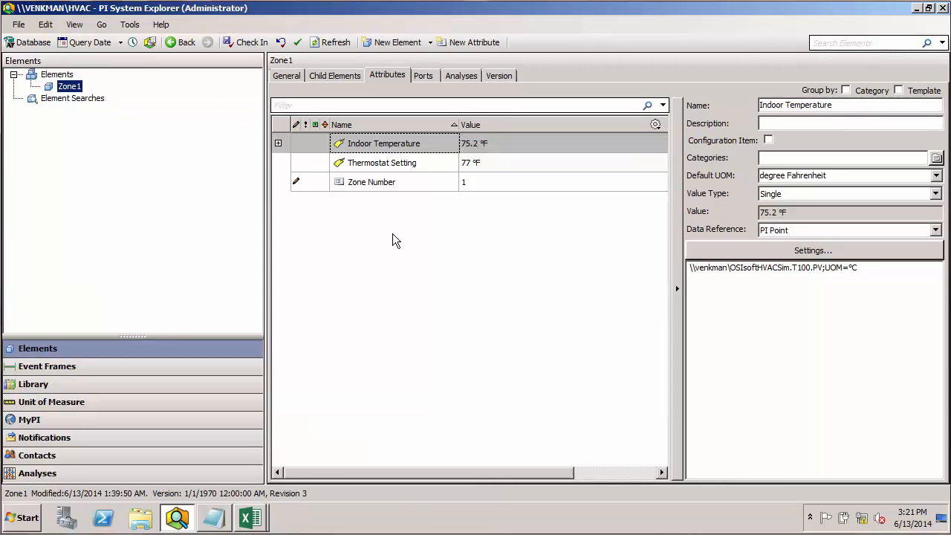
click(468, 42)
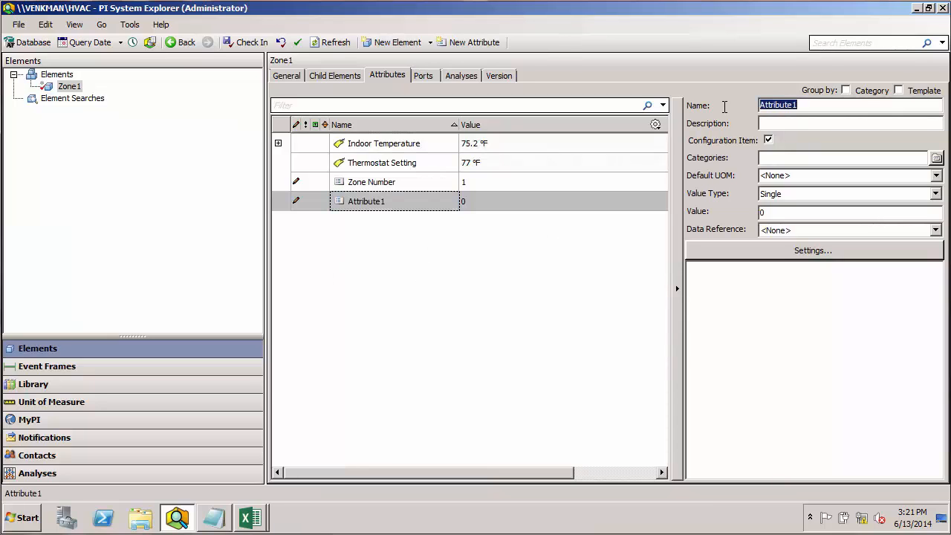
text(Area)
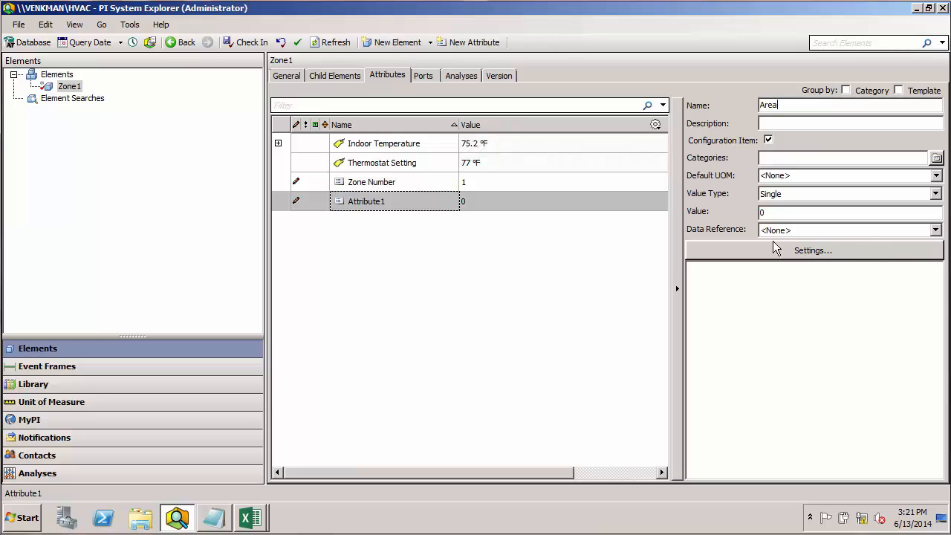
click(935, 230)
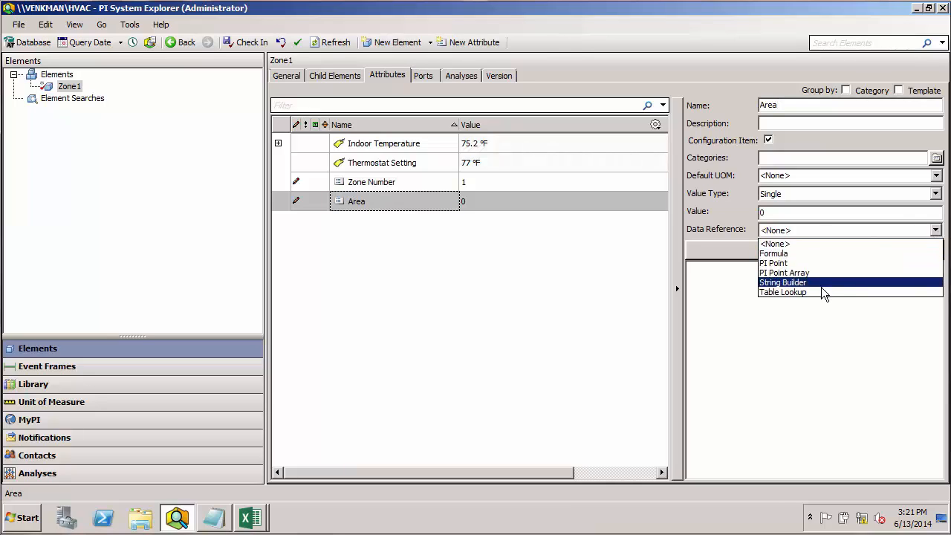
click(782, 292)
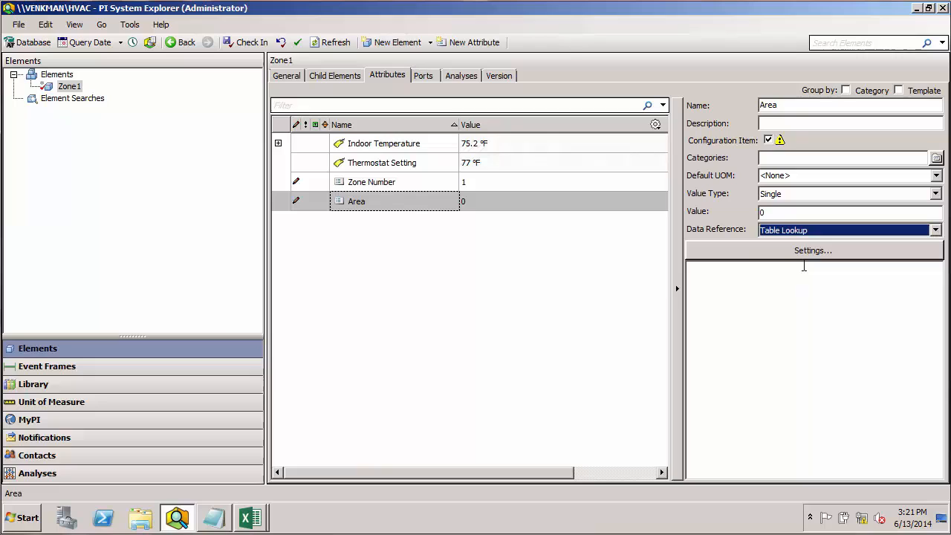
click(813, 250)
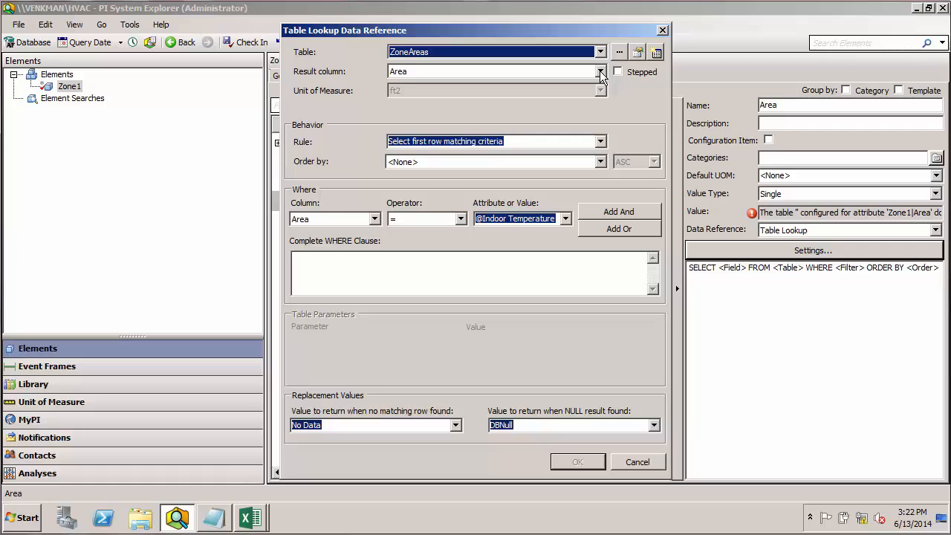
mouse_move(770, 97)
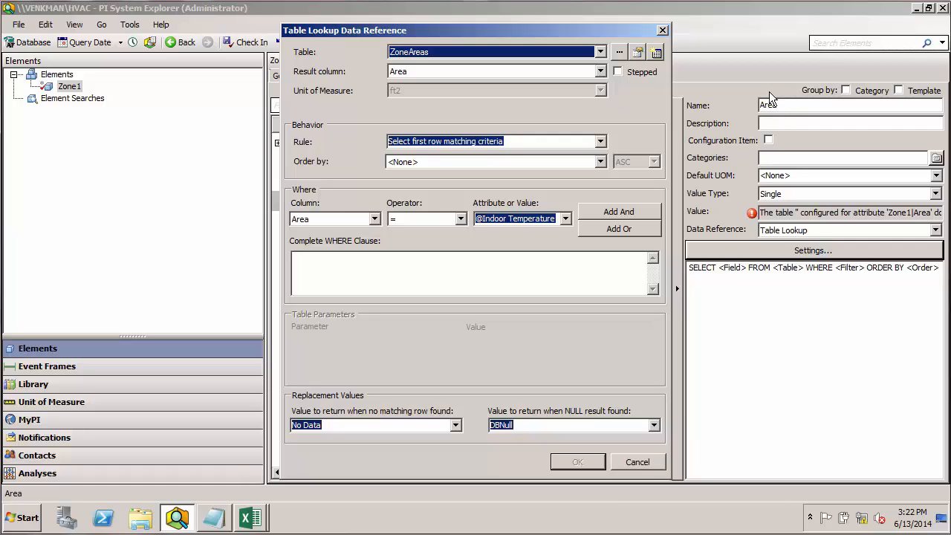
mouse_move(367, 91)
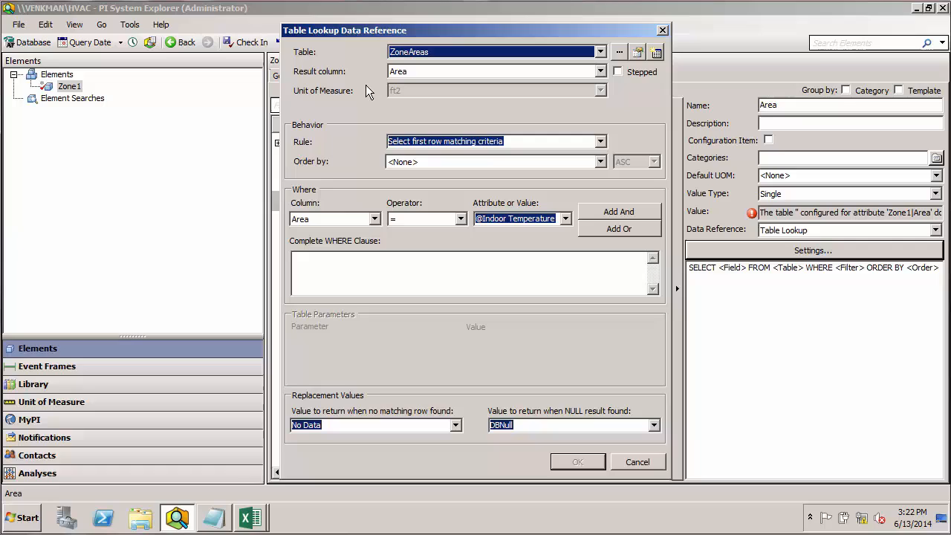
mouse_move(336, 112)
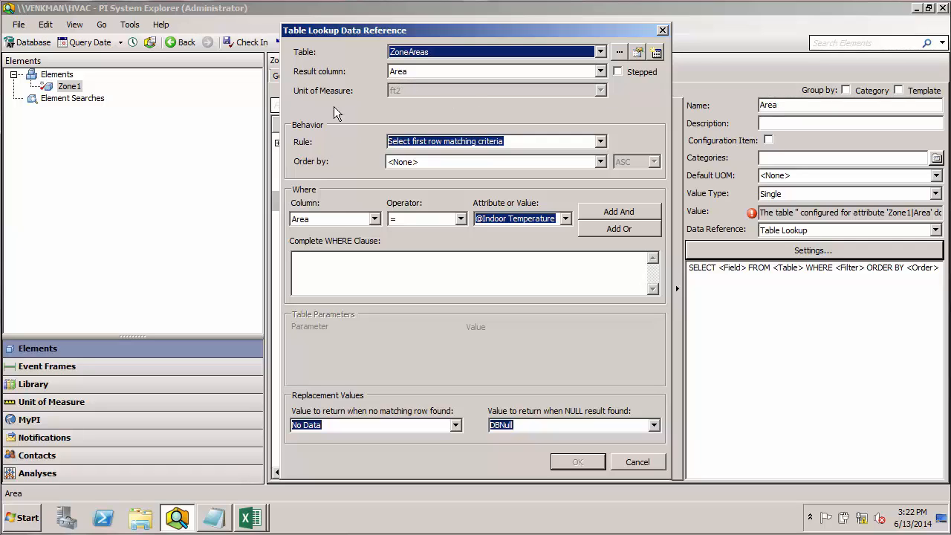
mouse_move(320, 164)
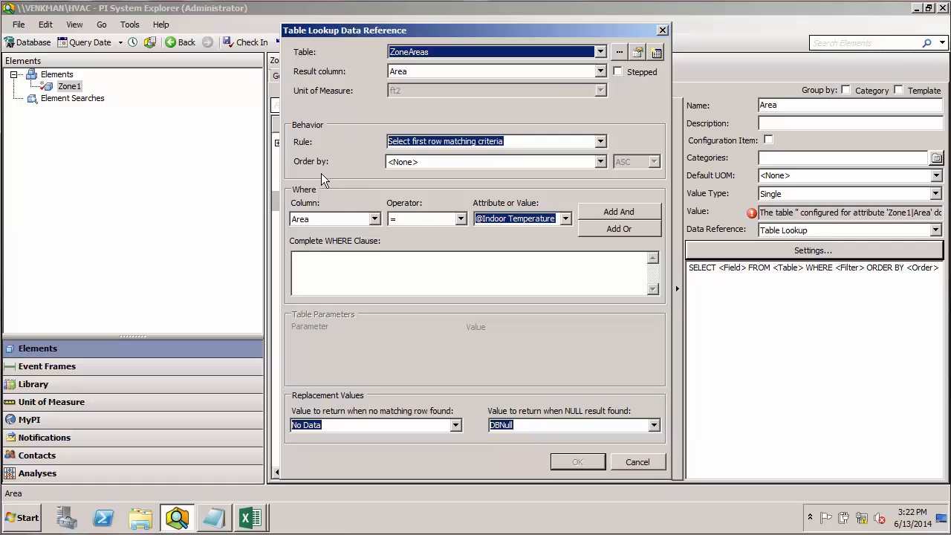
mouse_move(316, 196)
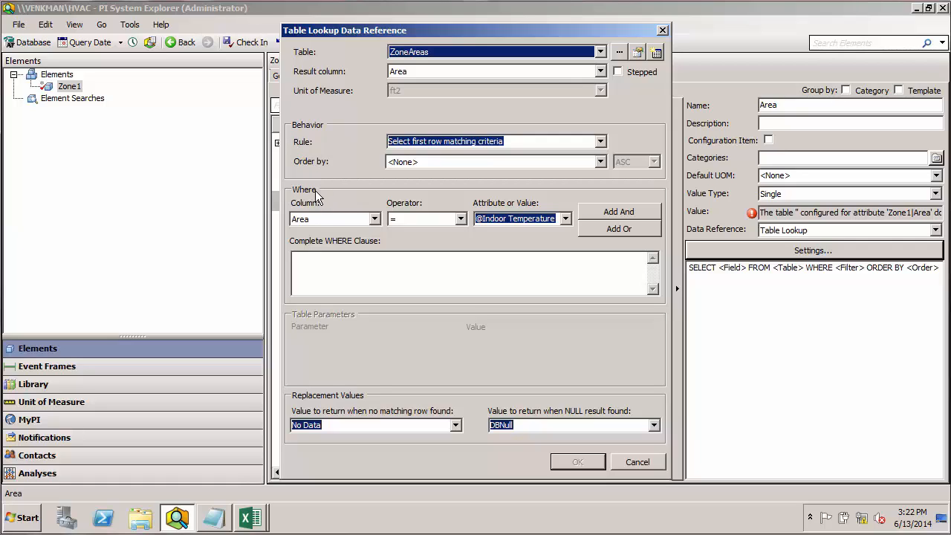
mouse_move(323, 195)
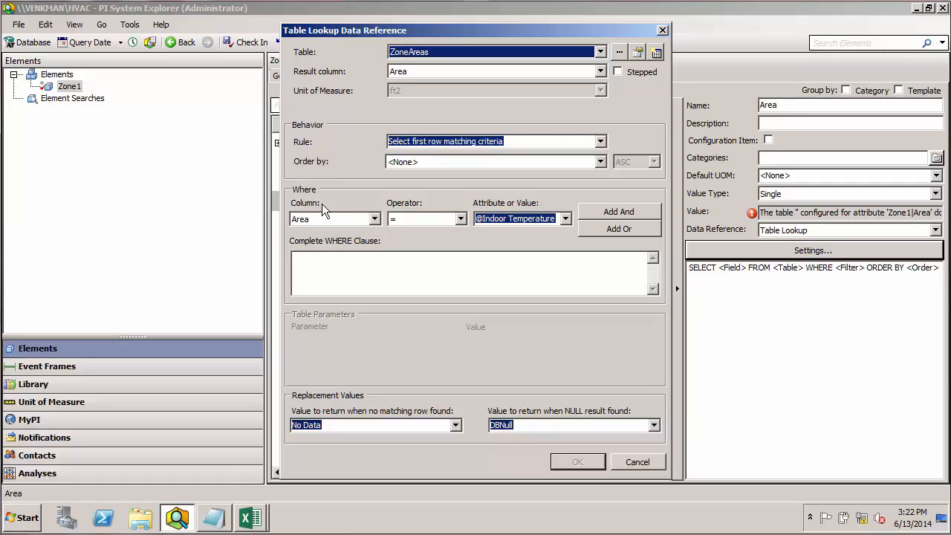
mouse_move(324, 199)
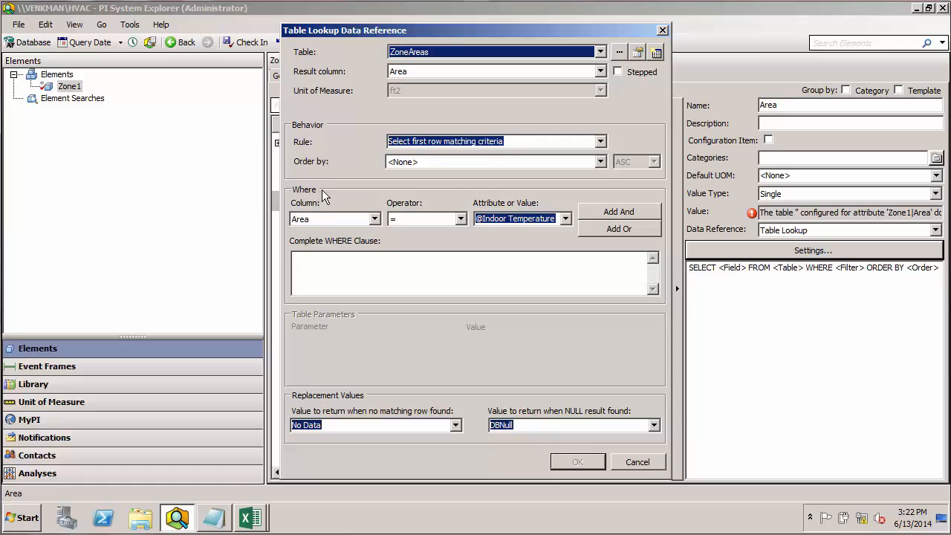
mouse_move(371, 208)
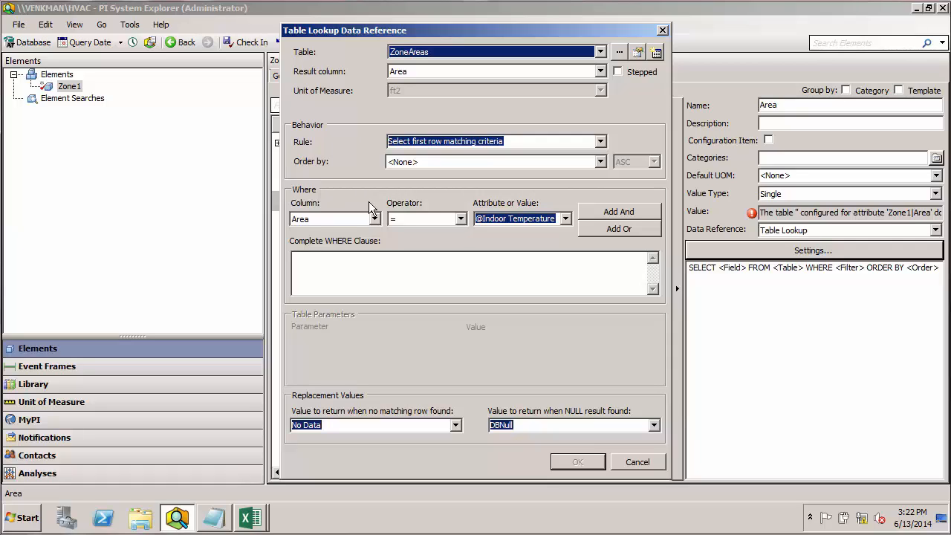
click(375, 218)
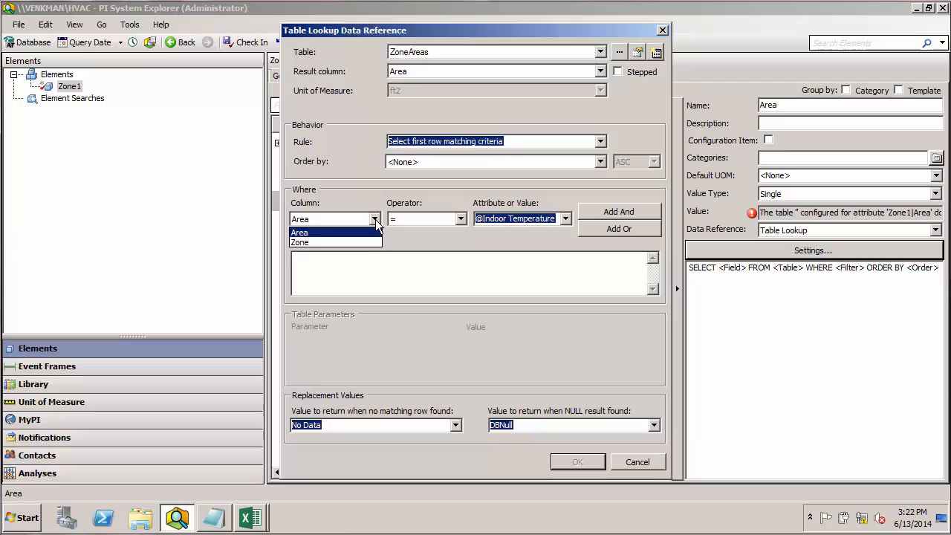
click(300, 242)
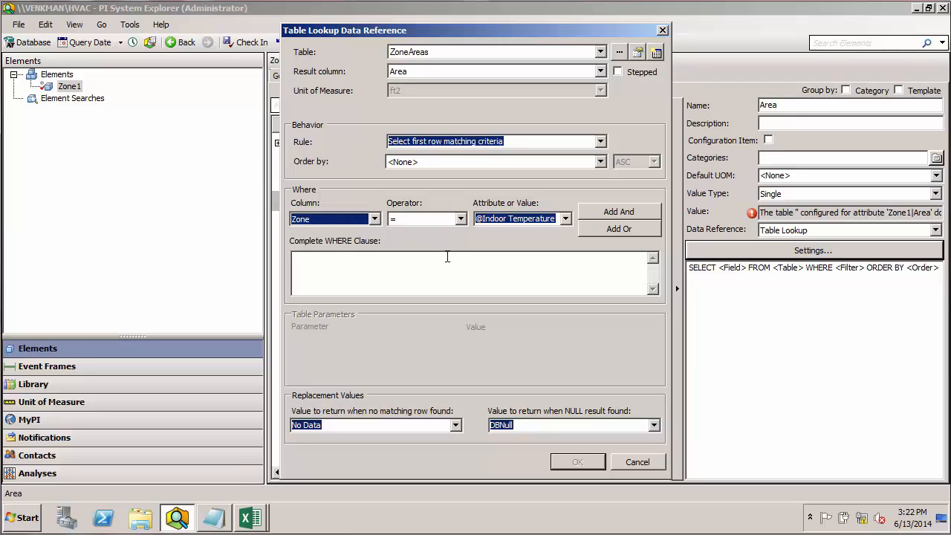
click(565, 218)
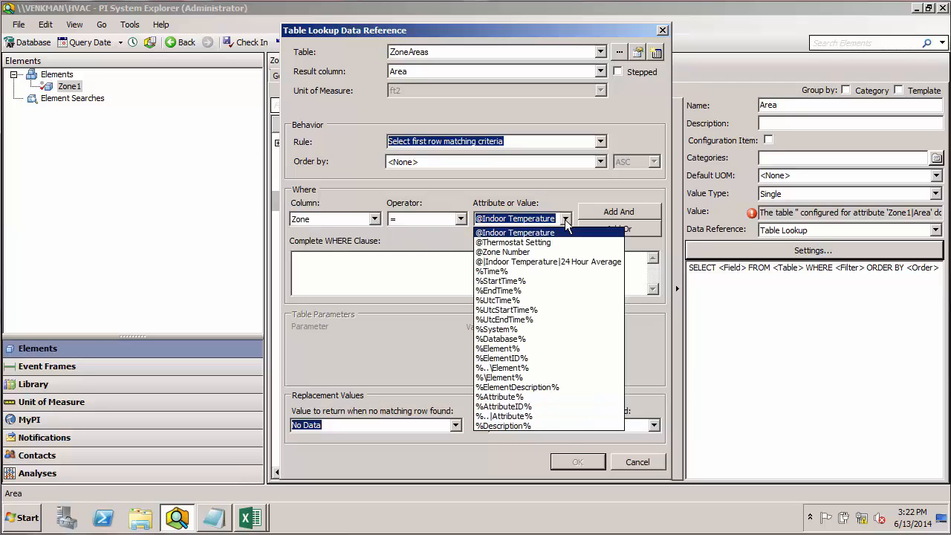
click(502, 252)
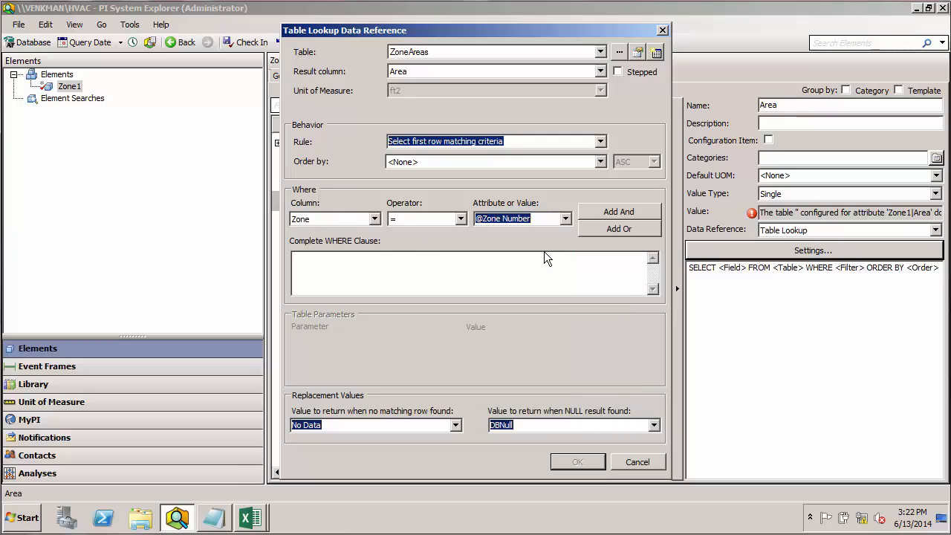
mouse_move(623, 218)
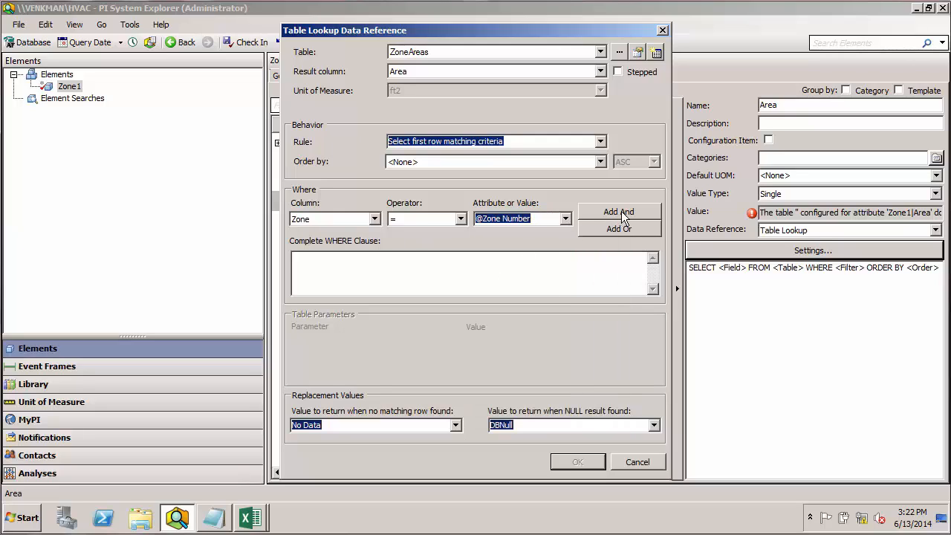
Add Zone = @[Zone Number] to the WHERE clause and accept the lookup settings.
click(619, 212)
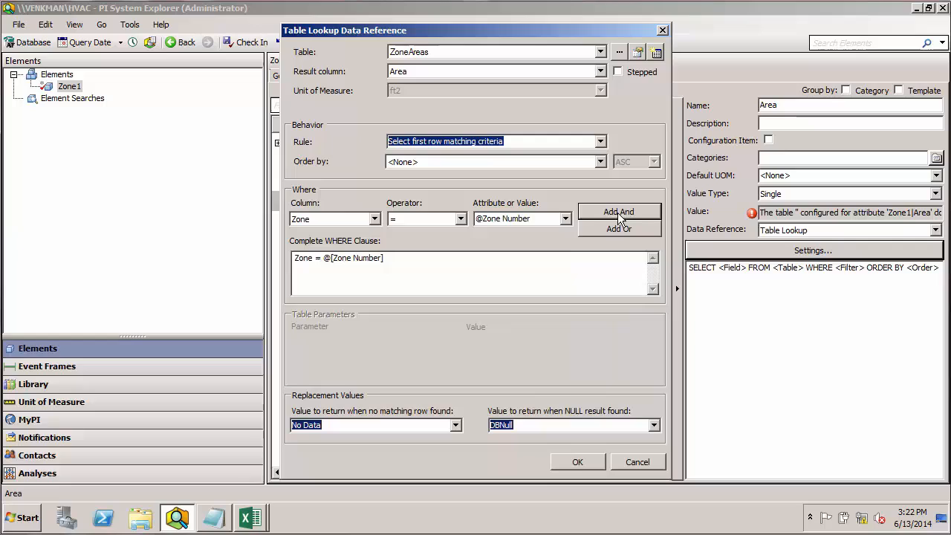
mouse_move(413, 360)
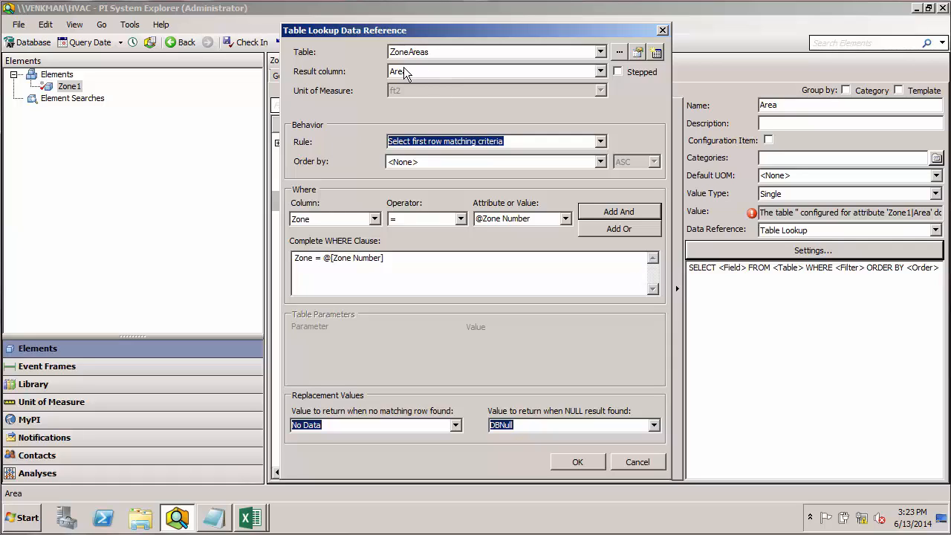
mouse_move(498, 357)
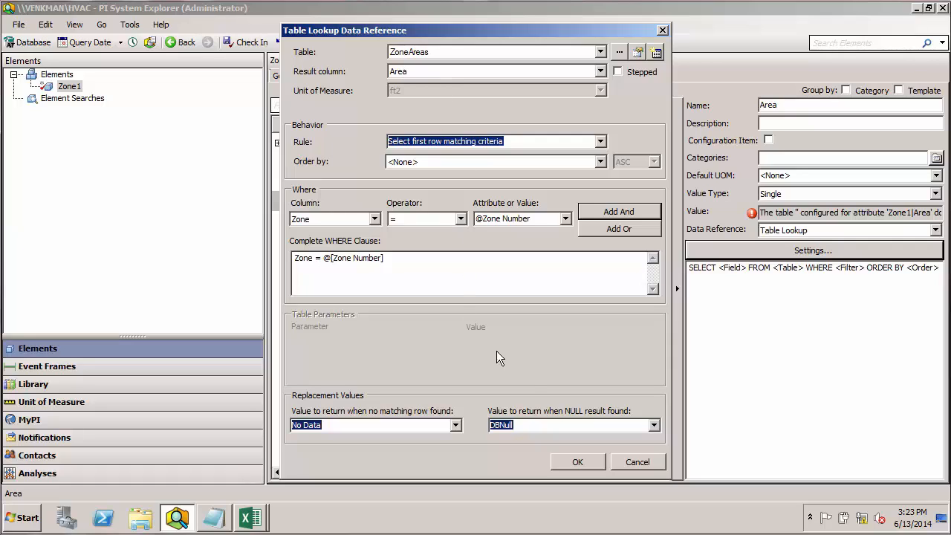
click(577, 462)
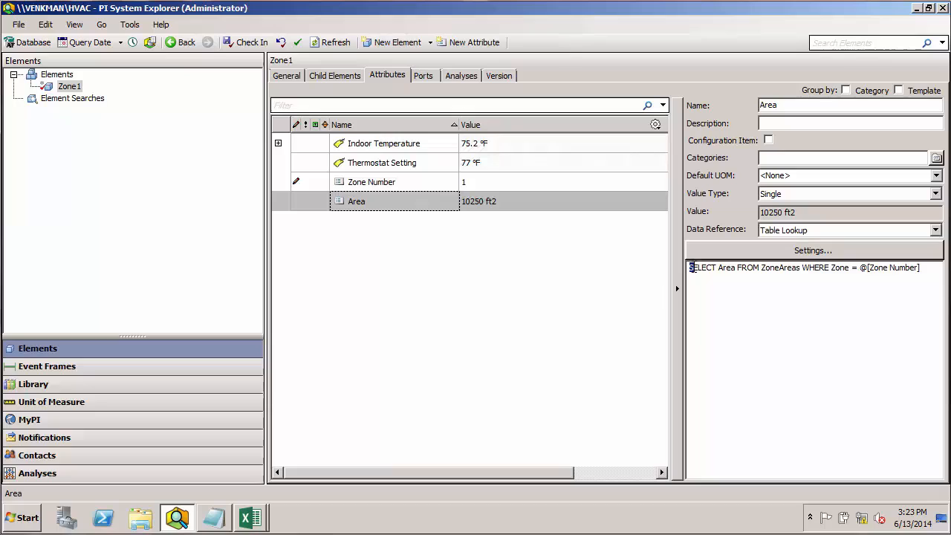
Highlight the generated SELECT lookup query behind Zone1's Area value of 10250 ft2.
triple_click(802, 267)
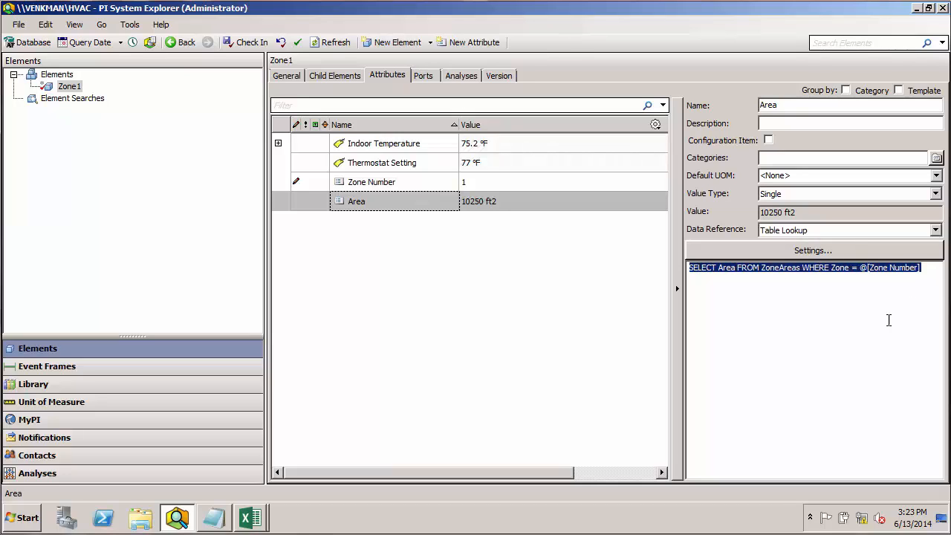
mouse_move(880, 320)
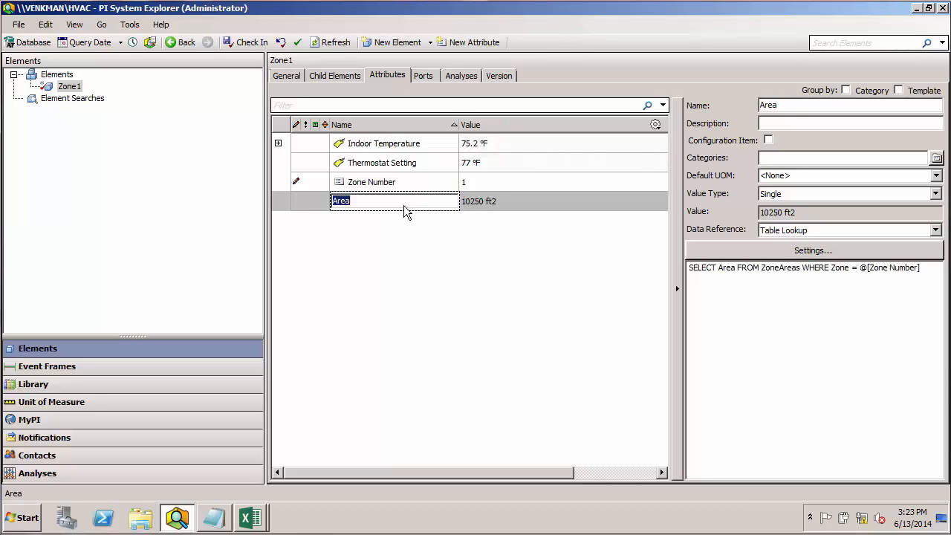
mouse_move(511, 204)
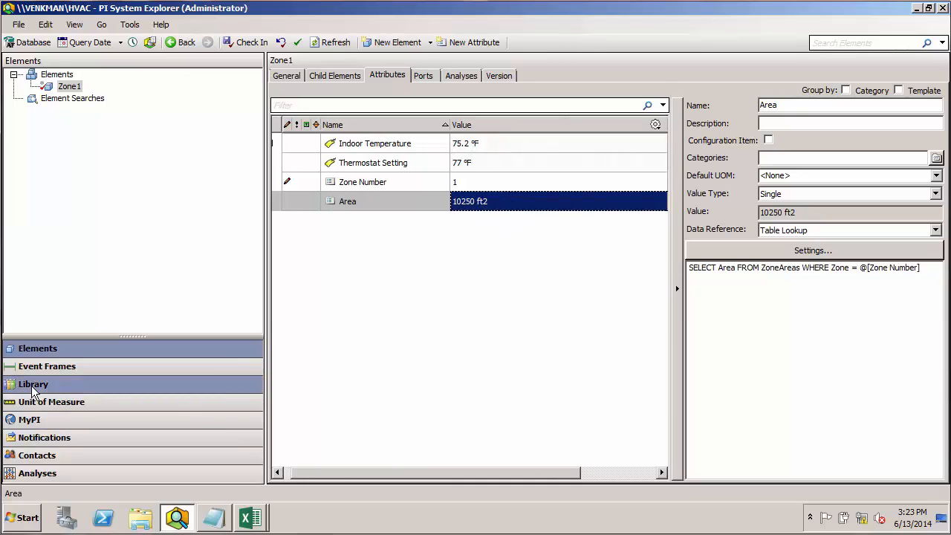
click(32, 384)
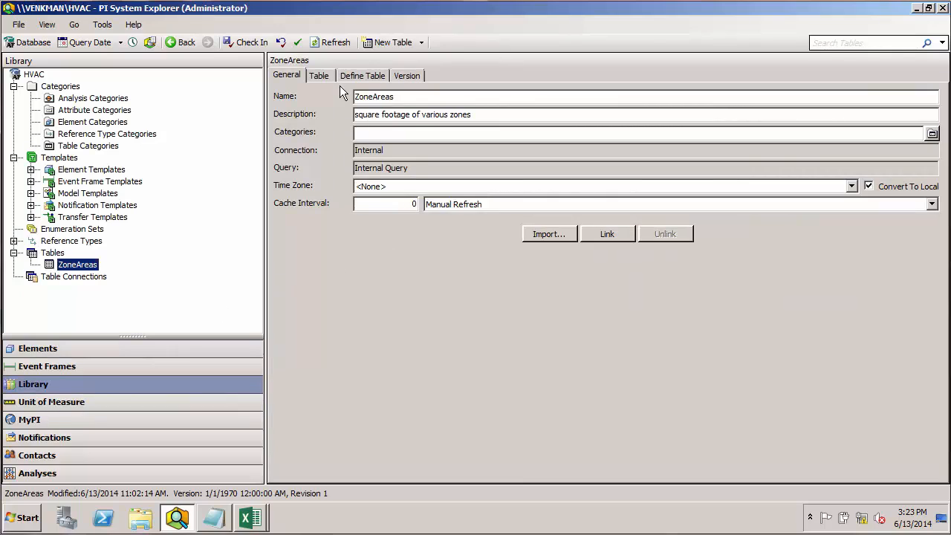
click(318, 75)
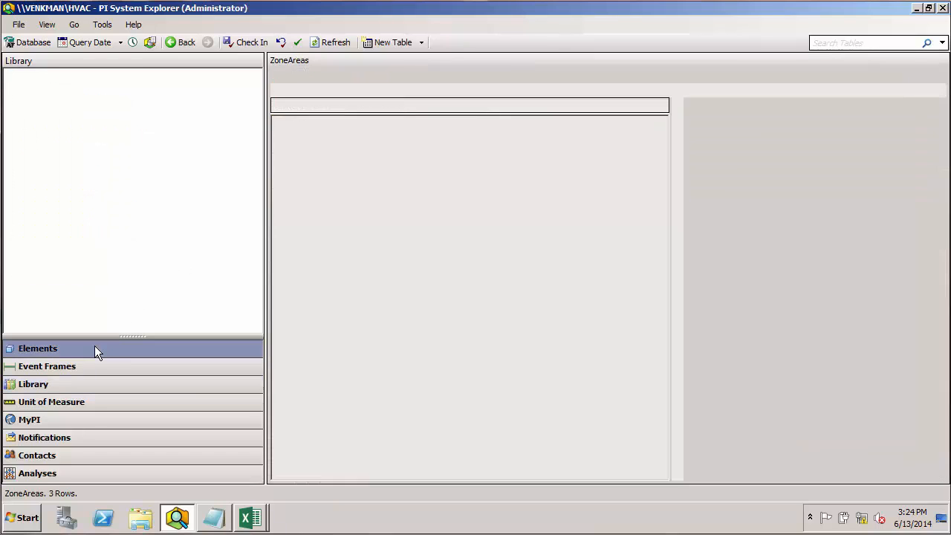
click(37, 347)
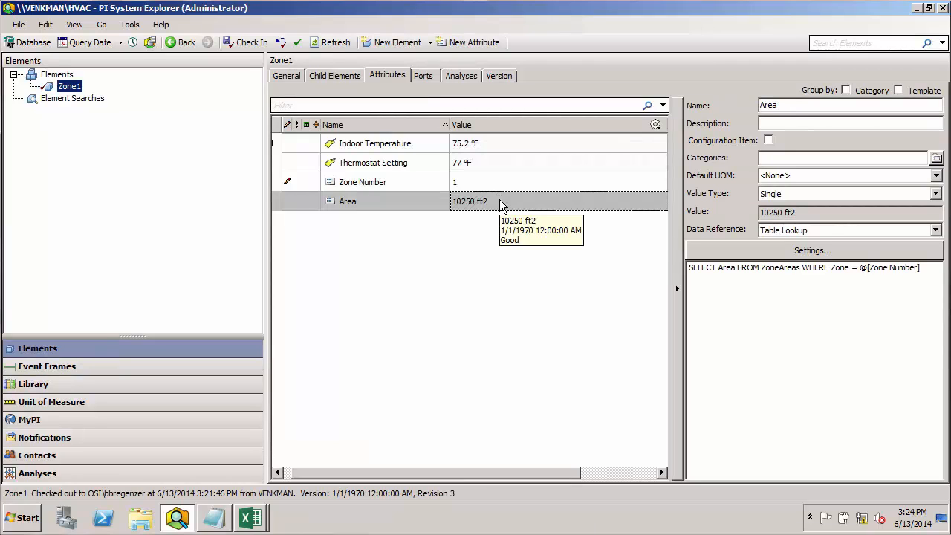
mouse_move(501, 207)
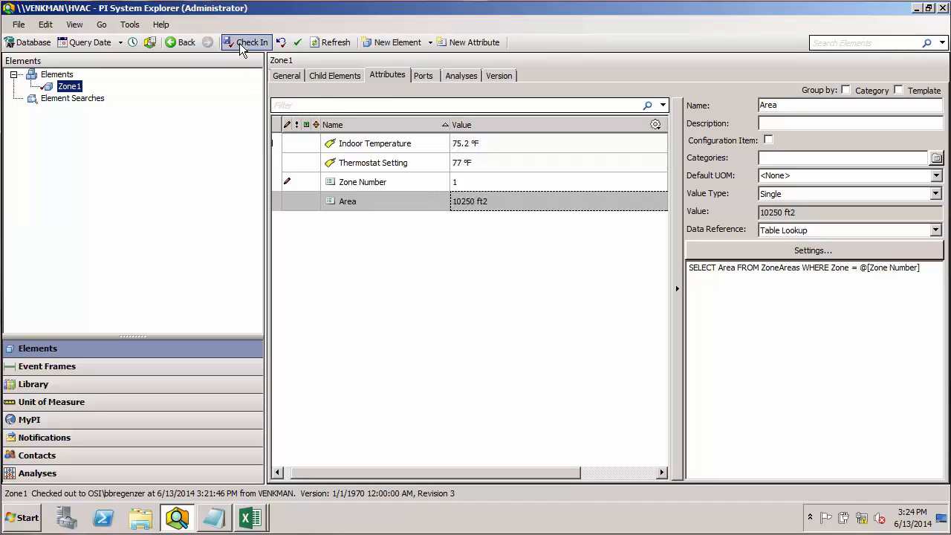
mouse_move(247, 43)
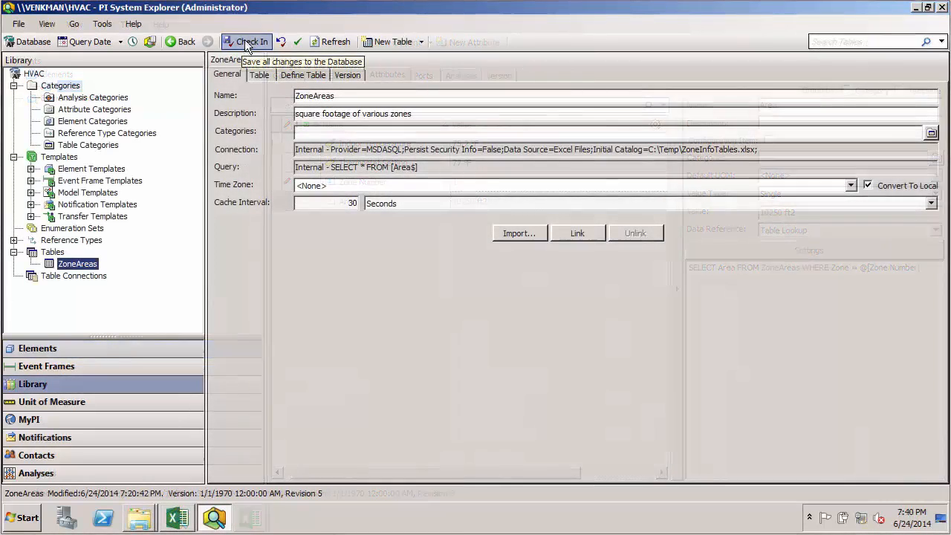
click(251, 40)
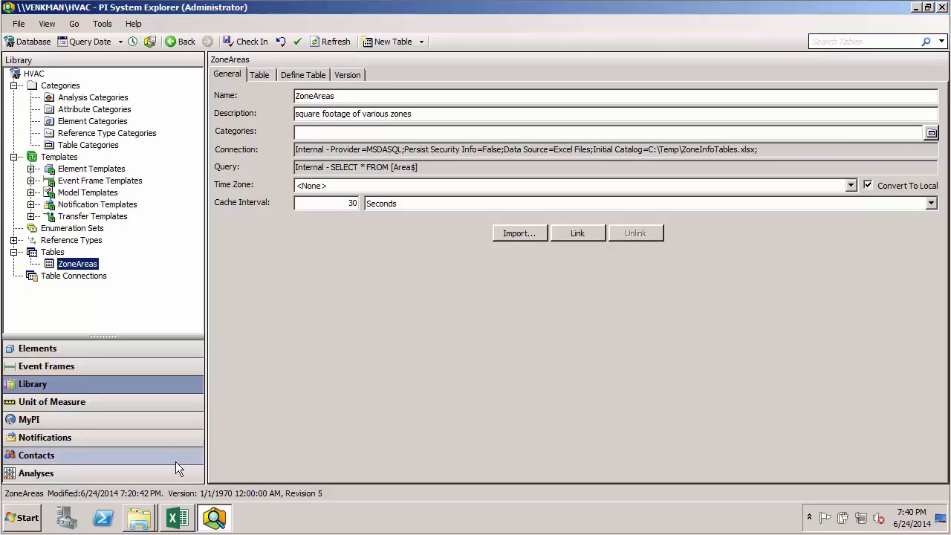
click(177, 518)
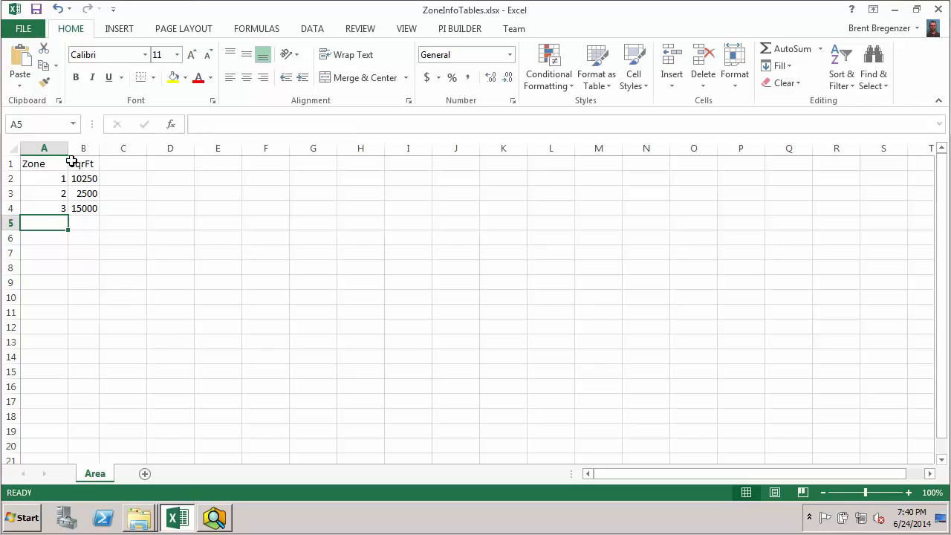
mouse_move(102, 216)
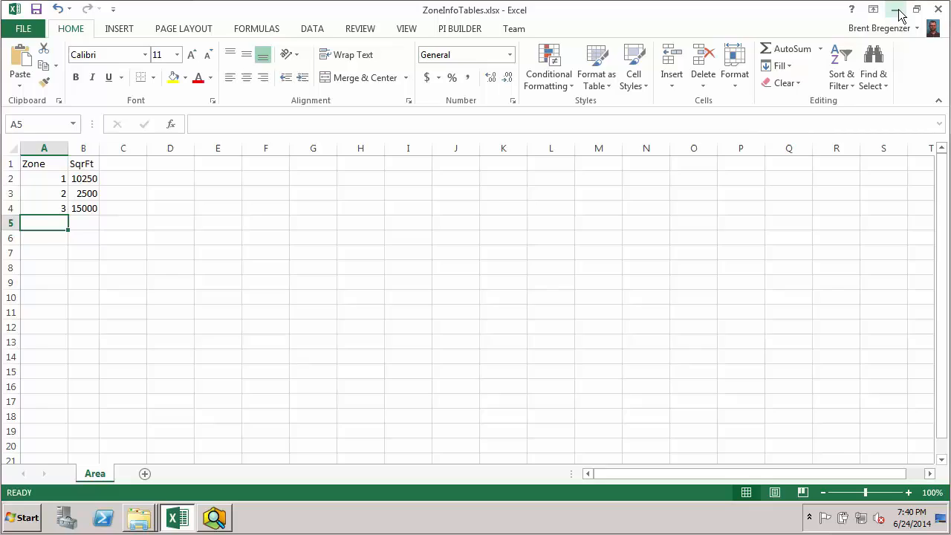
click(214, 518)
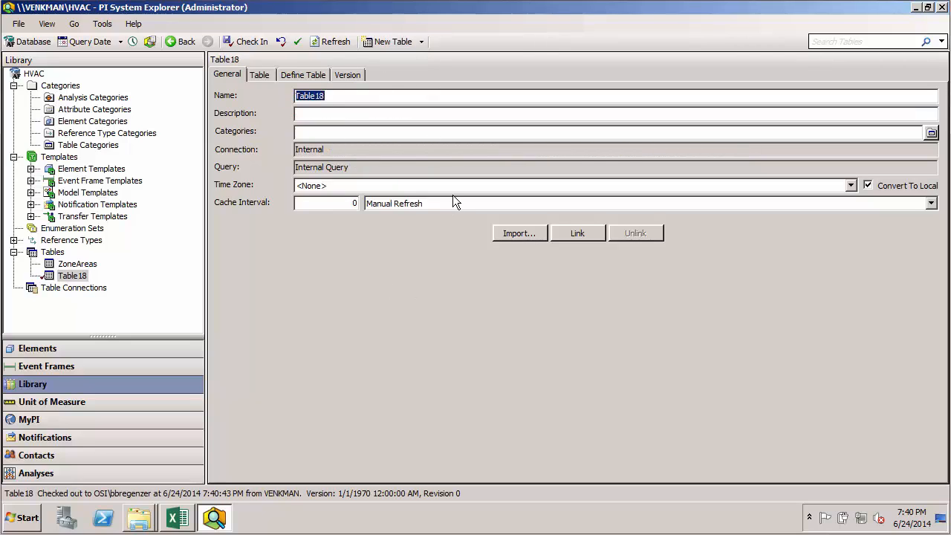
Name the new table 'ZoneAreas from Excel'.
text(ZoneA)
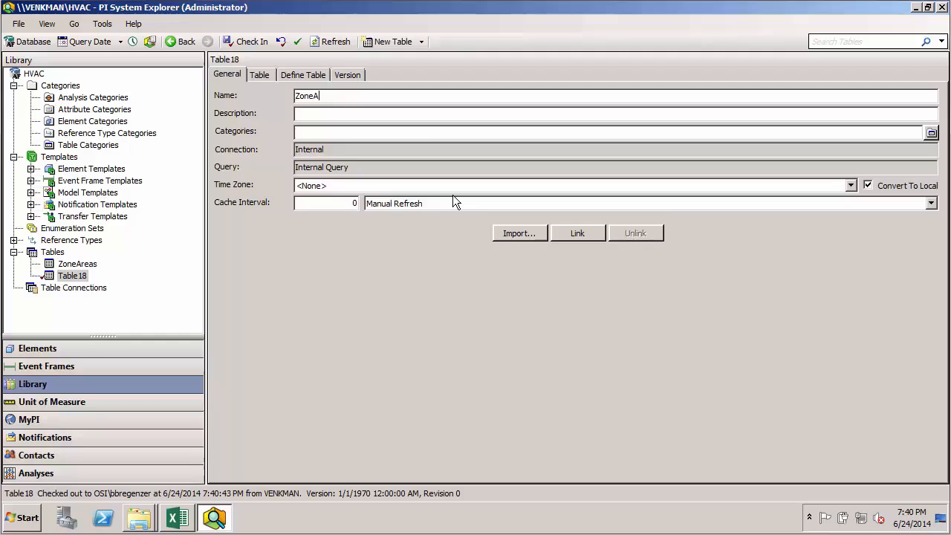
text(reas from)
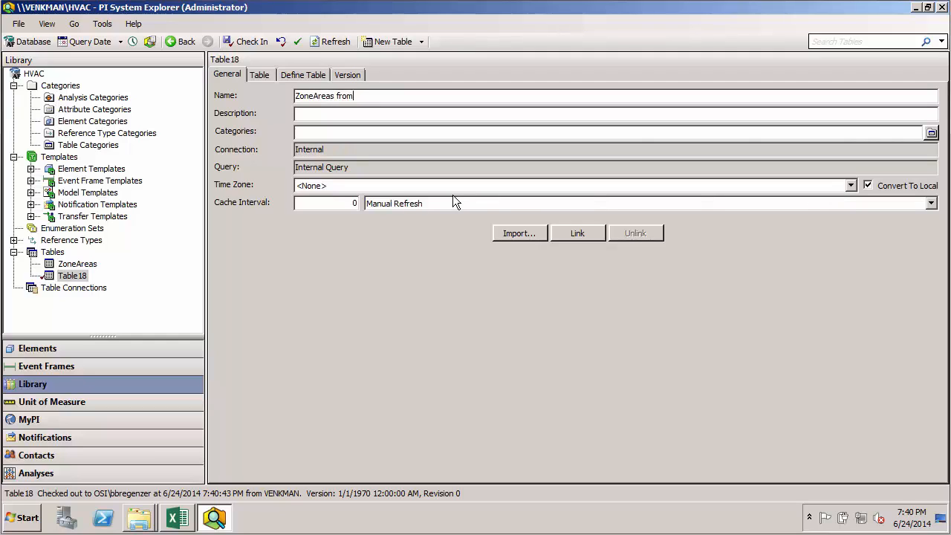
text(Excel)
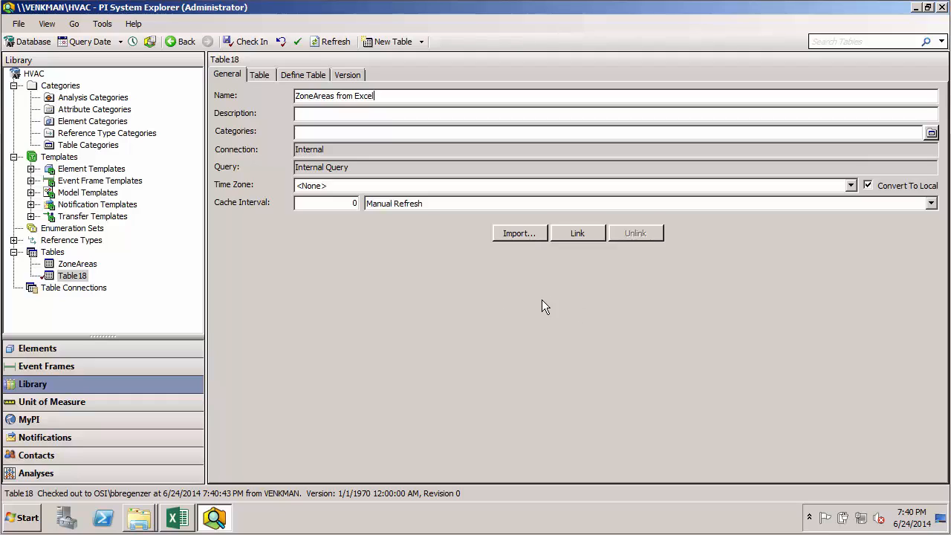
mouse_move(516, 253)
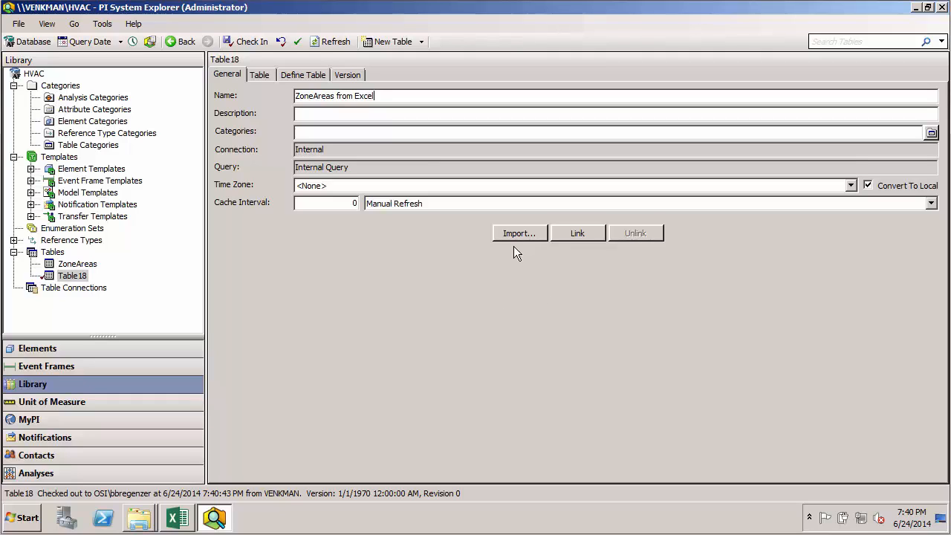
Start a table import and open the Data Link connection builder.
click(519, 233)
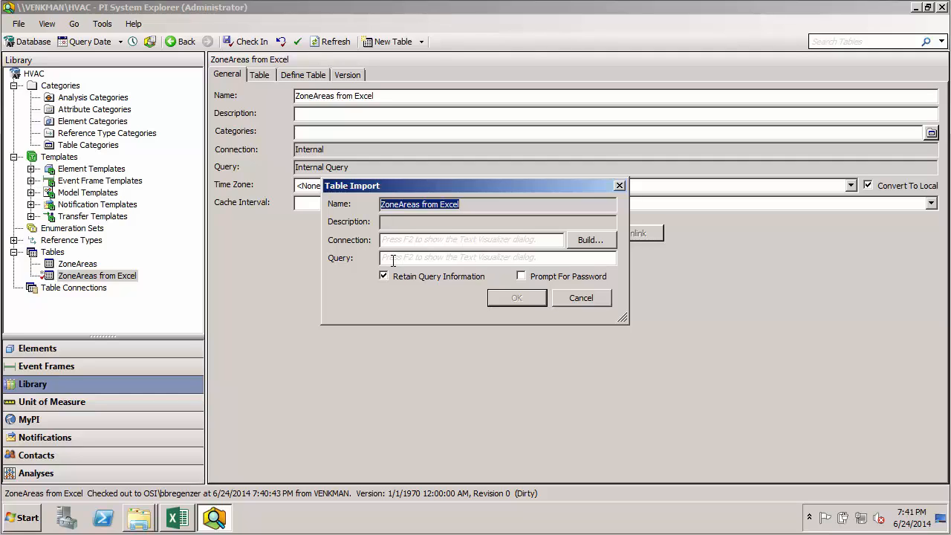
mouse_move(594, 255)
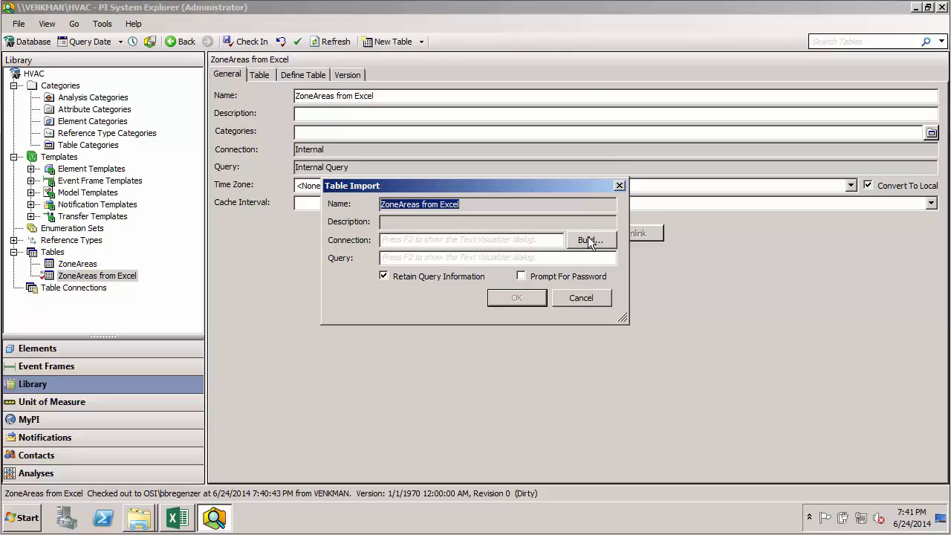
click(589, 240)
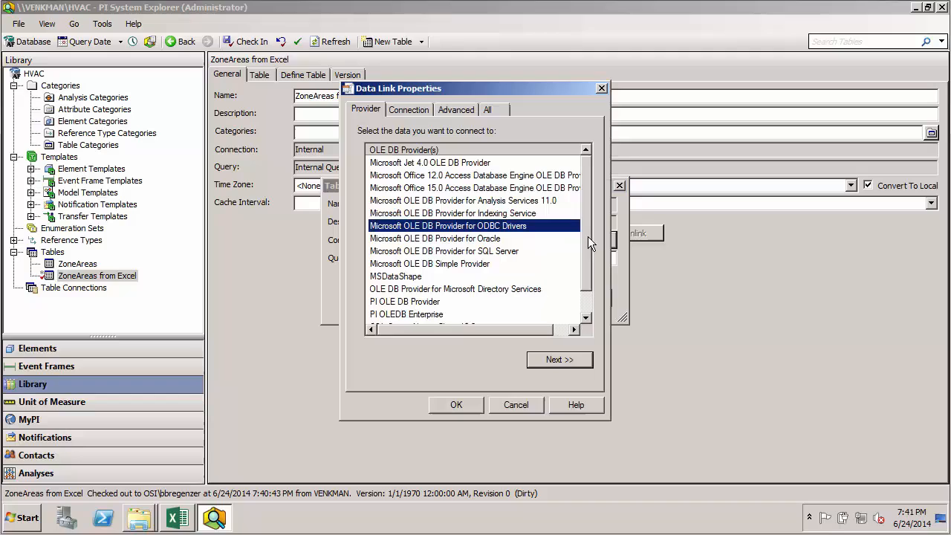
mouse_move(540, 259)
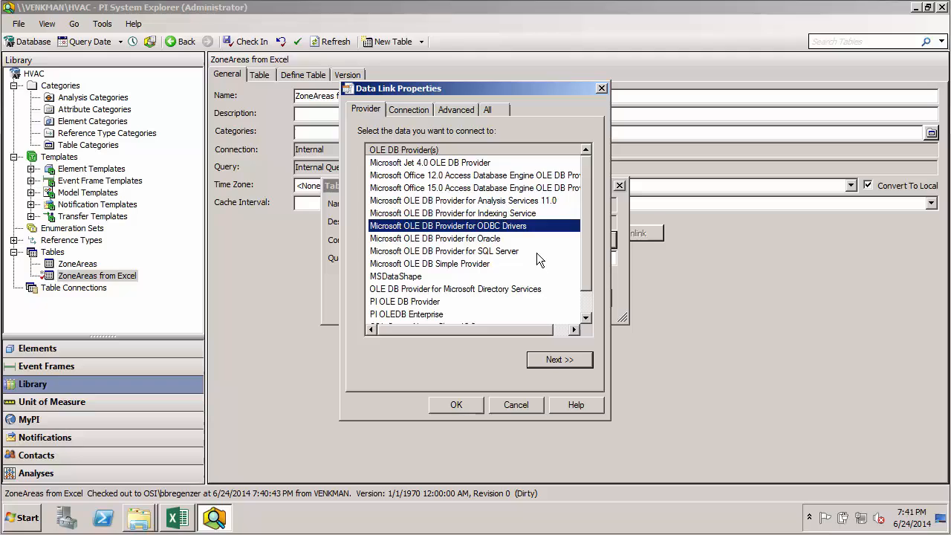
mouse_move(490, 251)
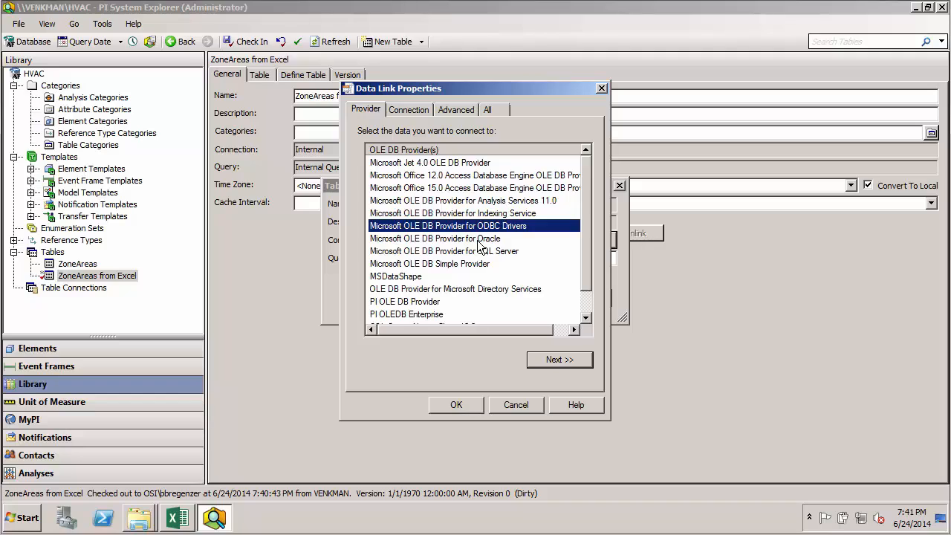
mouse_move(442, 237)
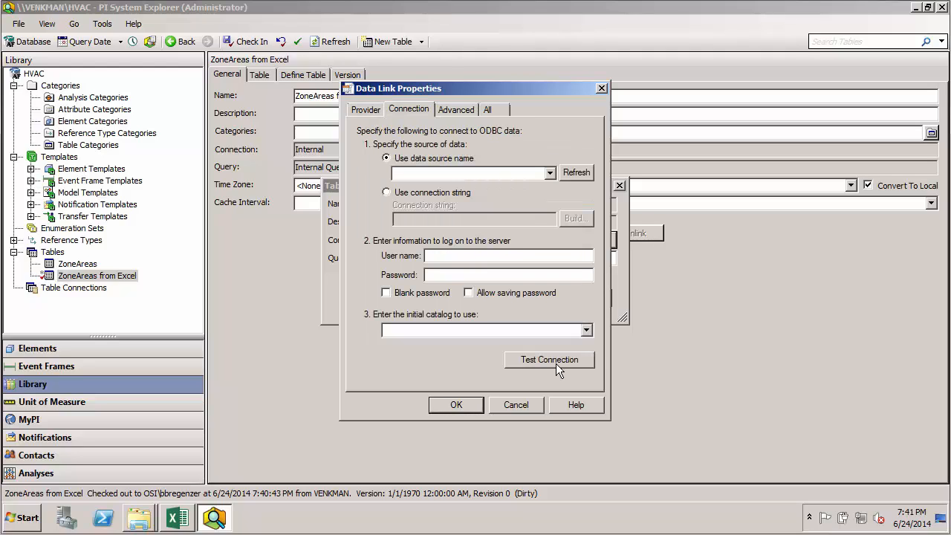
Choose Excel Files as the ODBC data source name.
click(549, 173)
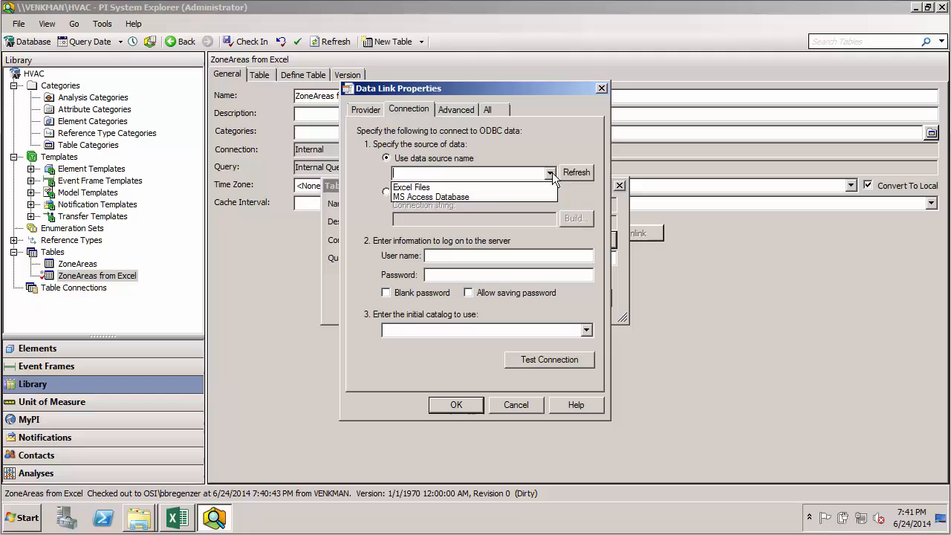
click(412, 186)
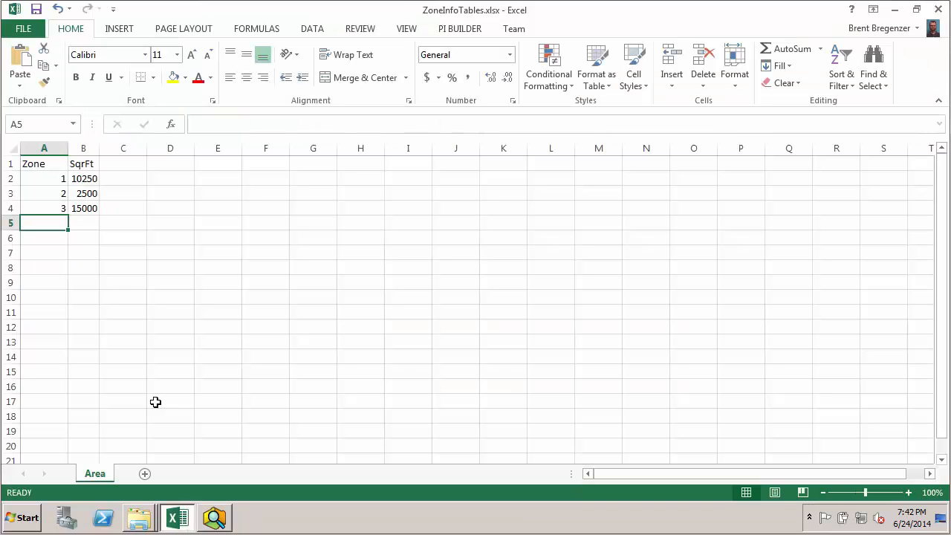
Check the ZoneInfoTables workbook's C:\Temp location in File Info, then return to the Area sheet.
click(23, 28)
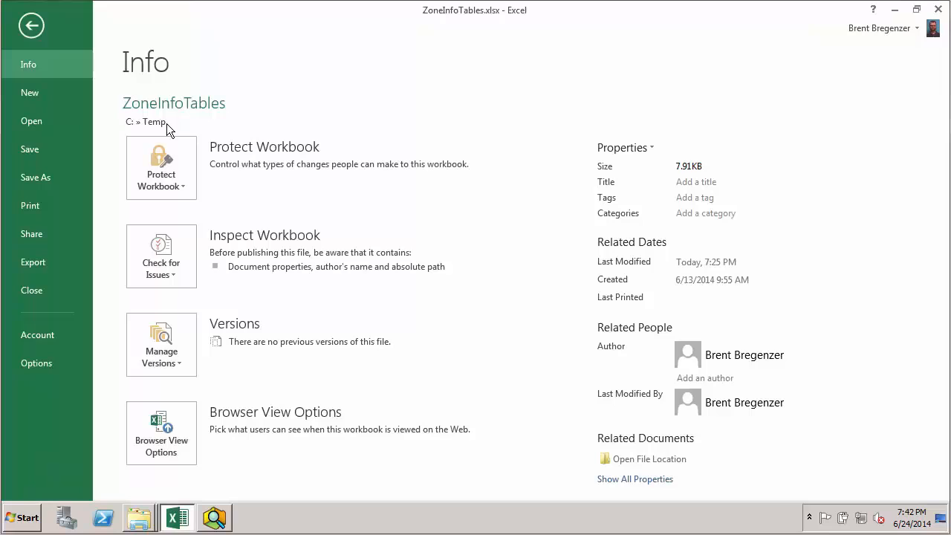
right_click(152, 122)
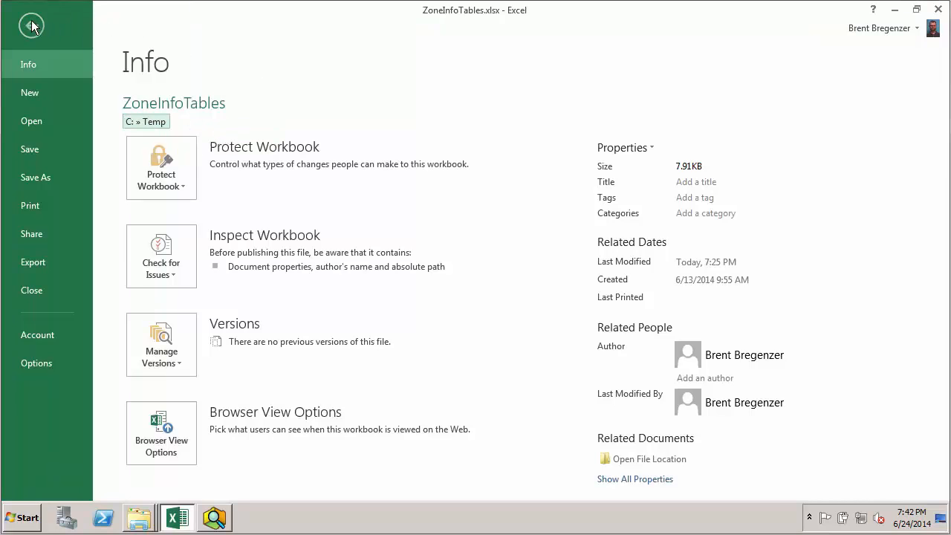
click(31, 25)
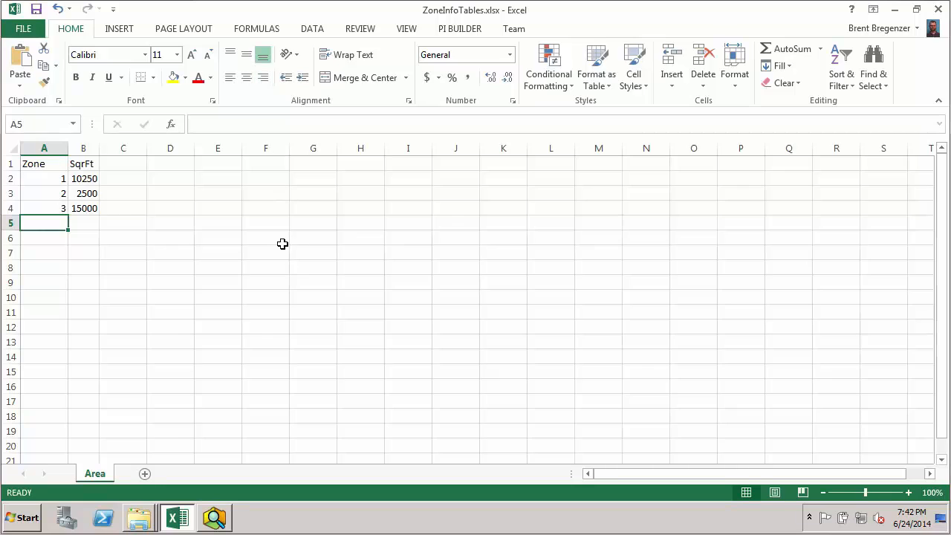
mouse_move(98, 462)
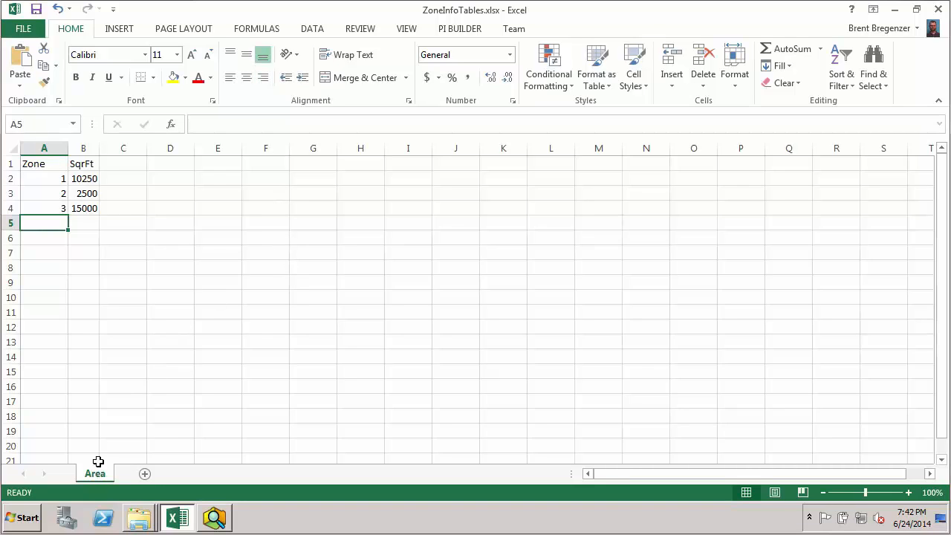
mouse_move(399, 298)
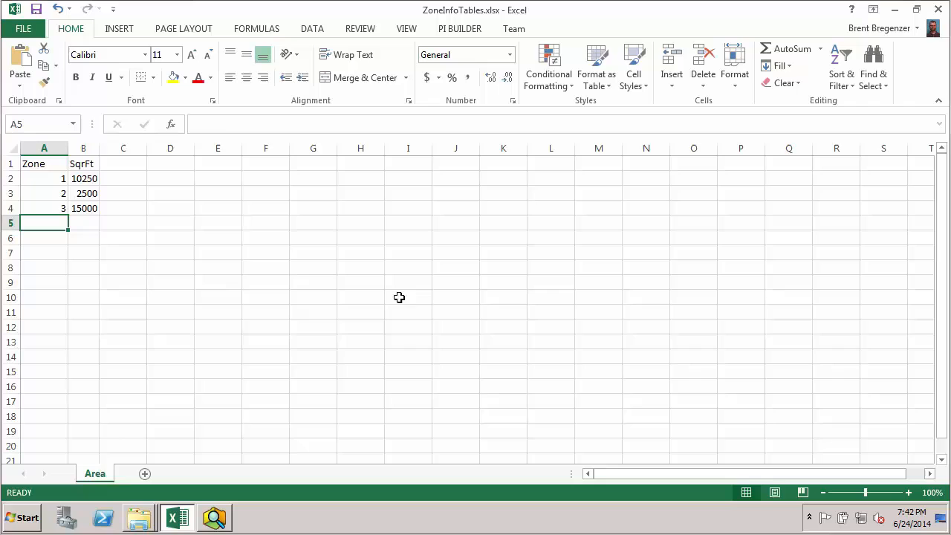
mouse_move(894, 10)
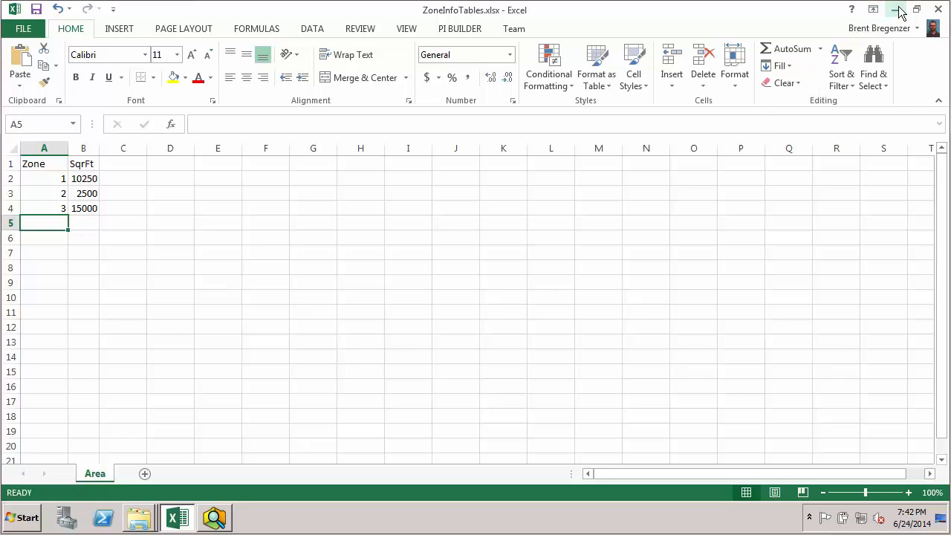
mouse_move(898, 35)
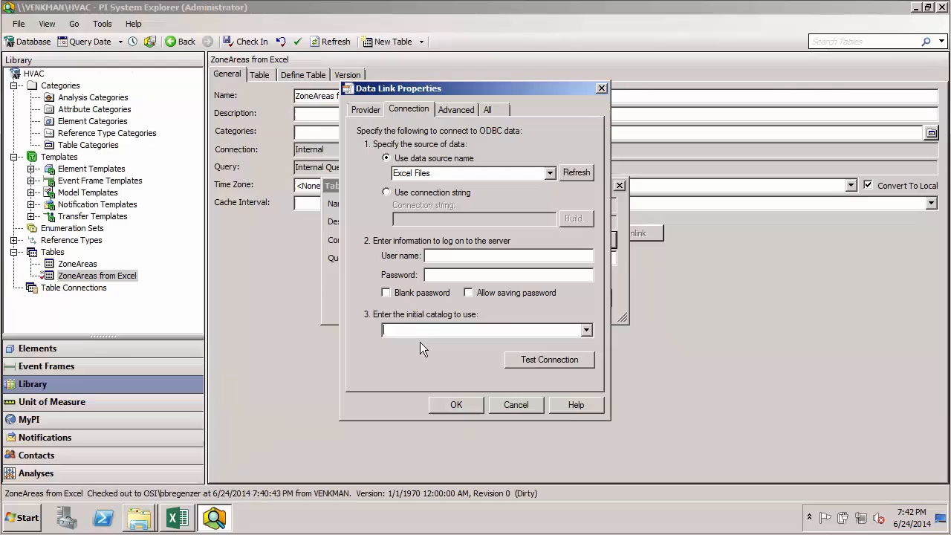
Set the catalog to file:///C:\Temp\ZoneInfo Tables.xlsx, test the connection successfully, and accept it.
text(file:///C:\Temp\ZoneInfo Tables.xlsx)
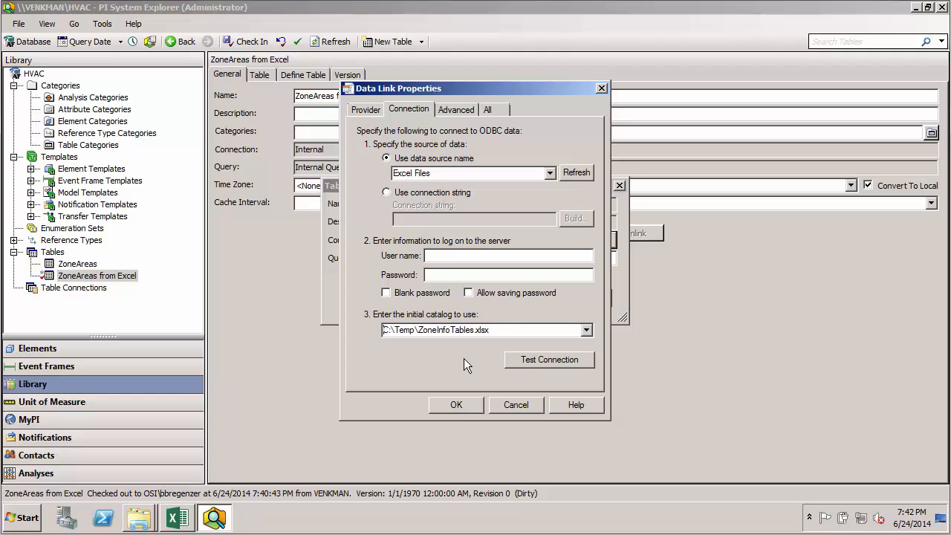
mouse_move(549, 360)
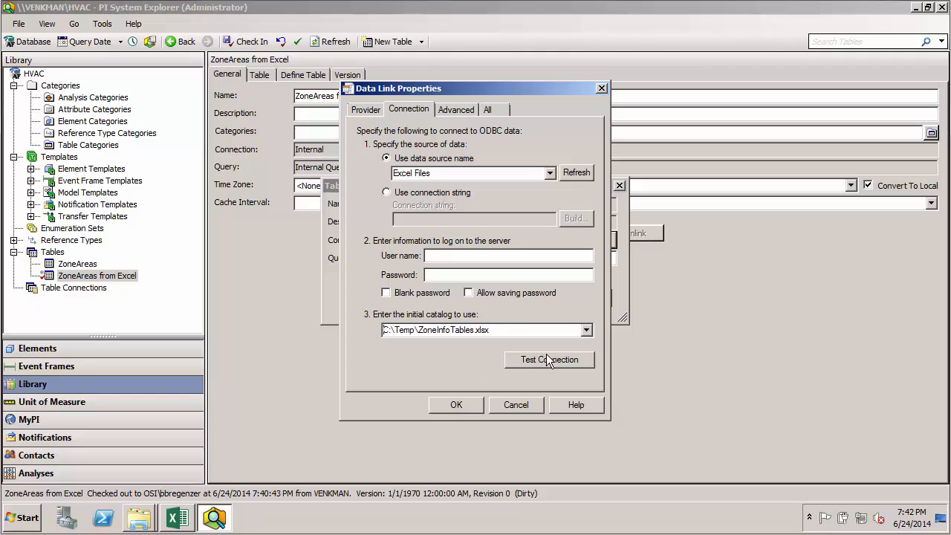
click(549, 359)
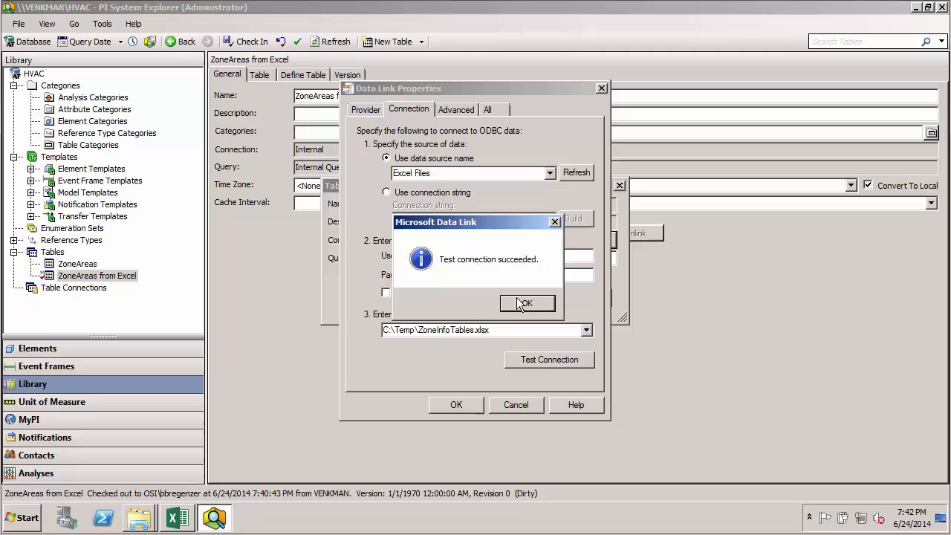
click(526, 304)
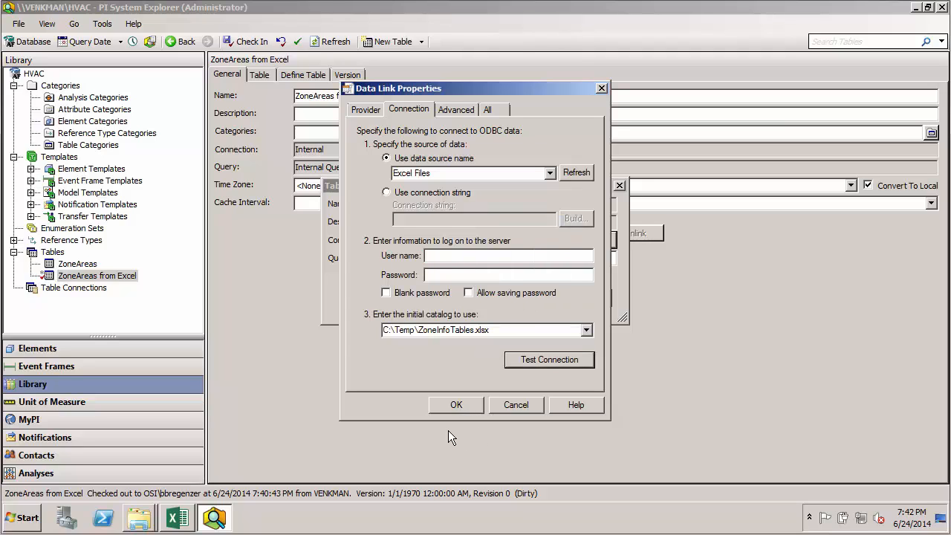
click(456, 404)
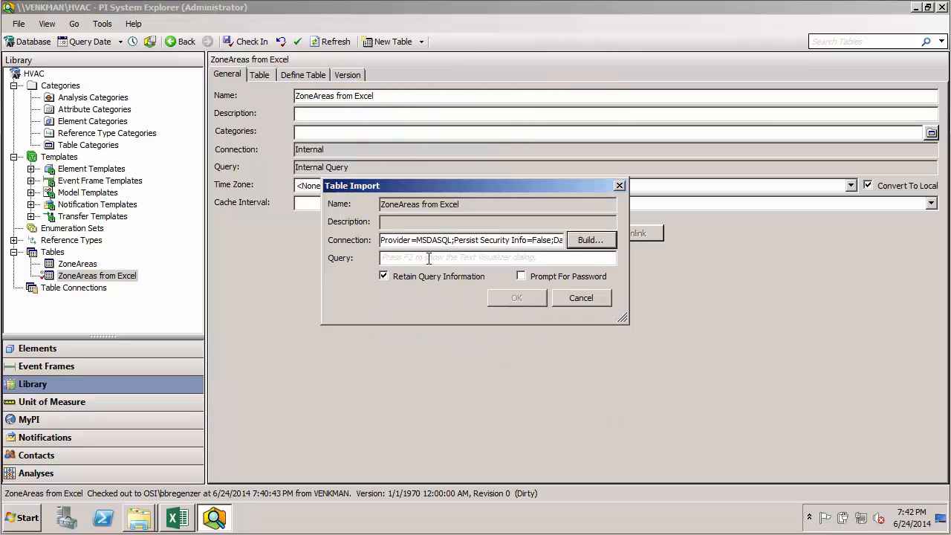
mouse_move(444, 301)
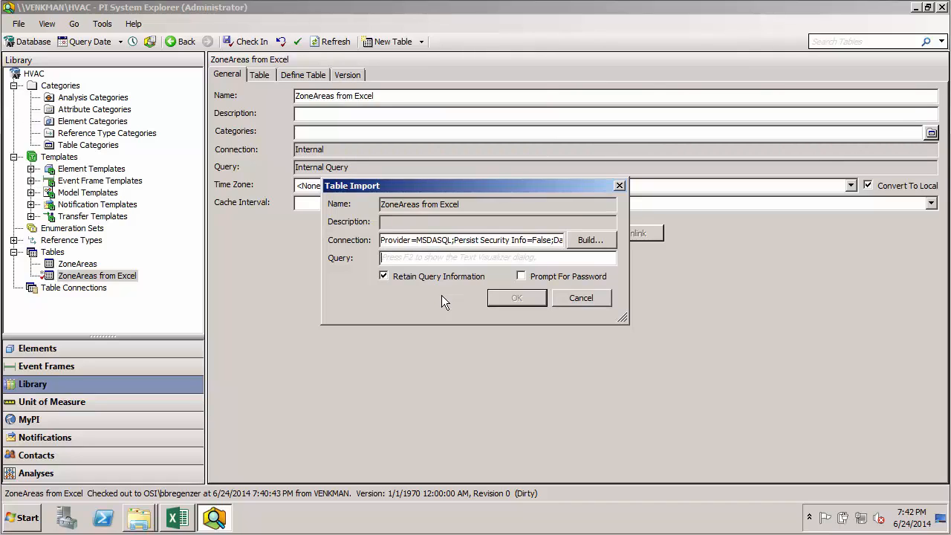
Enter the import query SELECT * FROM [Area$] and run the import.
text(S)
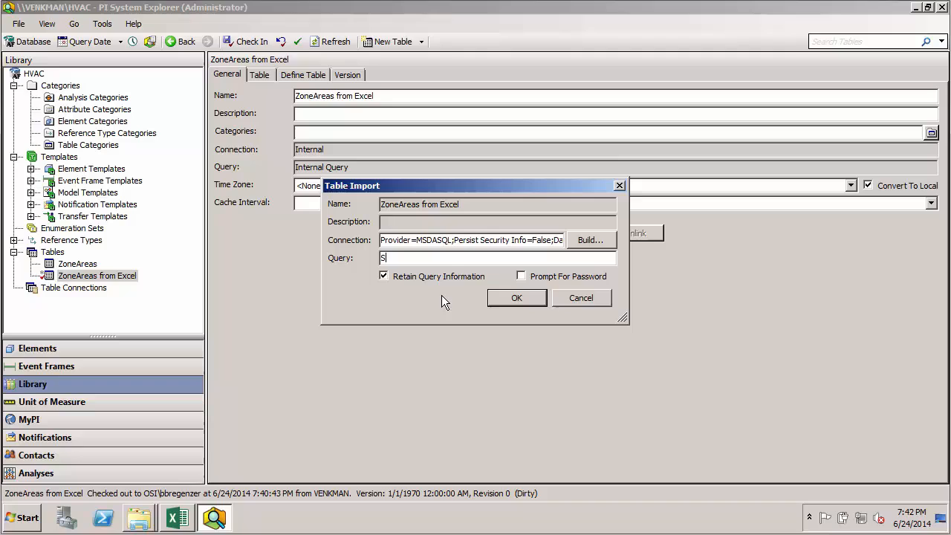
text(ELECT *)
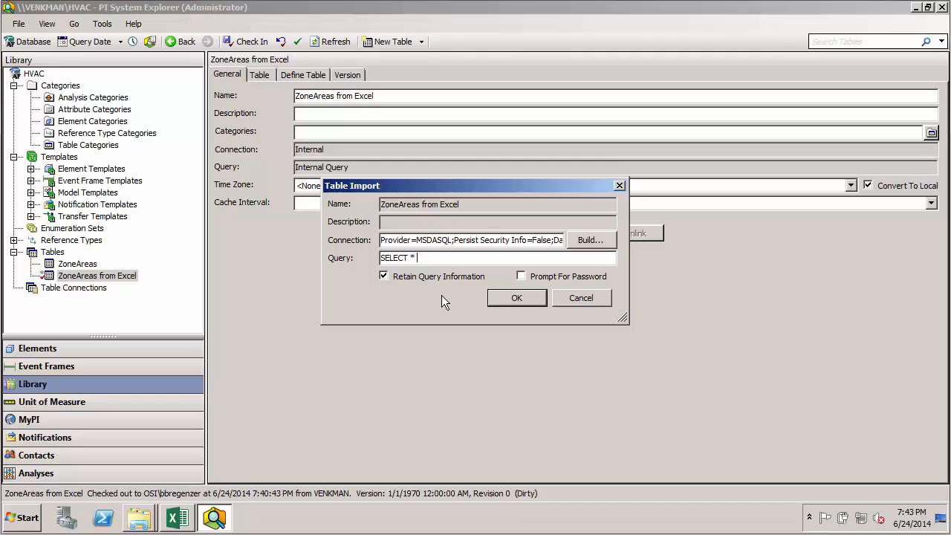
text(FROM)
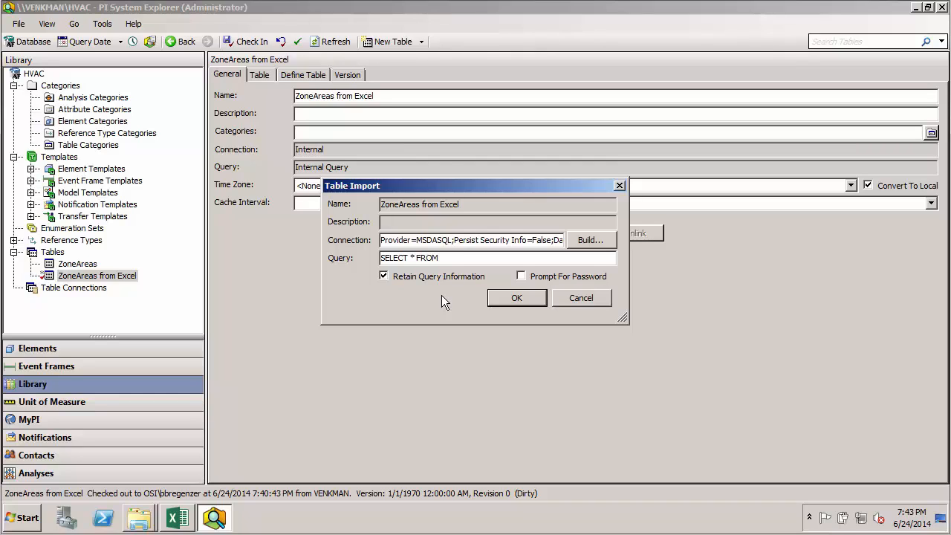
click(491, 258)
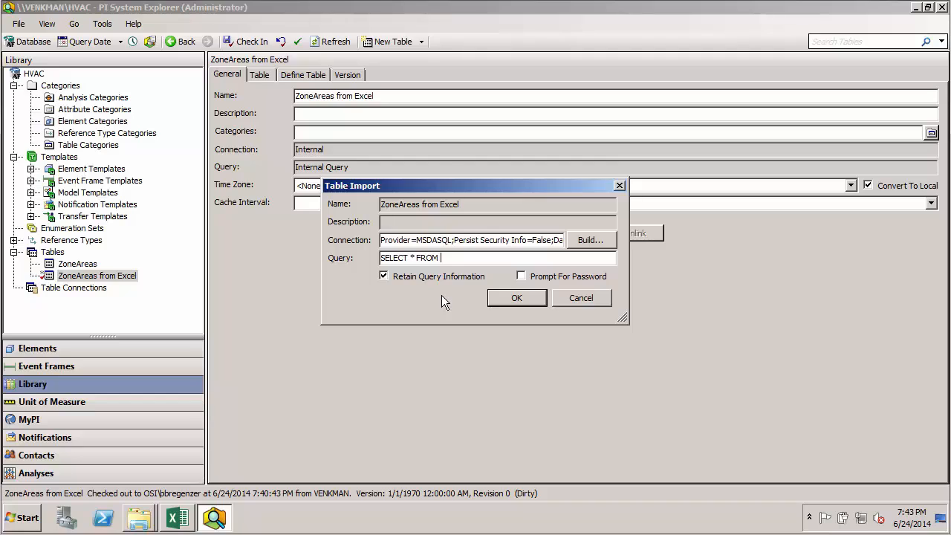
text([)
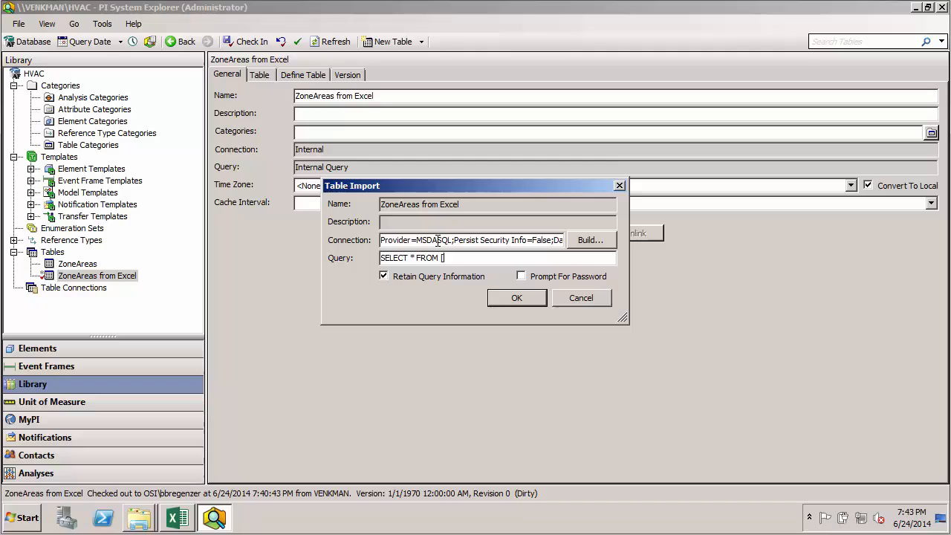
text(Area)
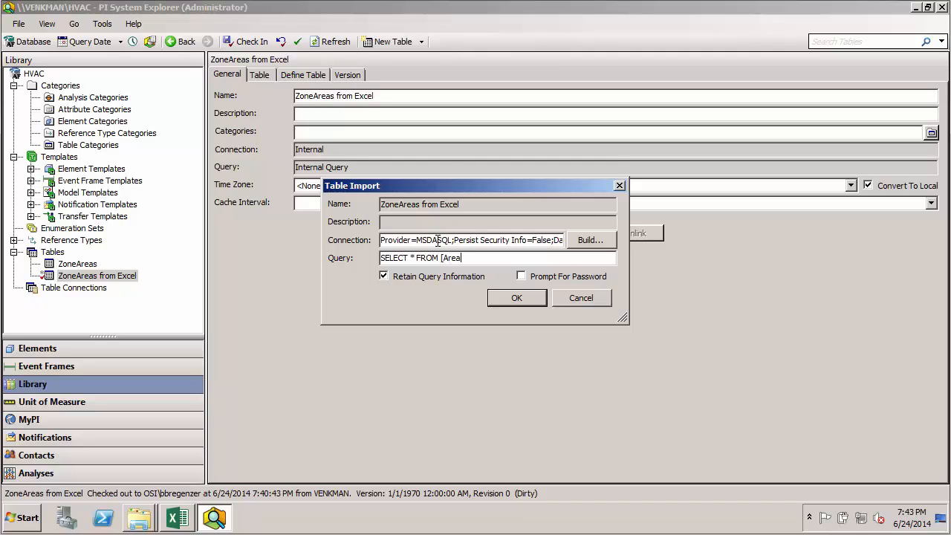
text($])
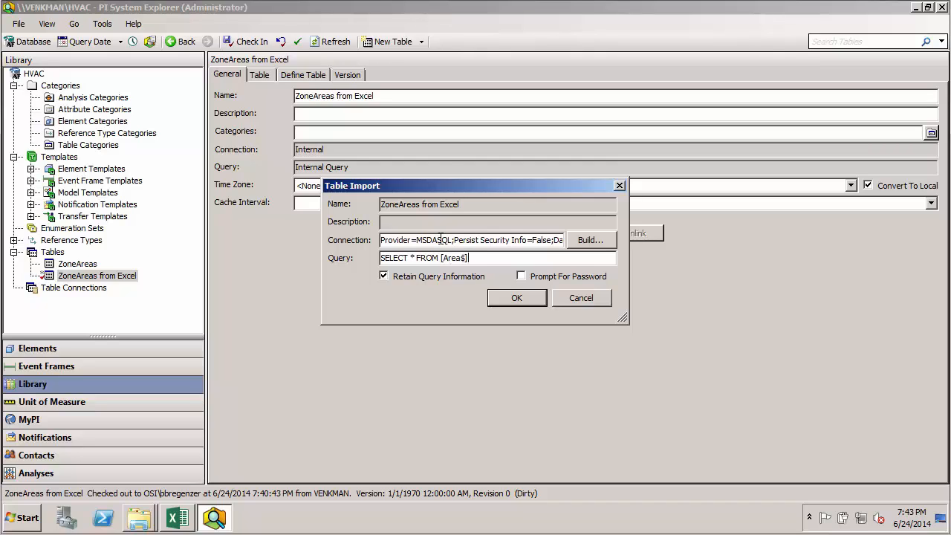
mouse_move(505, 304)
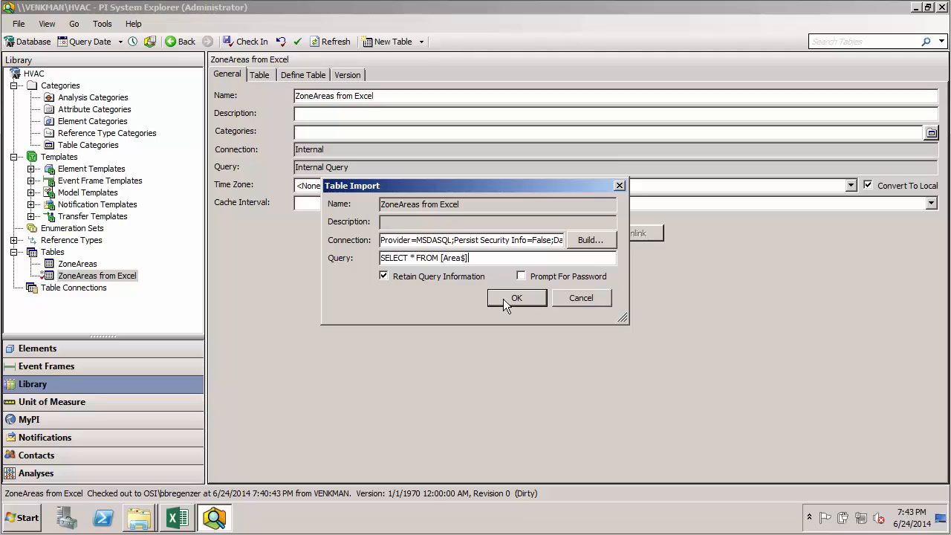
click(516, 298)
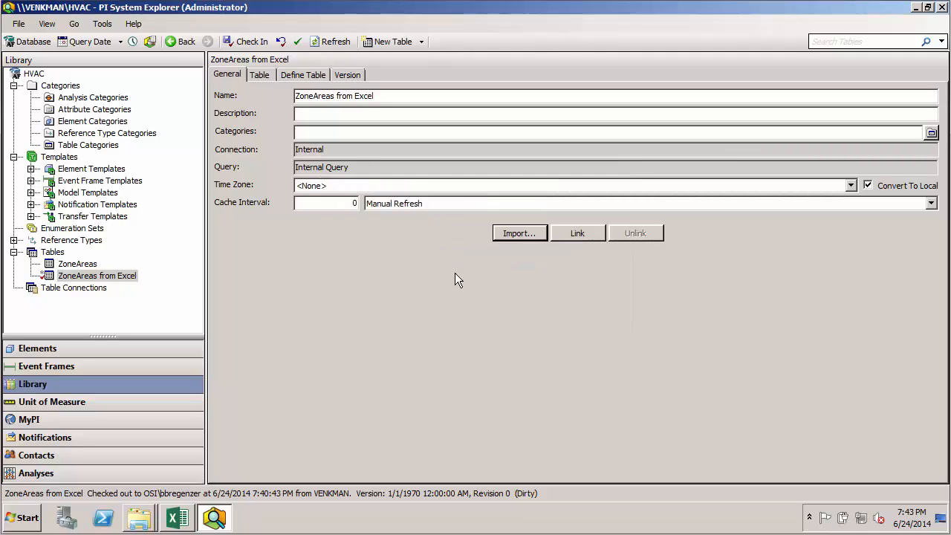
View the imported rows on the Table tab: zones 1–3 with SqrFt 10250, 2500, 15000.
click(259, 74)
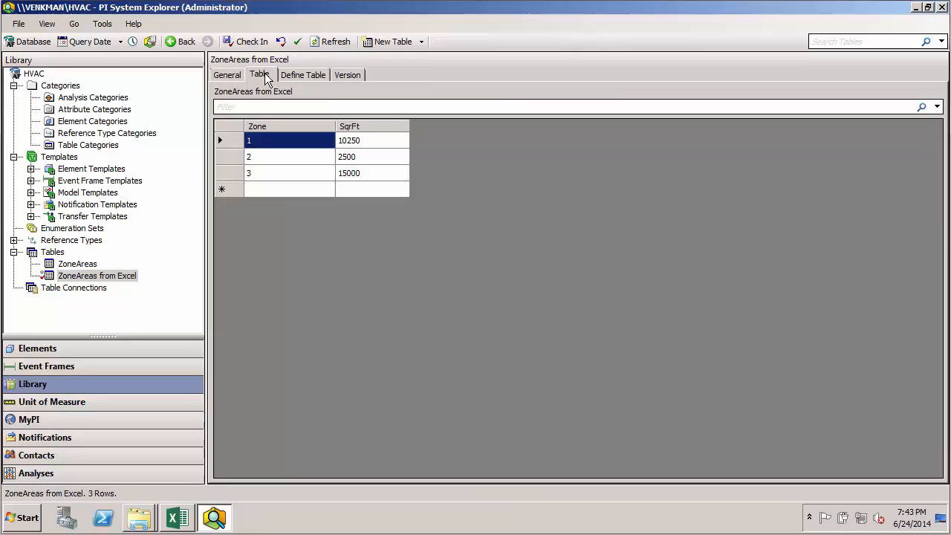
mouse_move(386, 162)
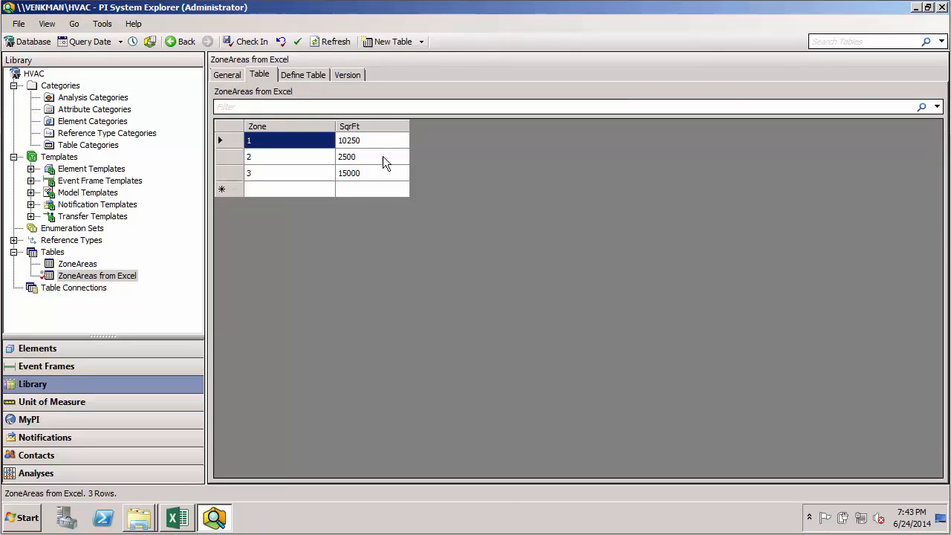
mouse_move(364, 161)
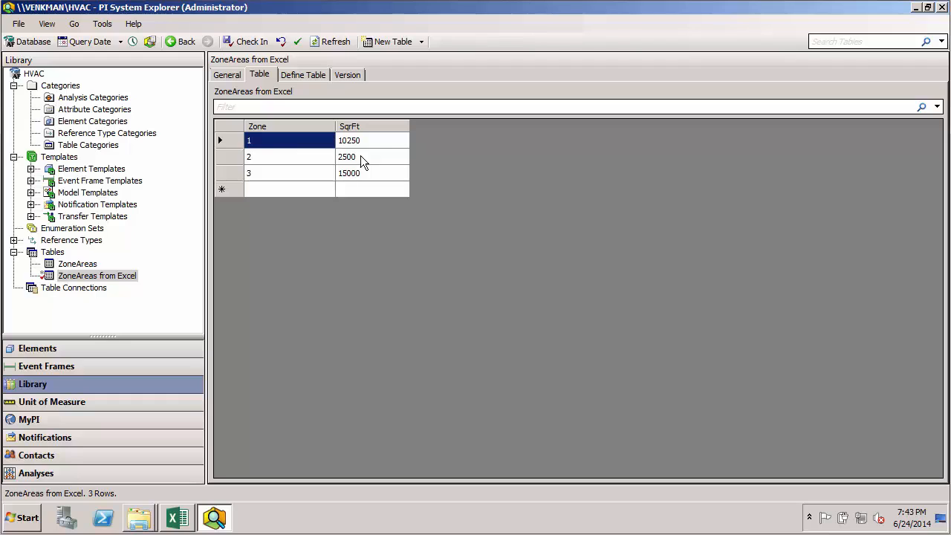
mouse_move(303, 83)
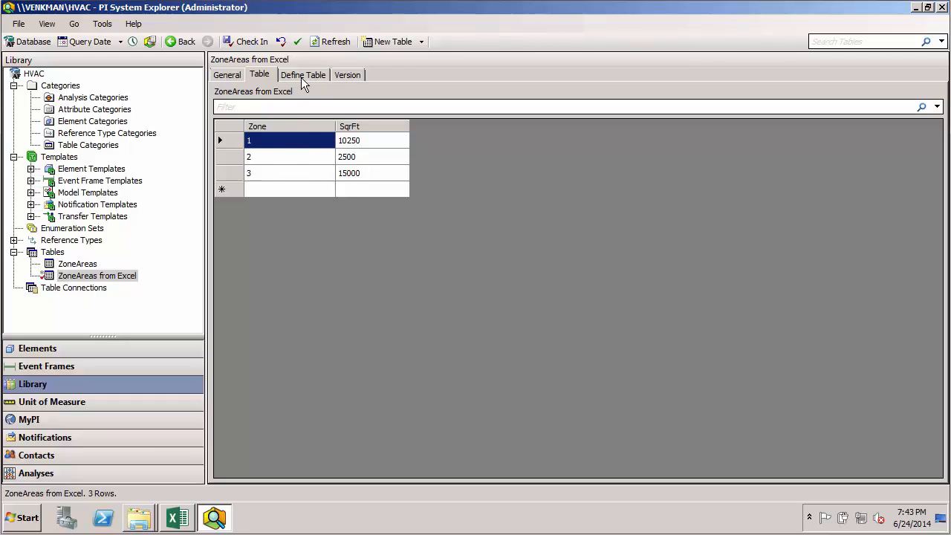
Set the Zone column's value type to Int32 on Define Table.
click(303, 74)
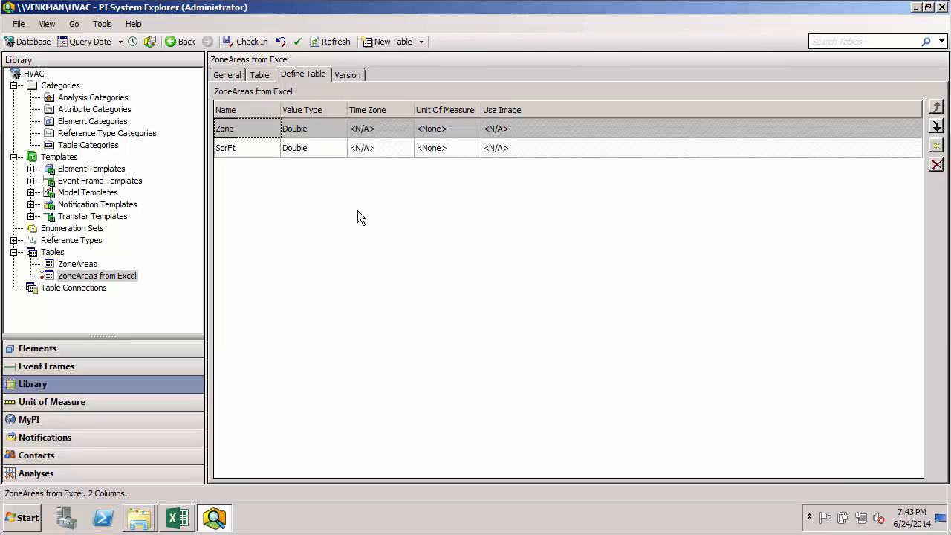
mouse_move(312, 212)
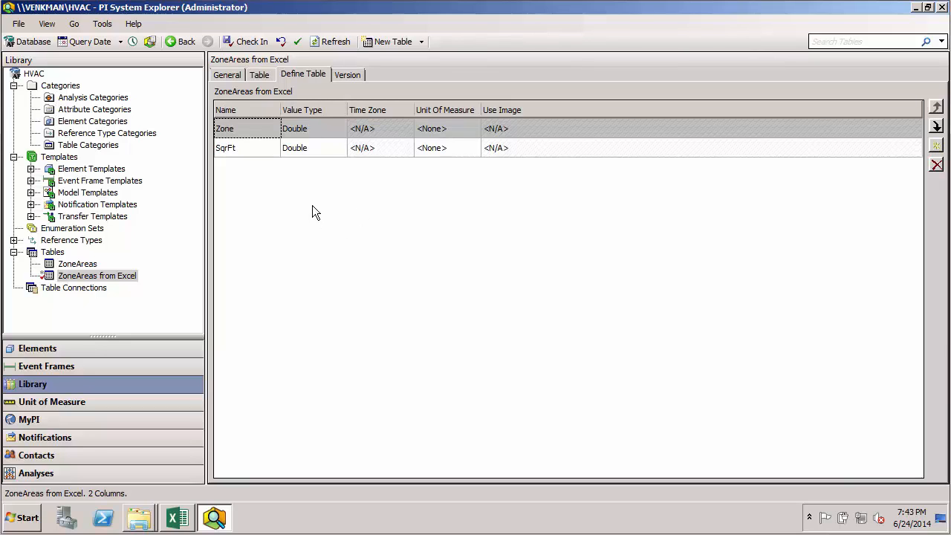
mouse_move(312, 185)
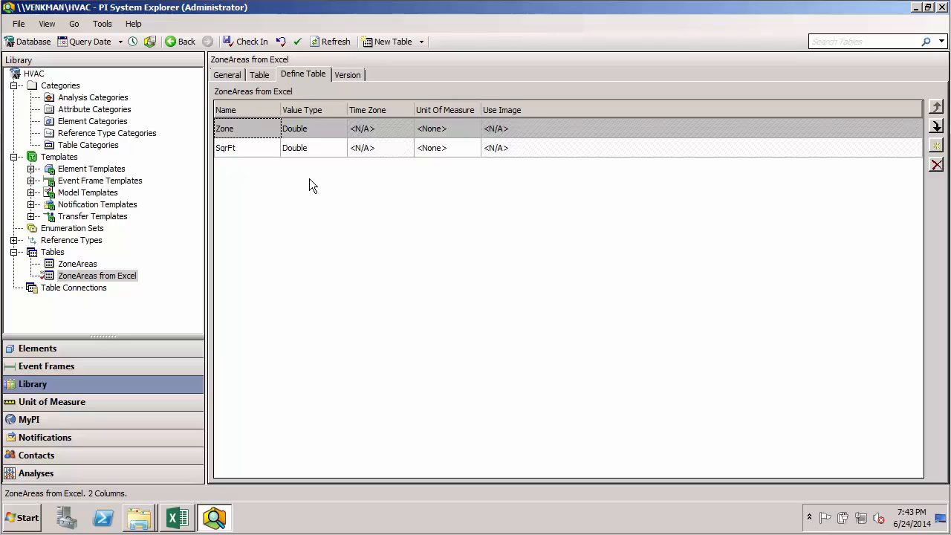
mouse_move(325, 134)
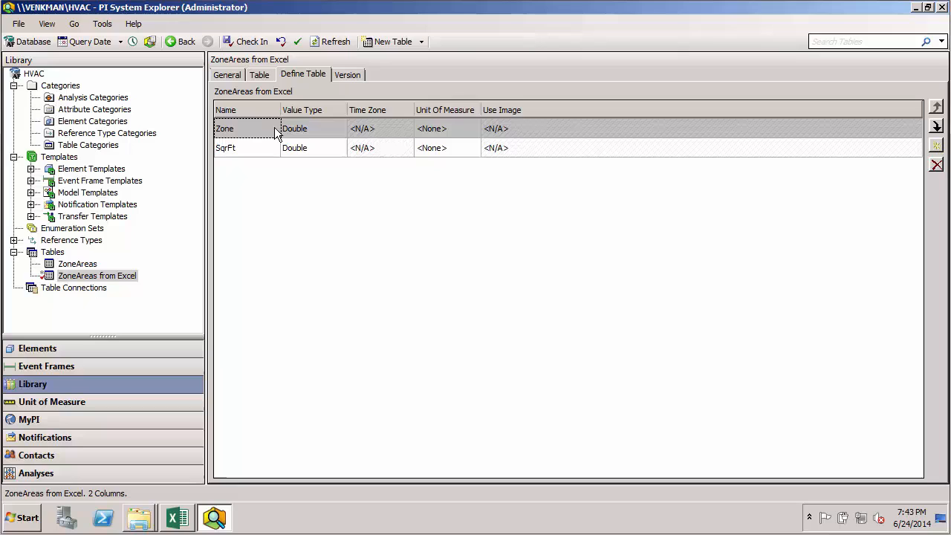
mouse_move(303, 133)
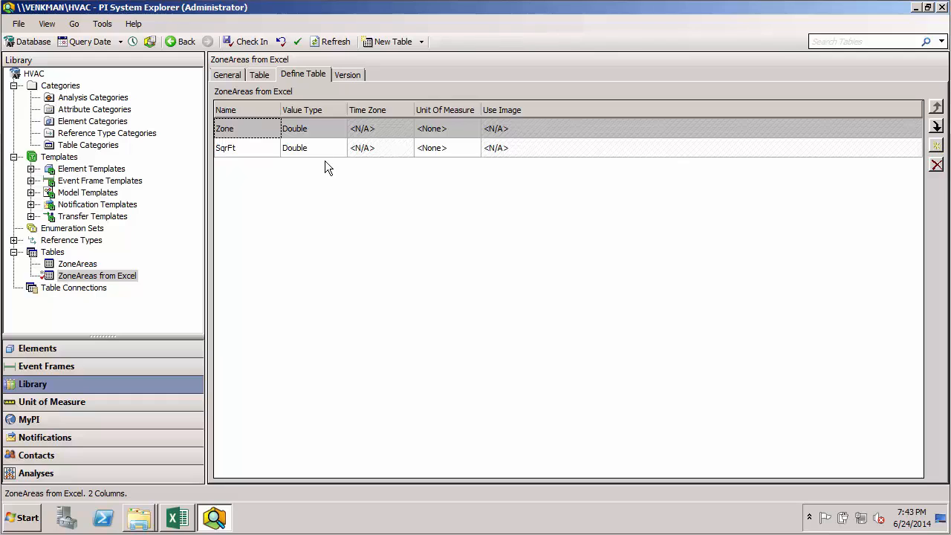
click(307, 128)
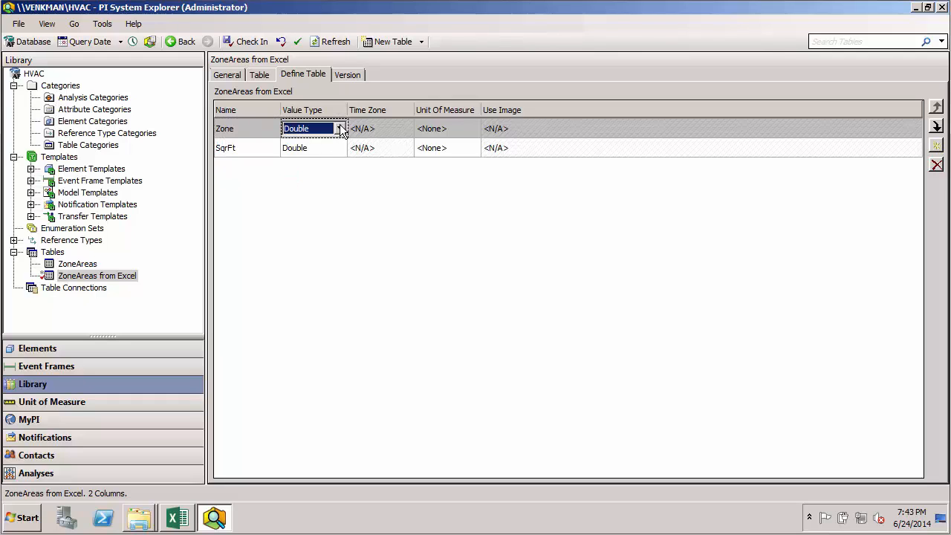
click(339, 128)
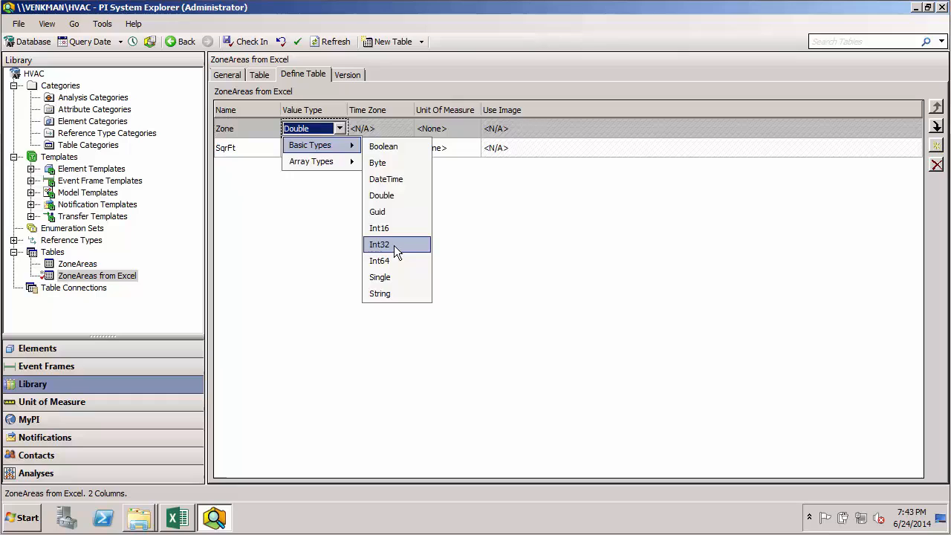
click(380, 244)
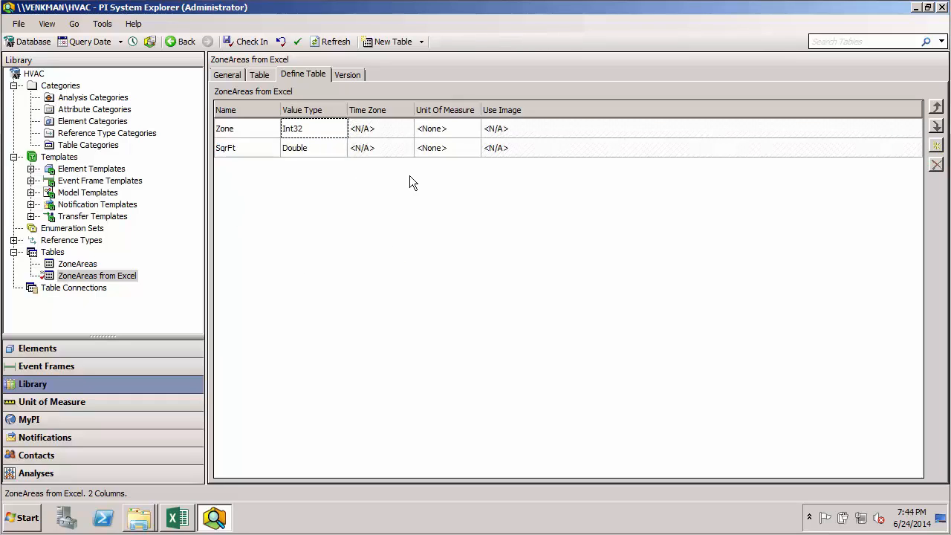
mouse_move(467, 157)
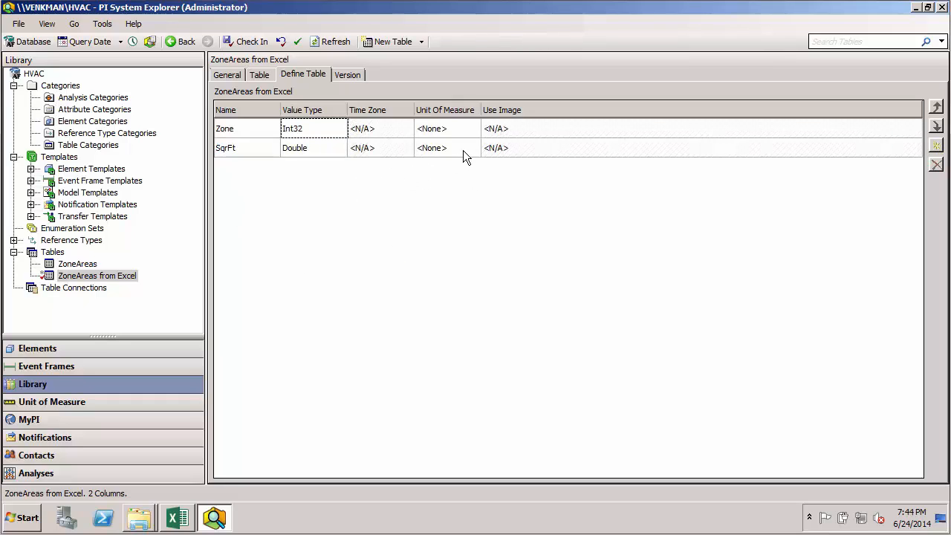
Set SqrFt's unit of measure to square foot and view the data rows.
click(445, 147)
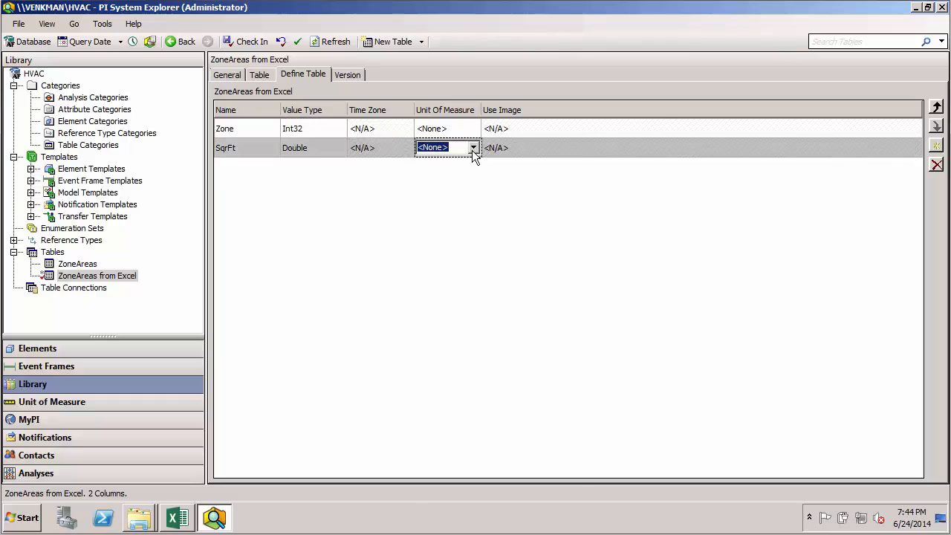
click(473, 147)
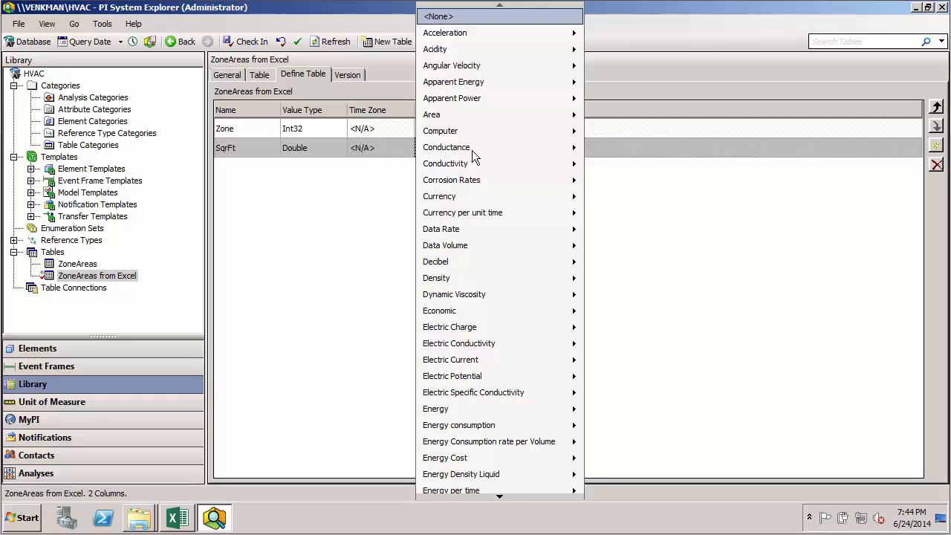
mouse_move(460, 114)
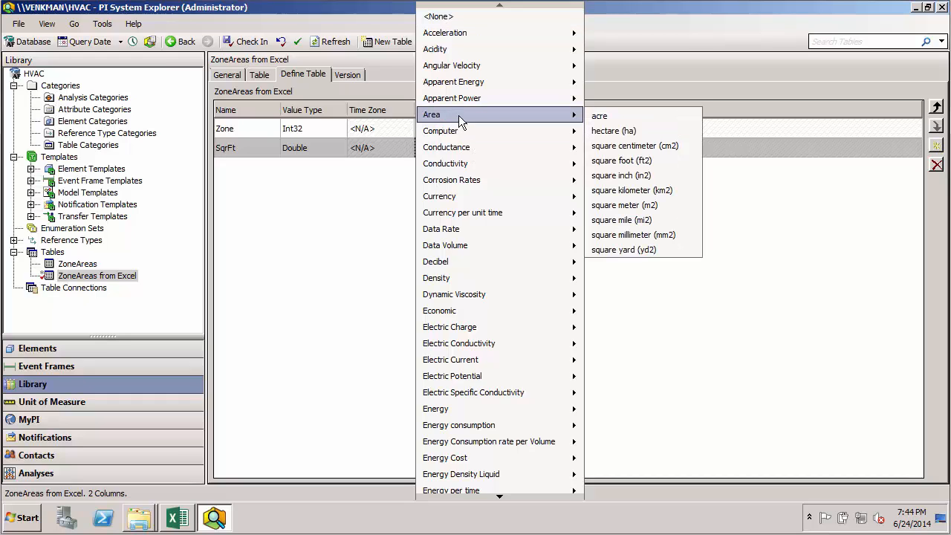
mouse_move(620, 175)
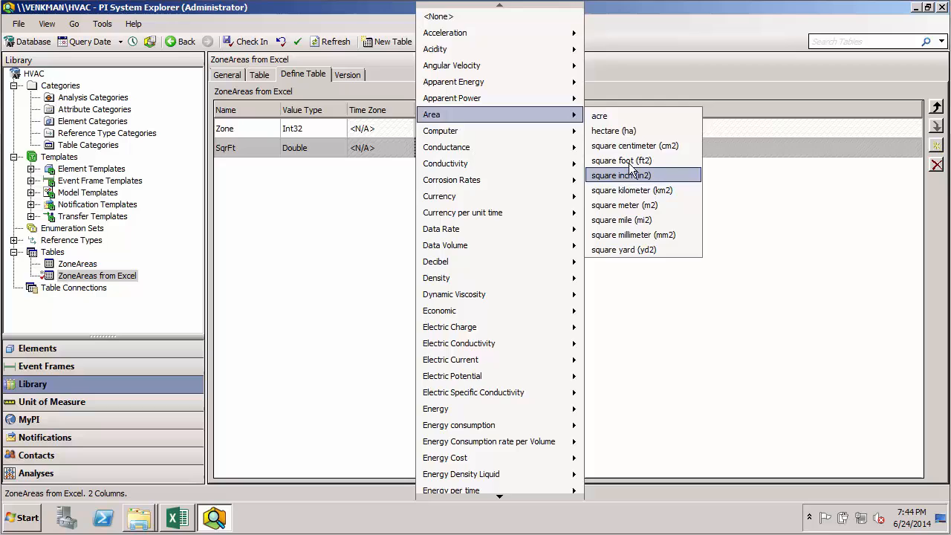
click(621, 160)
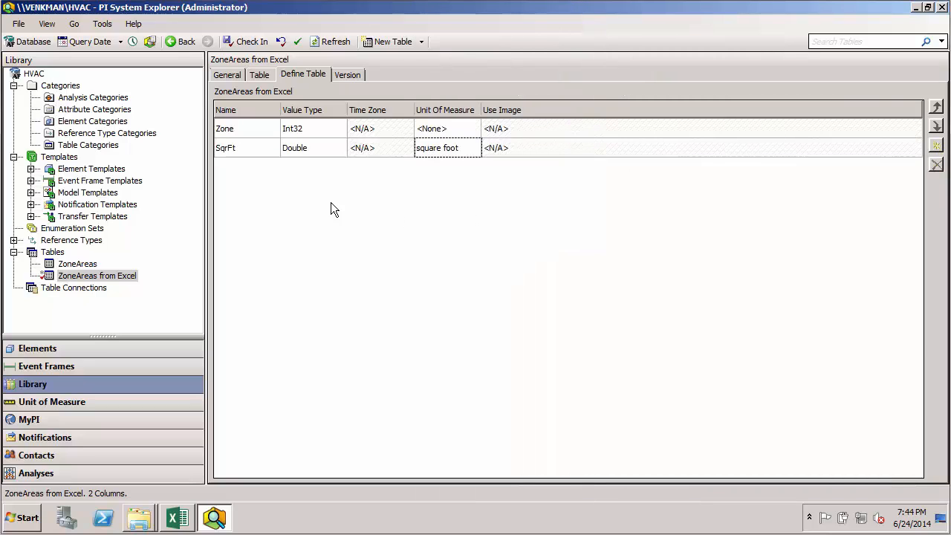
click(259, 74)
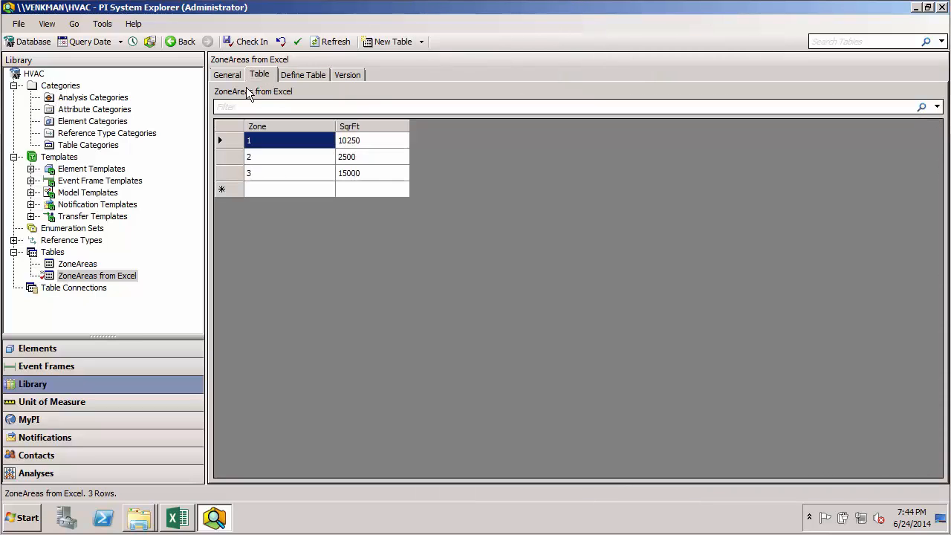
Review the table's General connection and query, then launch another PI System Explorer instance.
click(226, 74)
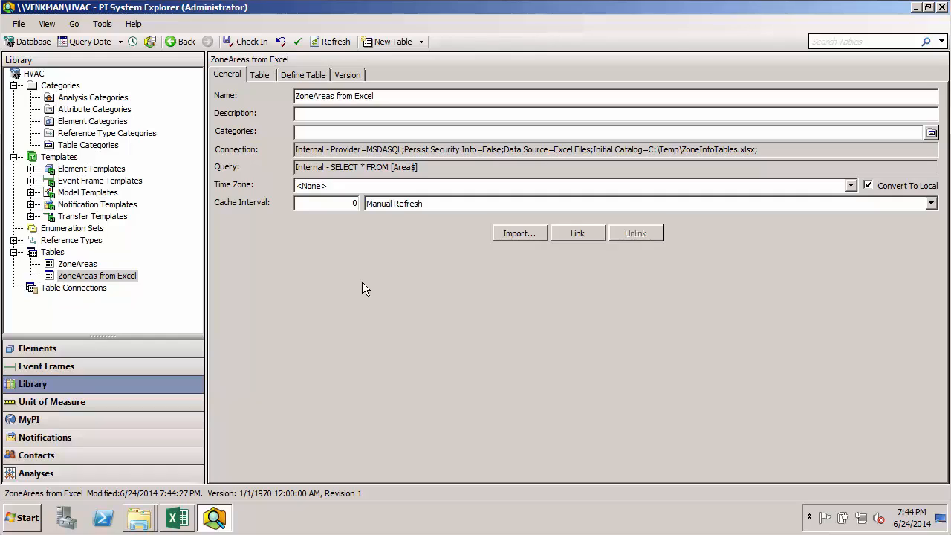
mouse_move(582, 309)
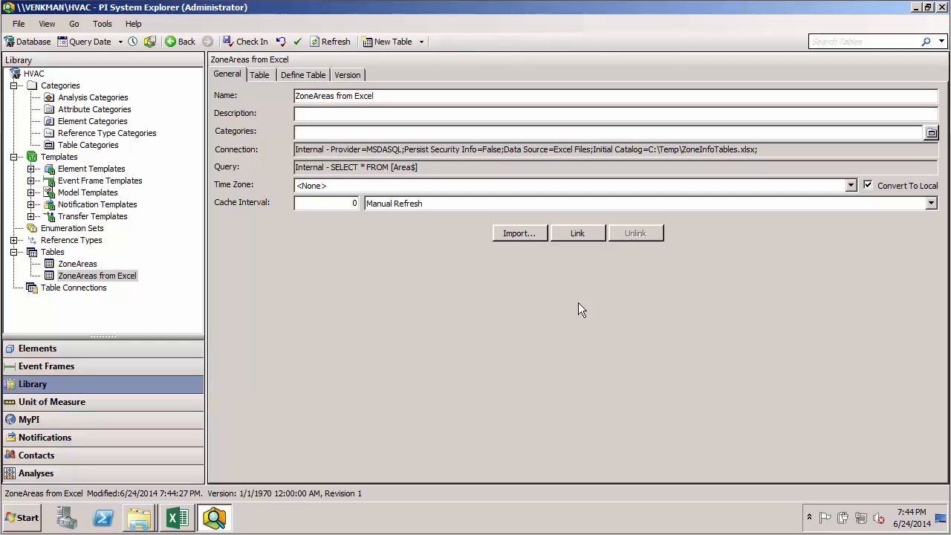
mouse_move(415, 286)
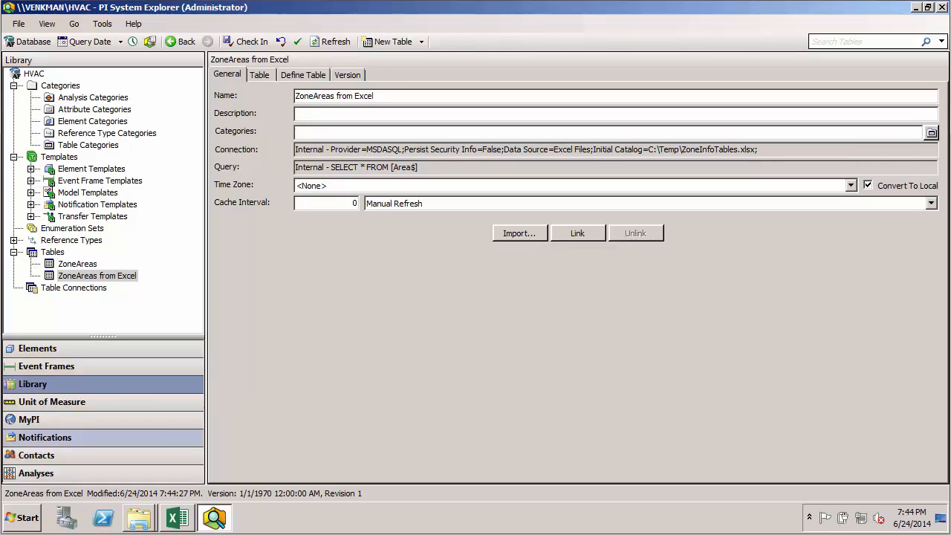
click(22, 517)
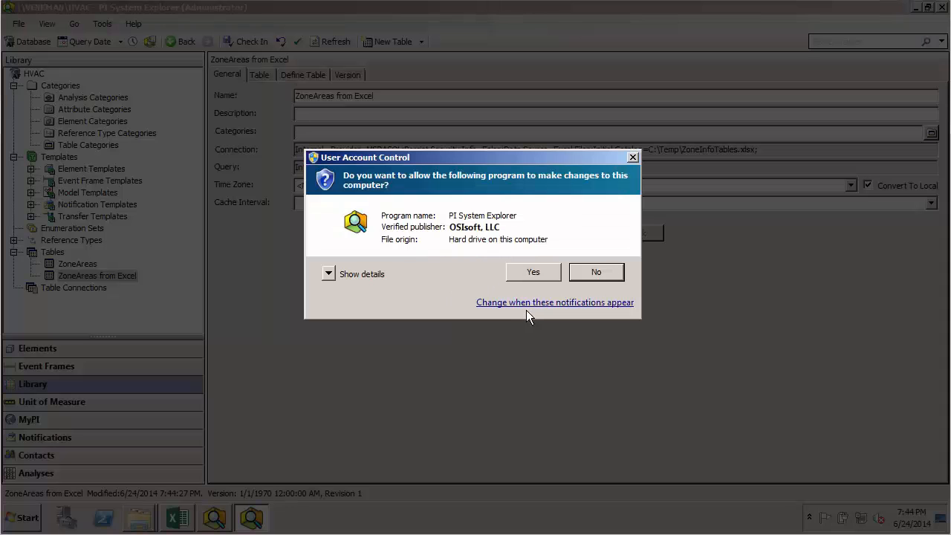
Approve UAC for a second PI System Explorer and import into 'ZoneAreas from Excel'.
click(532, 271)
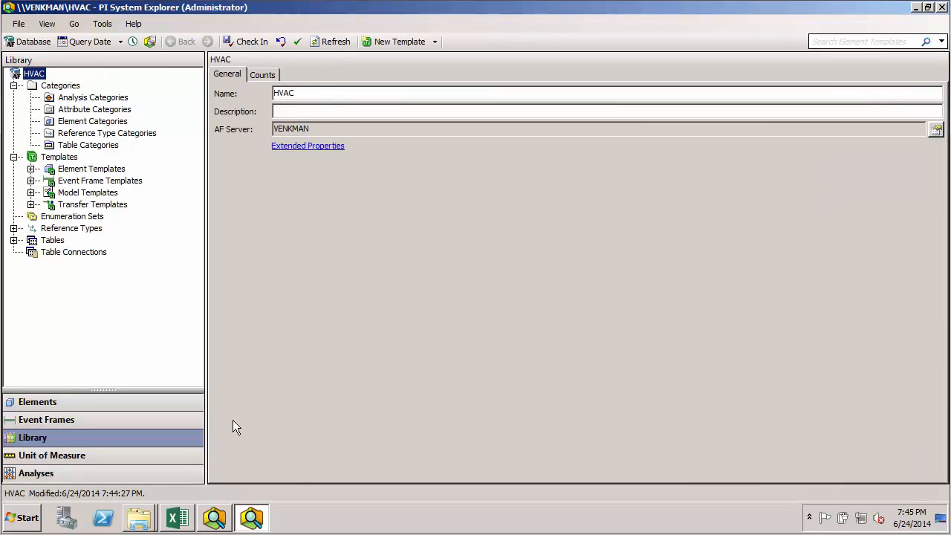
click(15, 239)
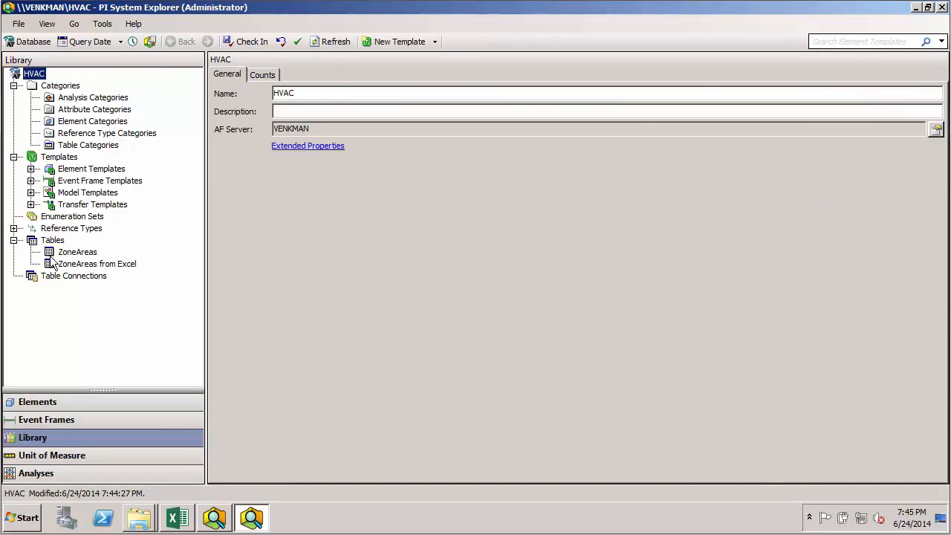
click(97, 264)
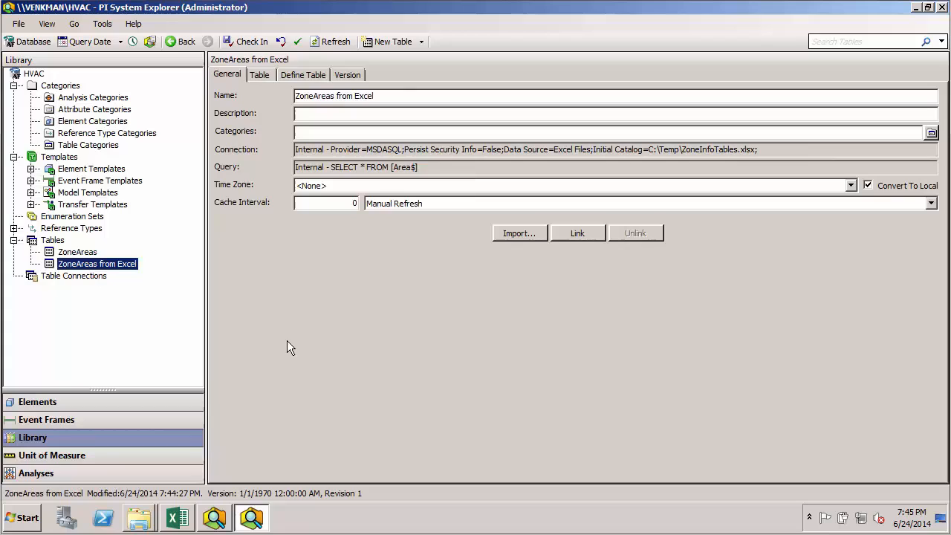
mouse_move(519, 233)
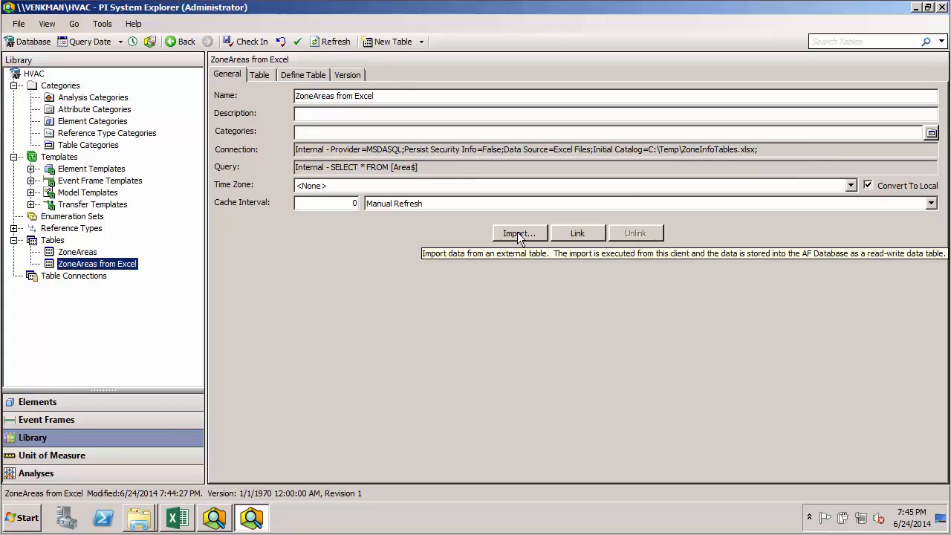
click(519, 233)
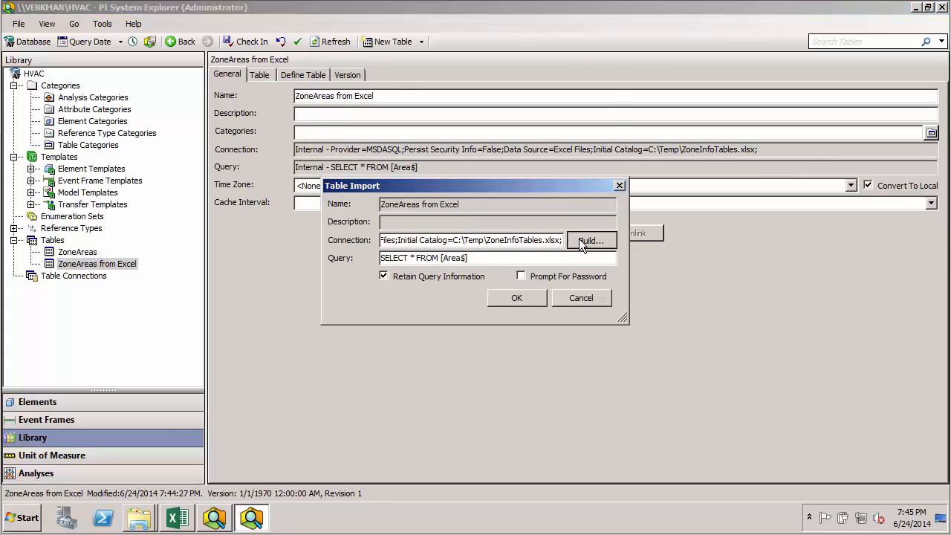
Test the Excel data link, dismiss the architecture mismatch error, and continue to connection settings.
click(591, 240)
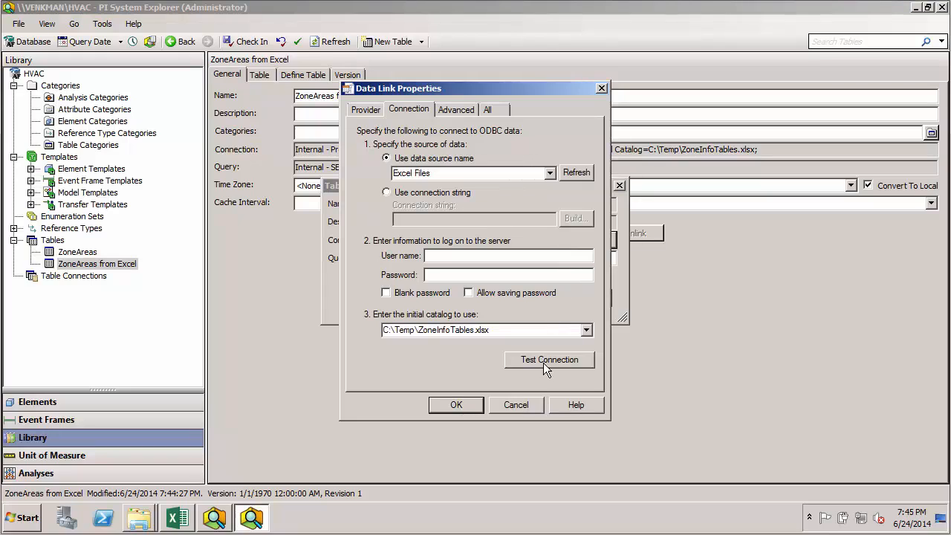
click(549, 359)
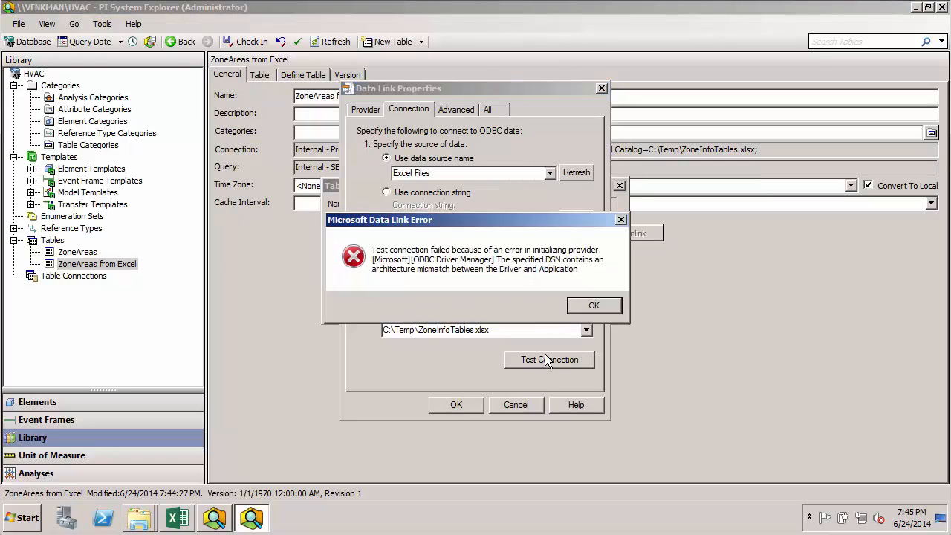
mouse_move(575, 336)
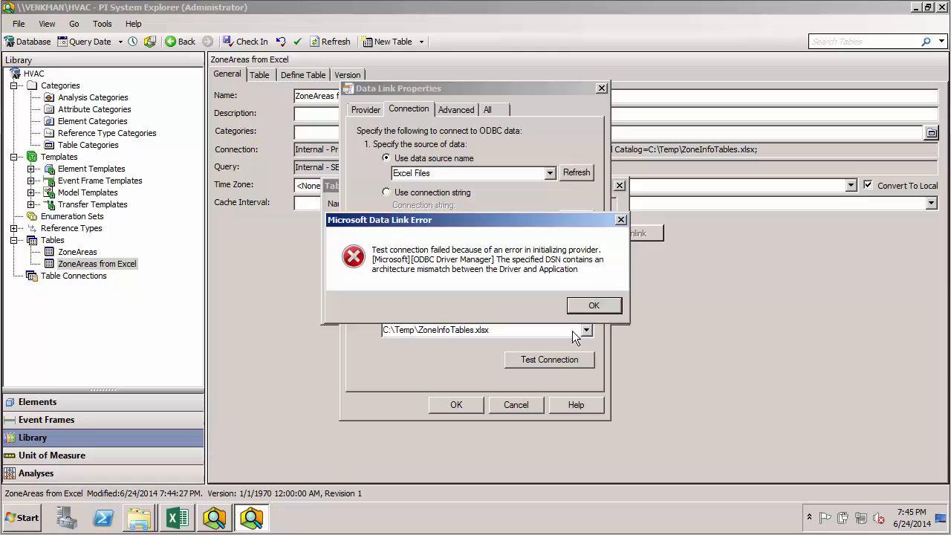
click(593, 304)
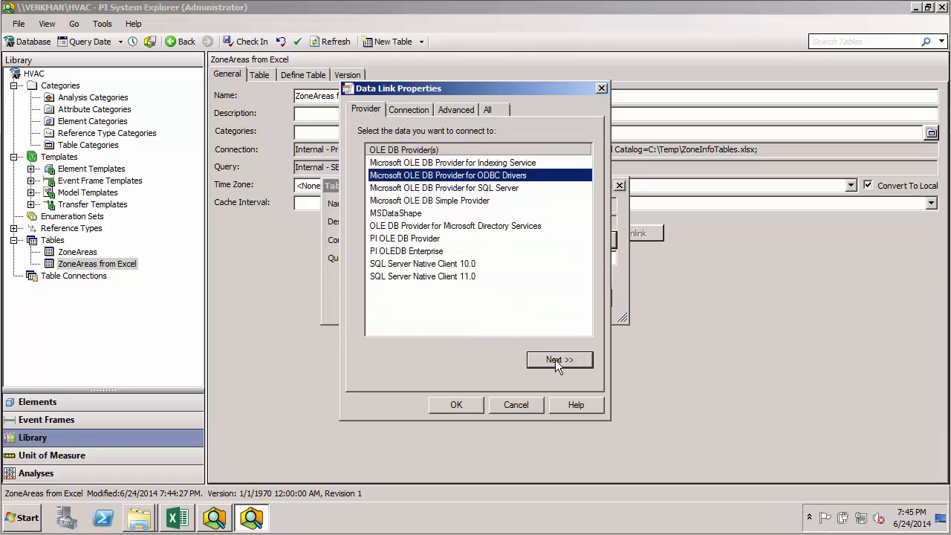
click(560, 360)
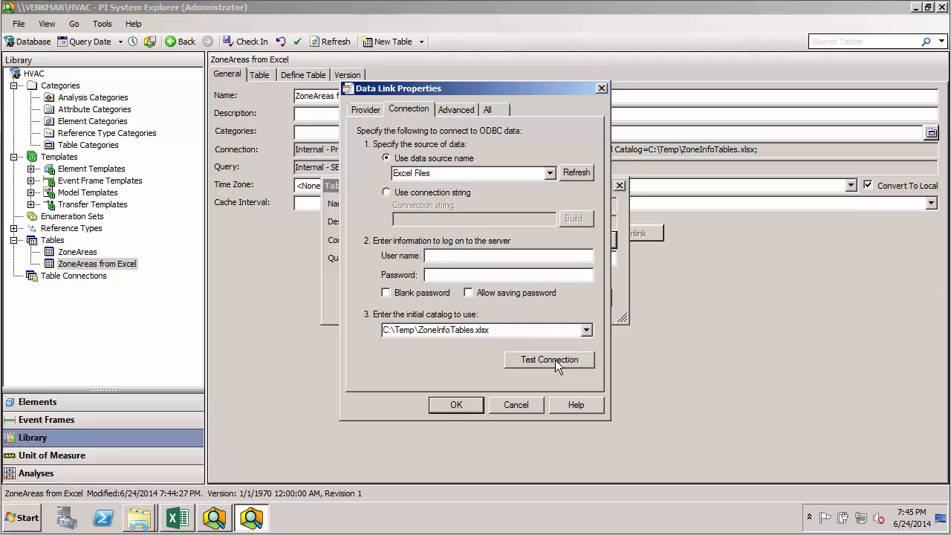
mouse_move(461, 331)
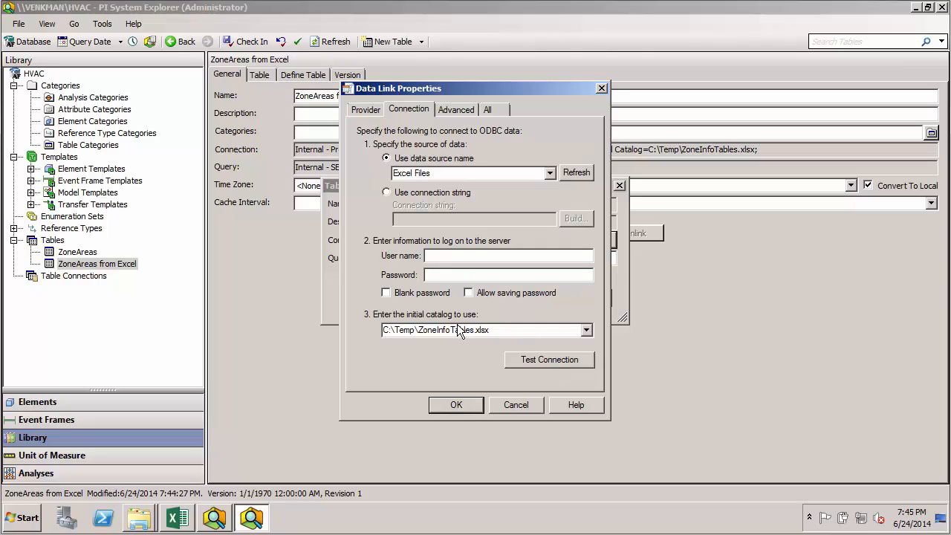
mouse_move(468, 361)
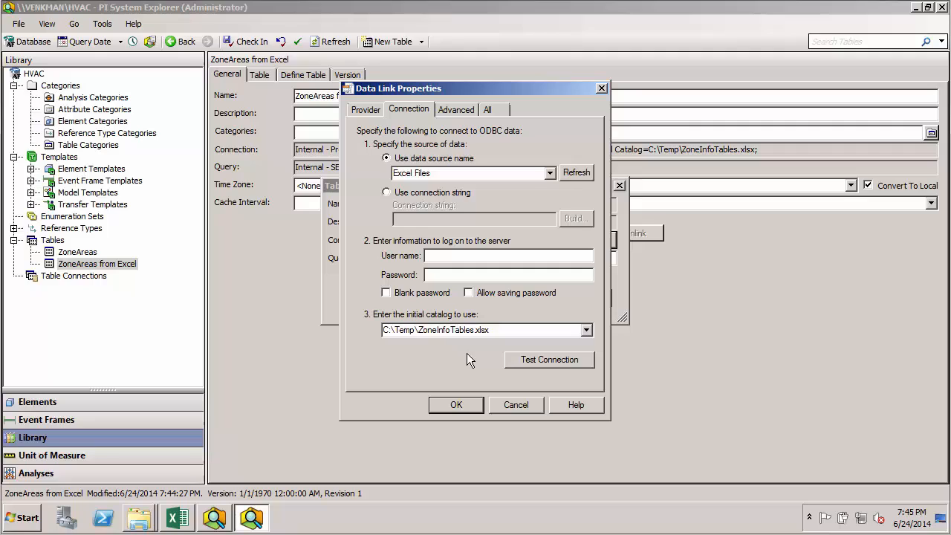